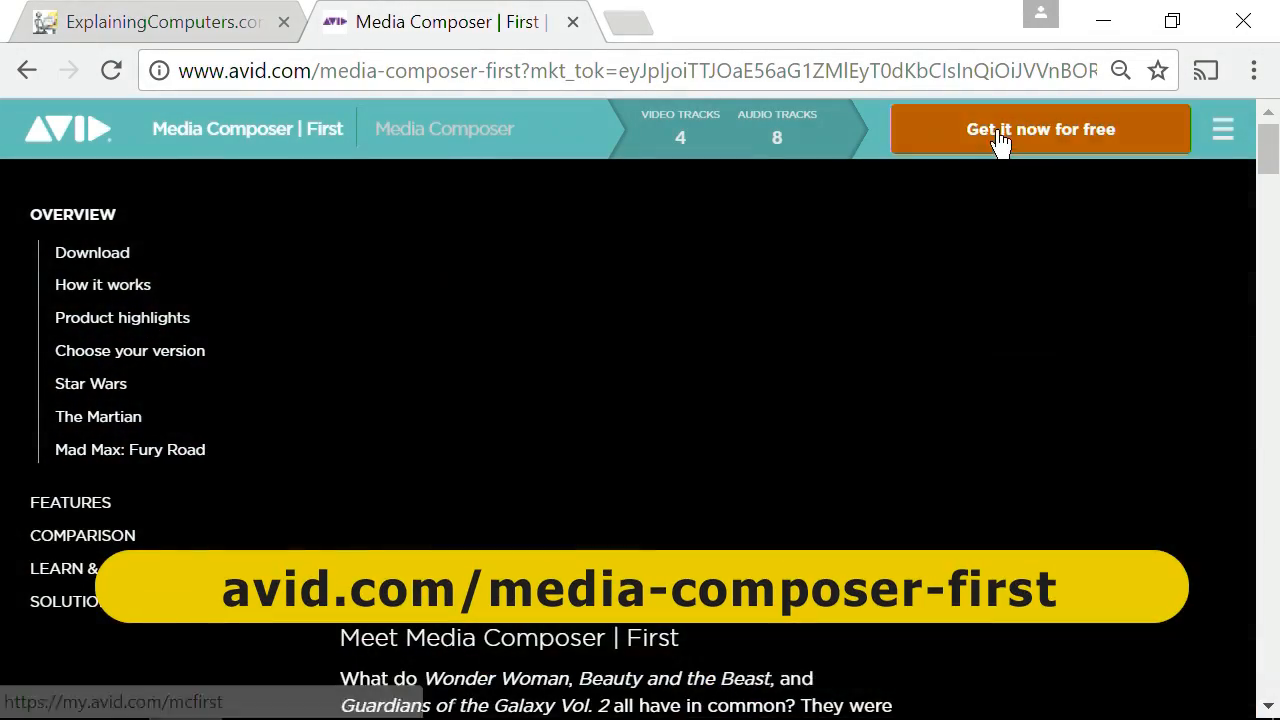
Choose the free Media Composer First edition on avid.com and browse its page
left_click(1040, 129)
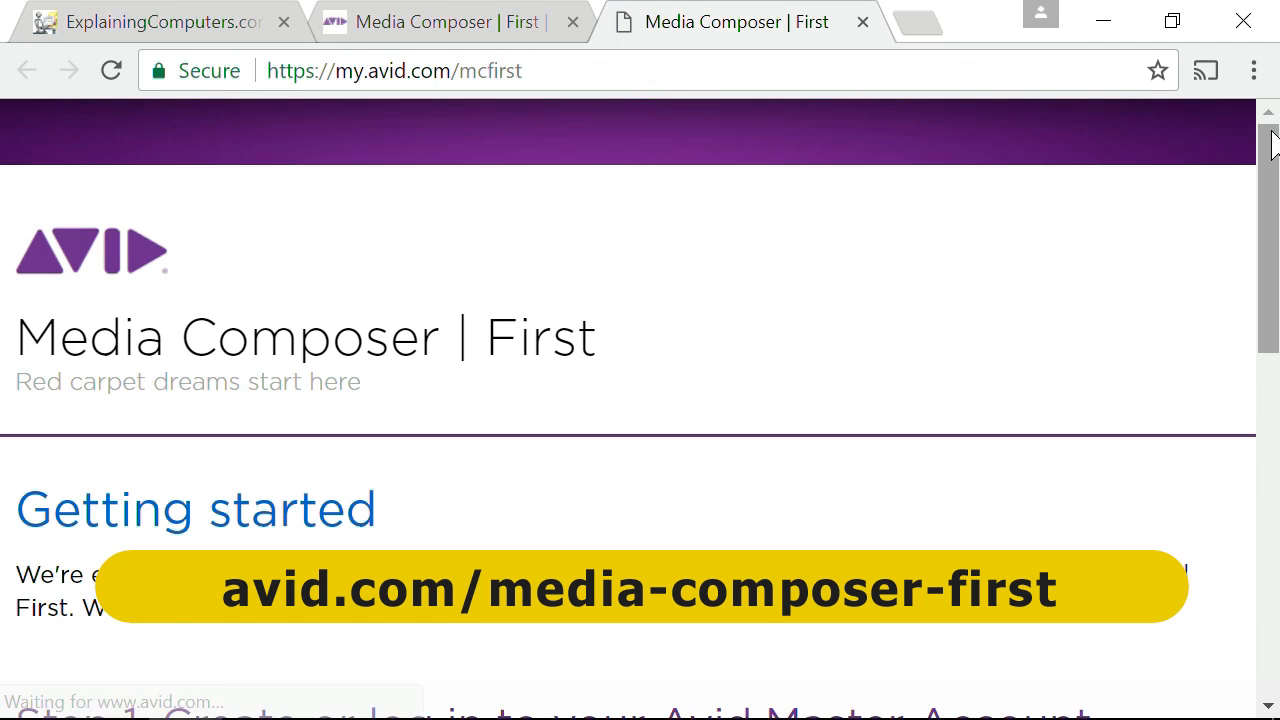
scroll("down", 3)
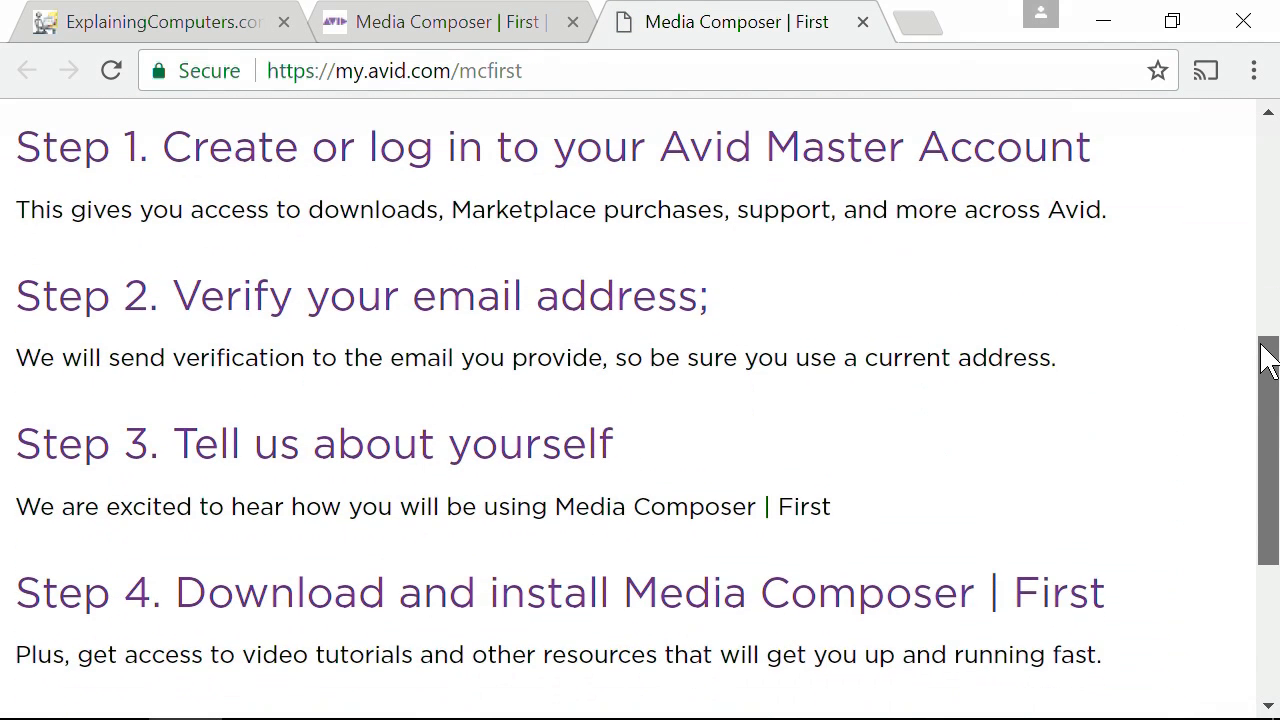
scroll("up", 3)
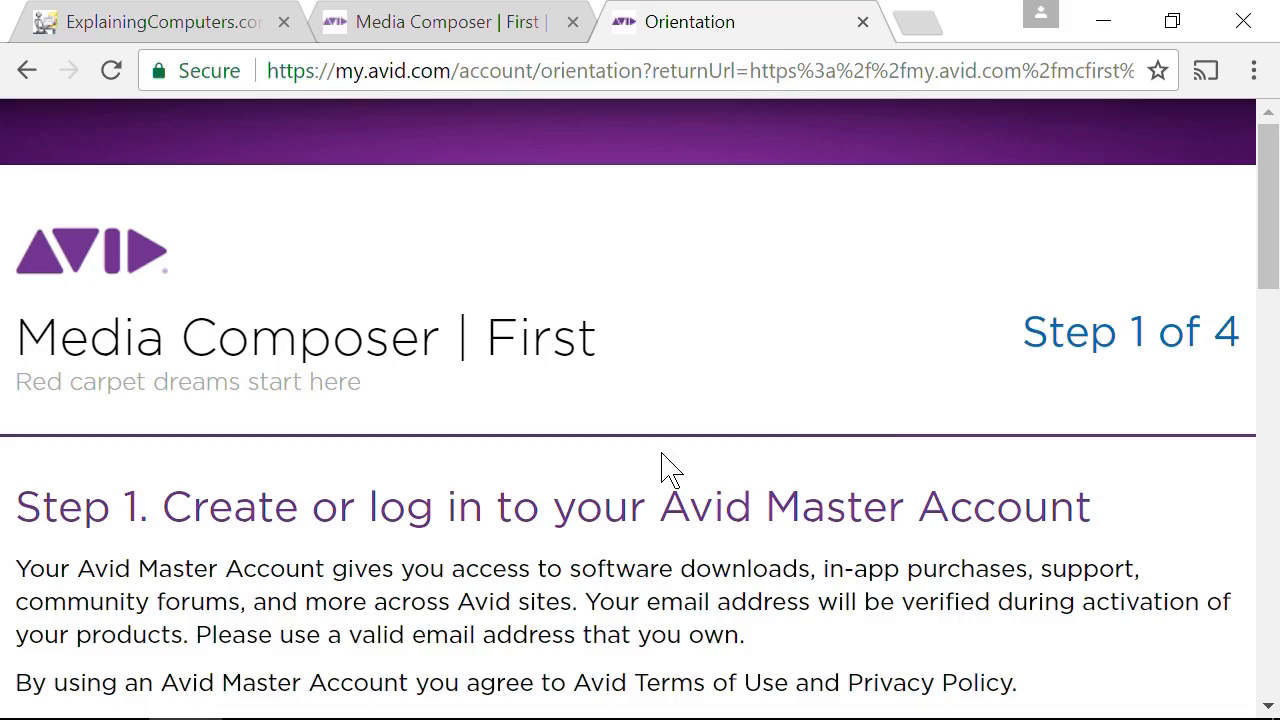
scroll("down", 3)
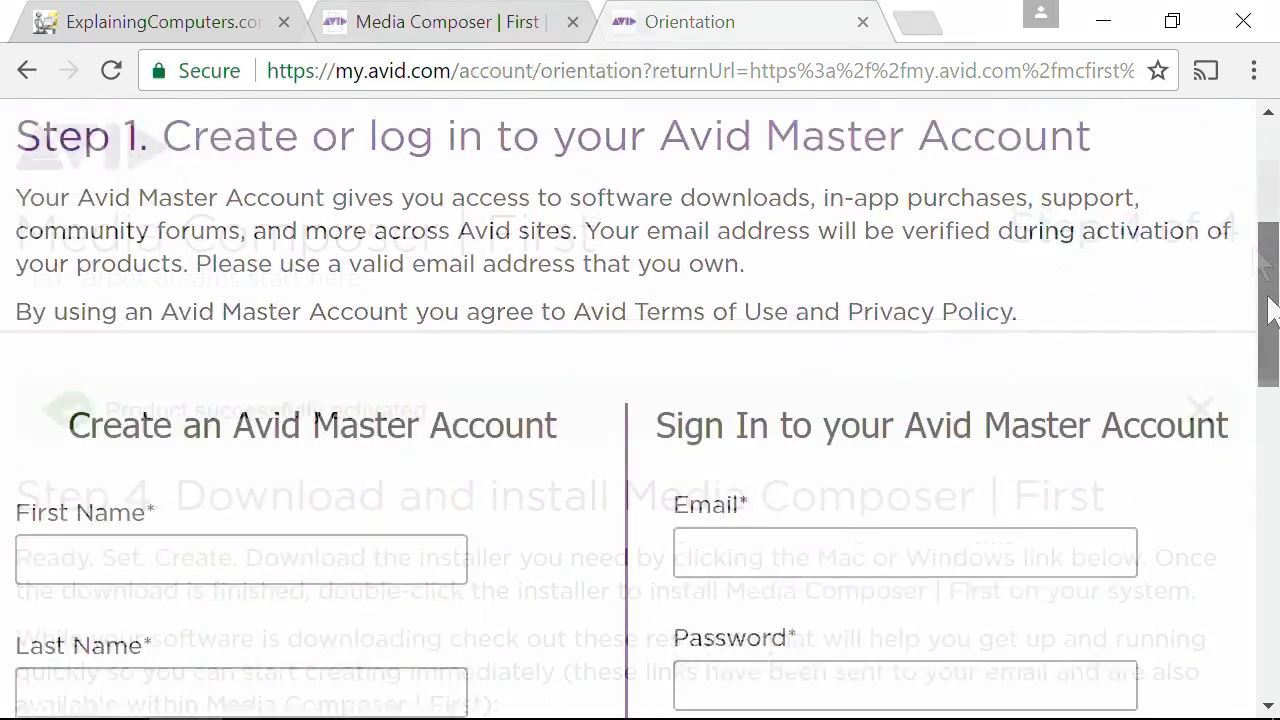
Sign in to the Avid Master Account and scroll down to the Download buttons
left_click(861, 22)
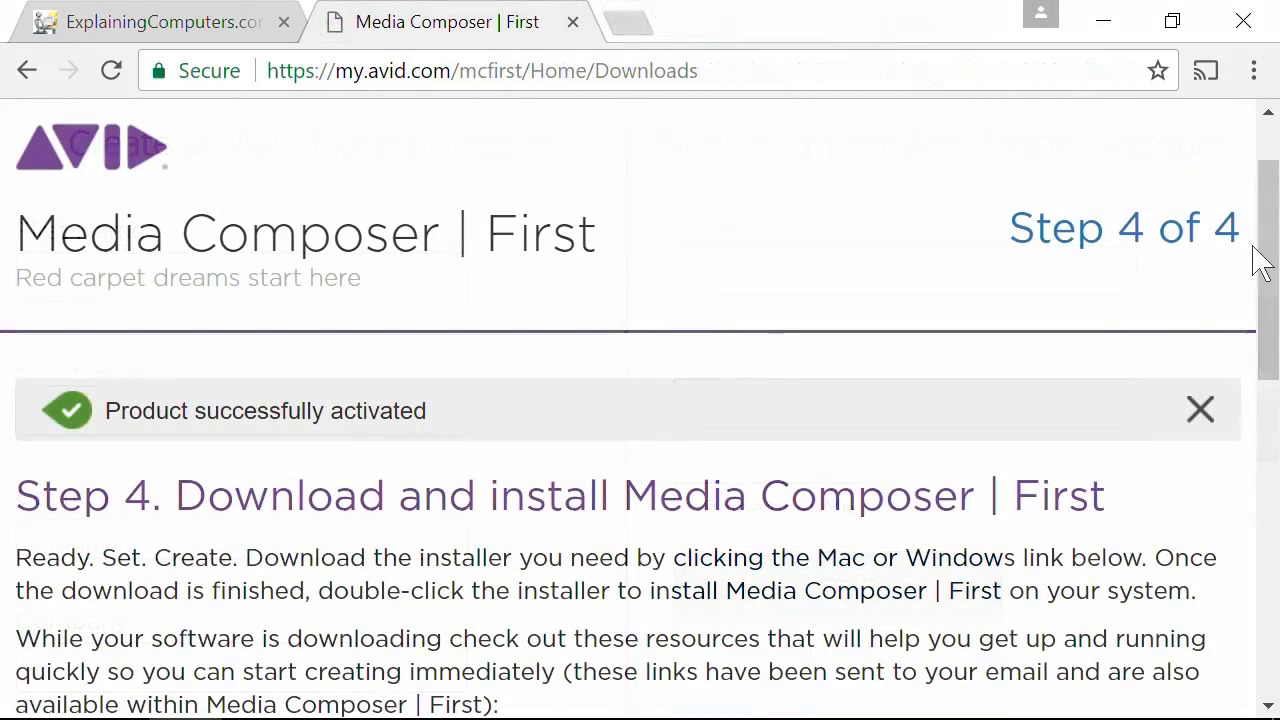
scroll("down", 3)
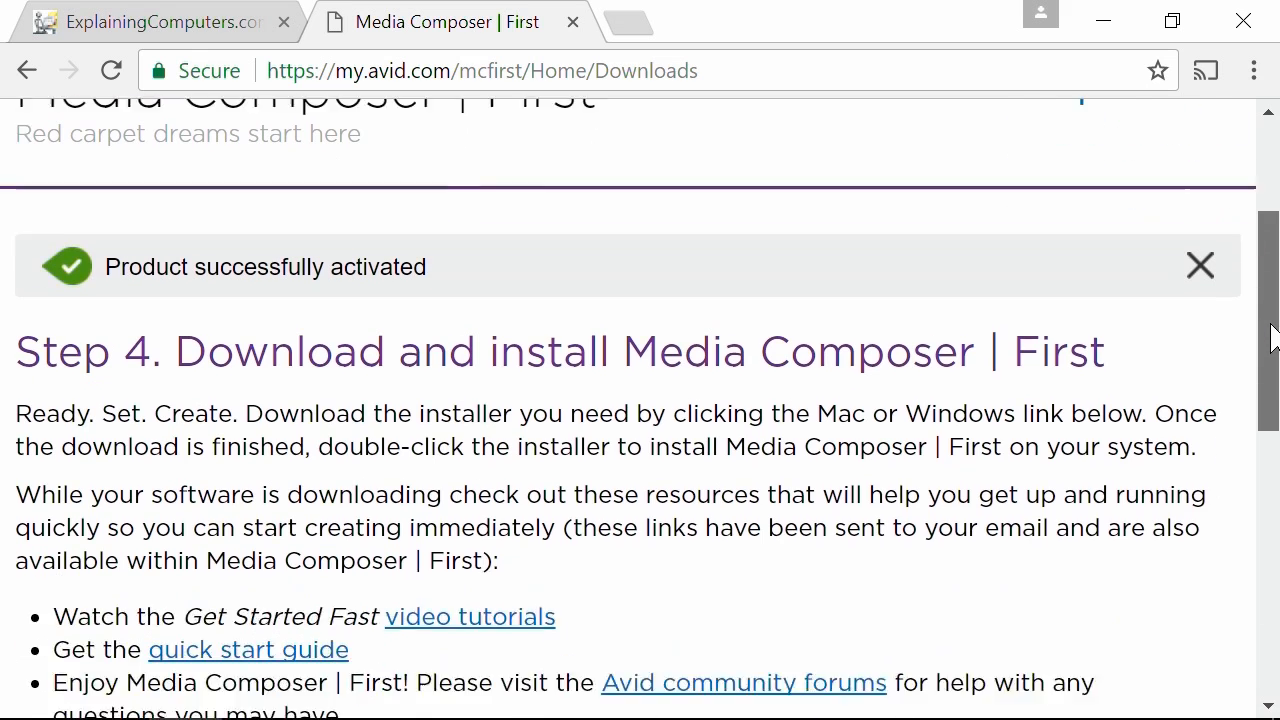
scroll("down", 3)
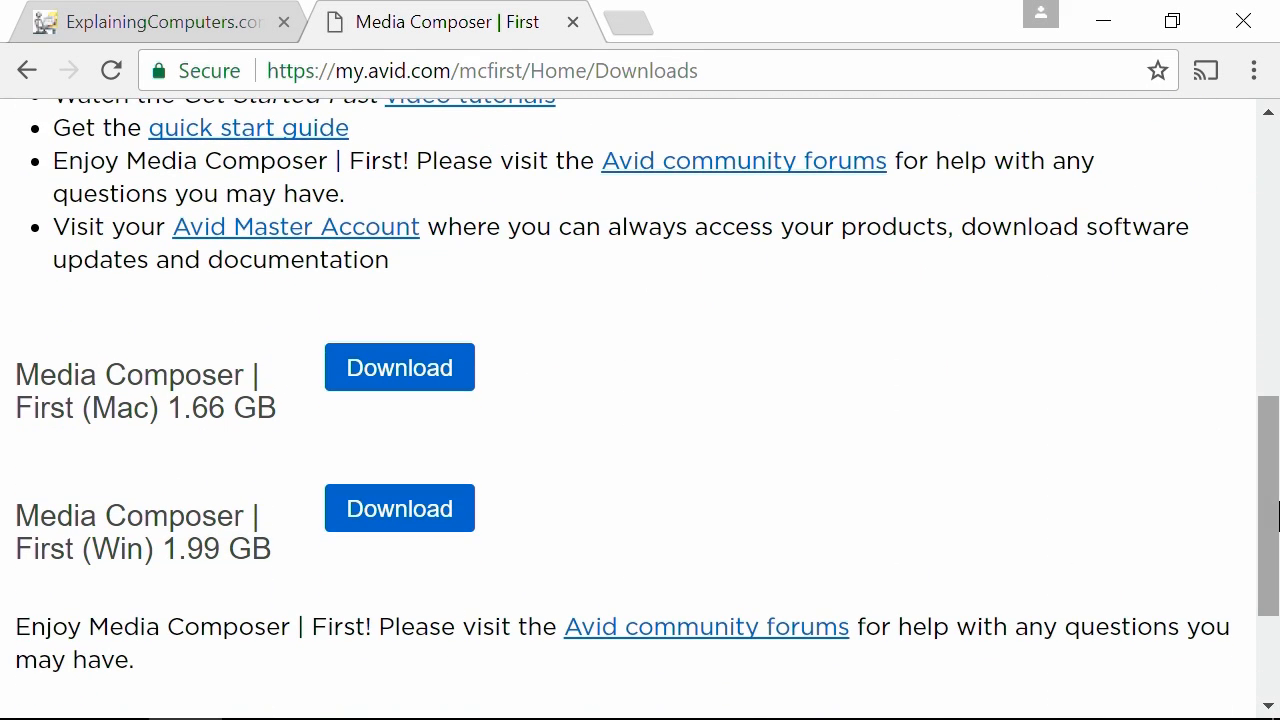
mouse_move(700, 630)
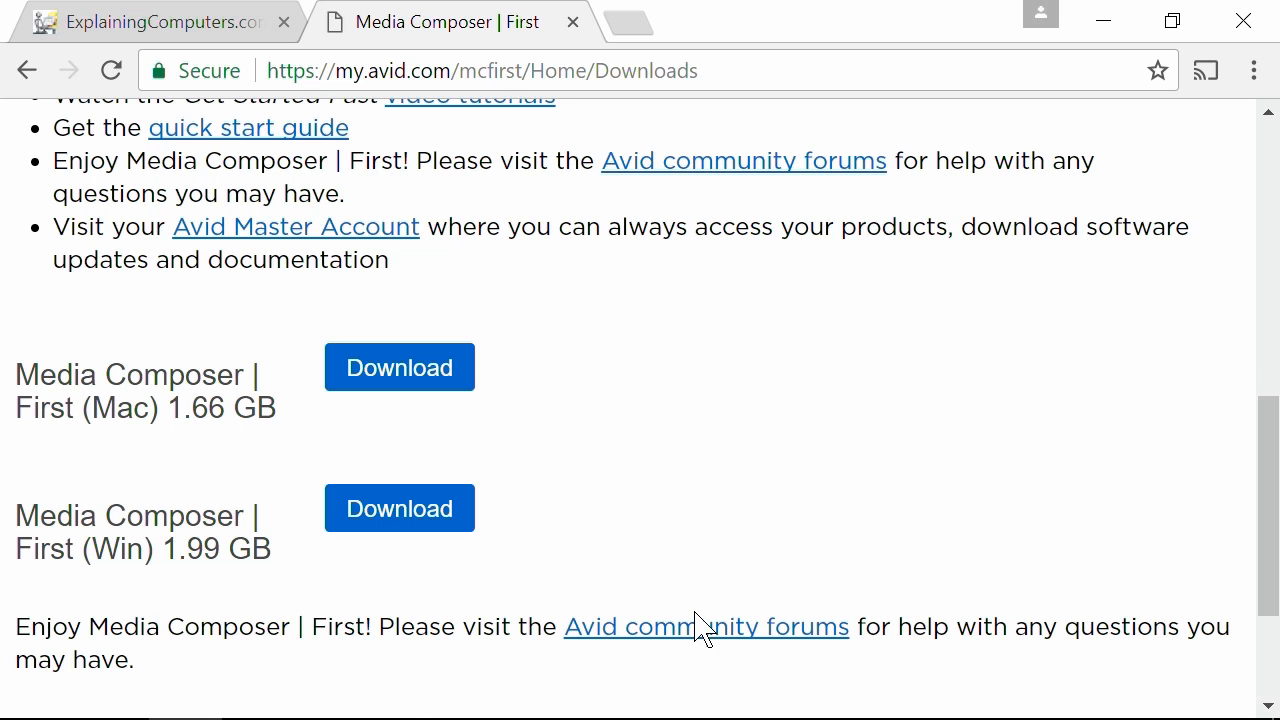
left_click(399, 508)
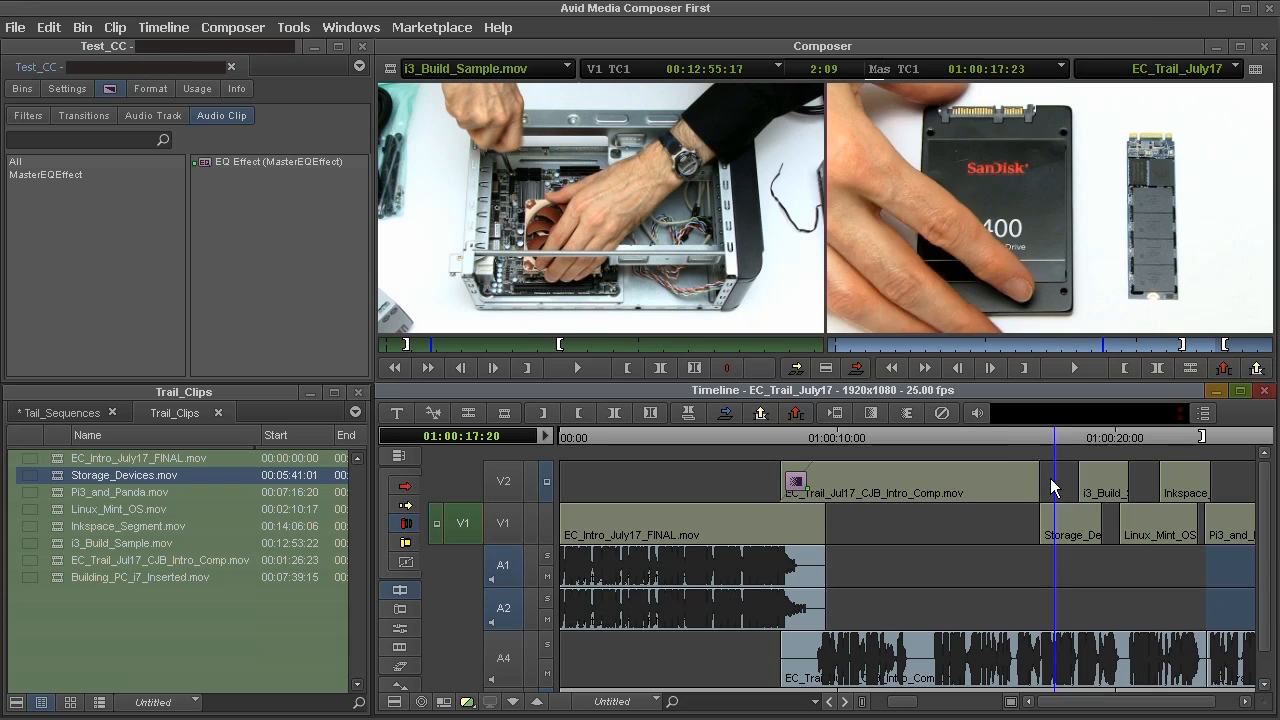
left_click(690, 490)
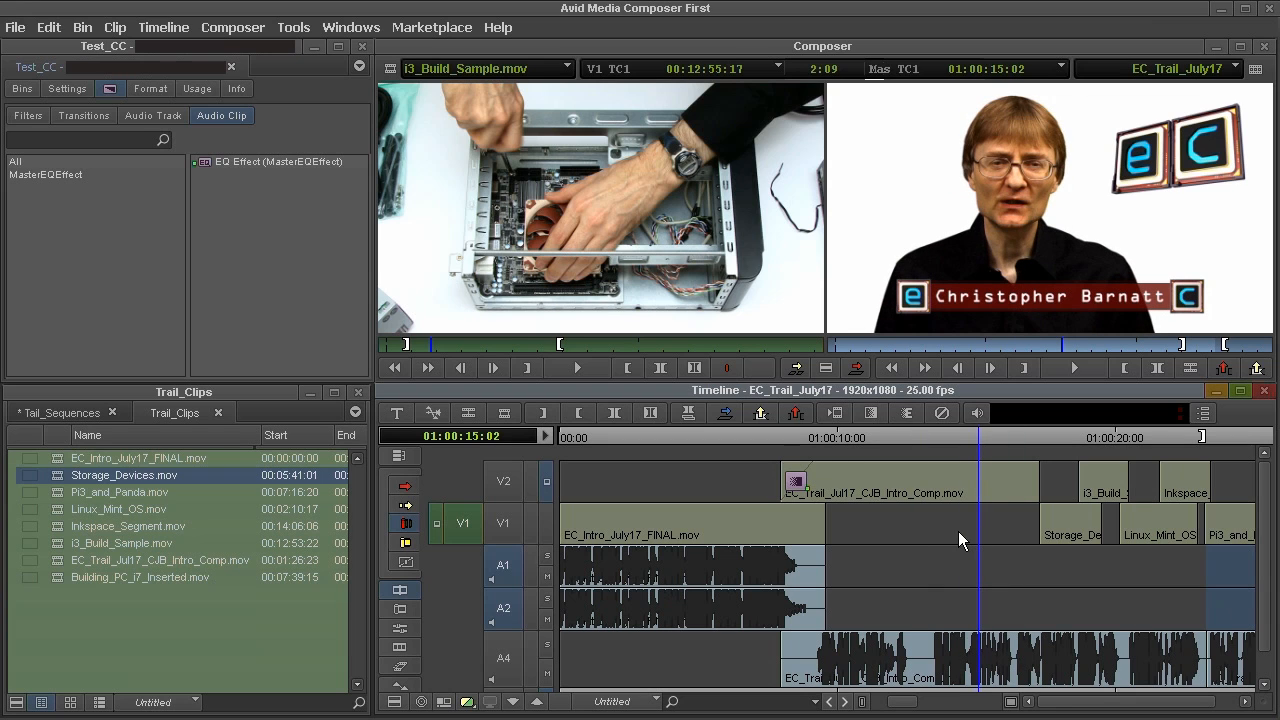
mouse_move(952, 548)
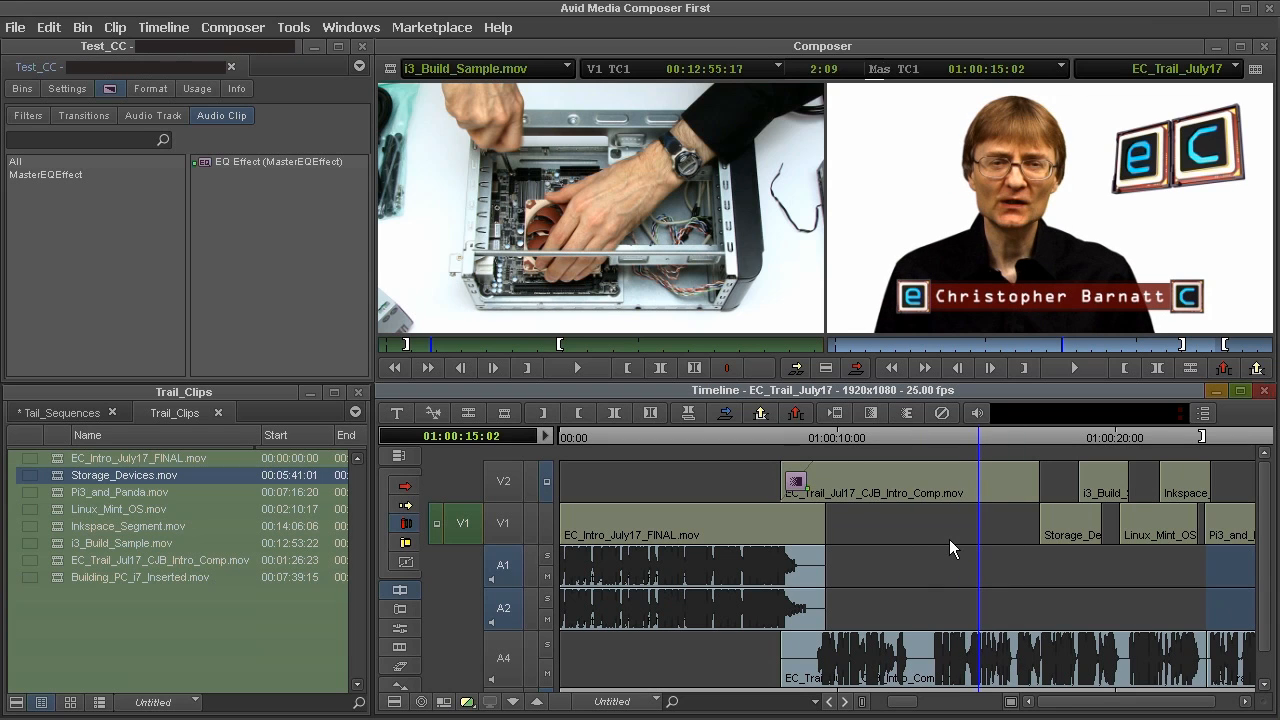
left_click(717, 437)
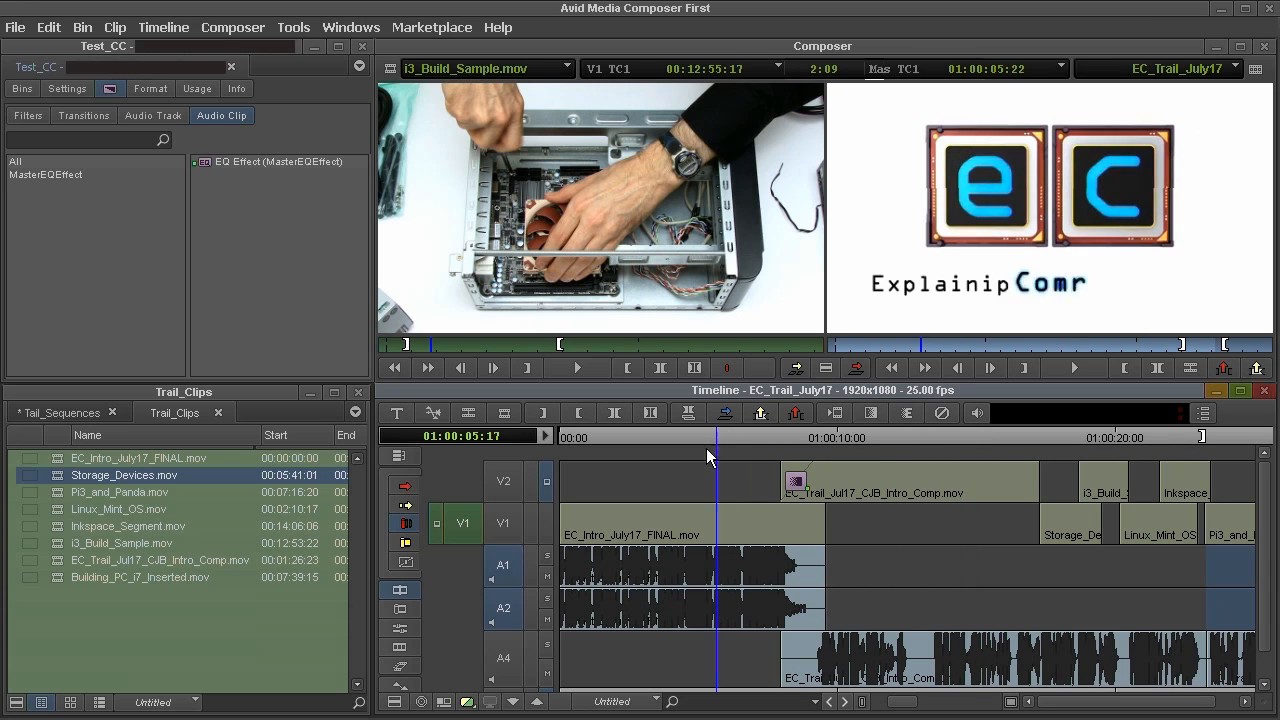
left_click(642, 437)
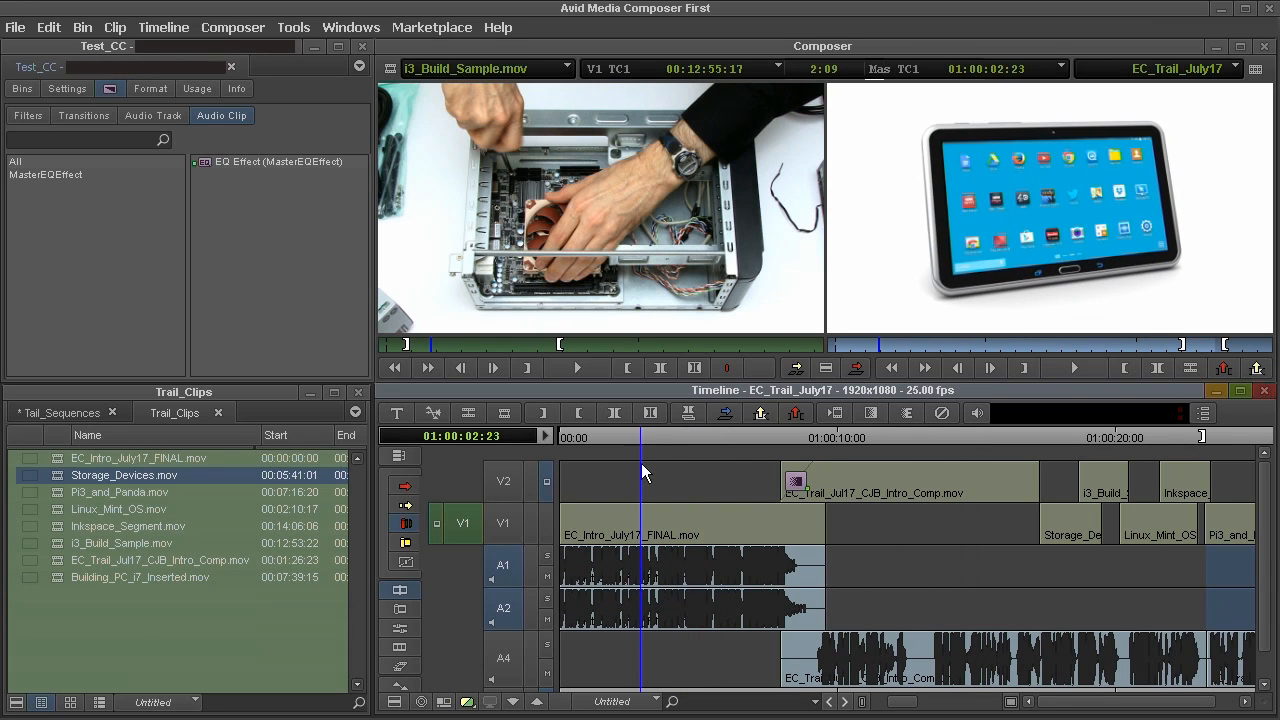
left_click(1074, 368)
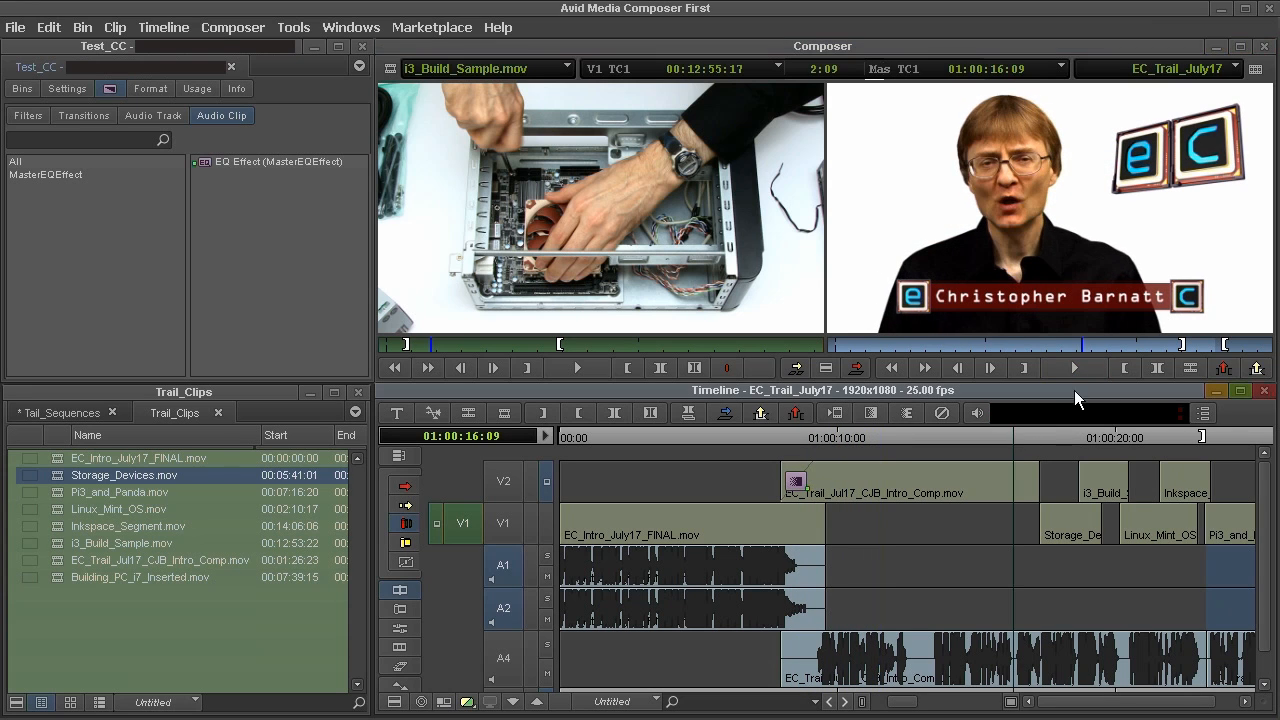
left_click(1074, 367)
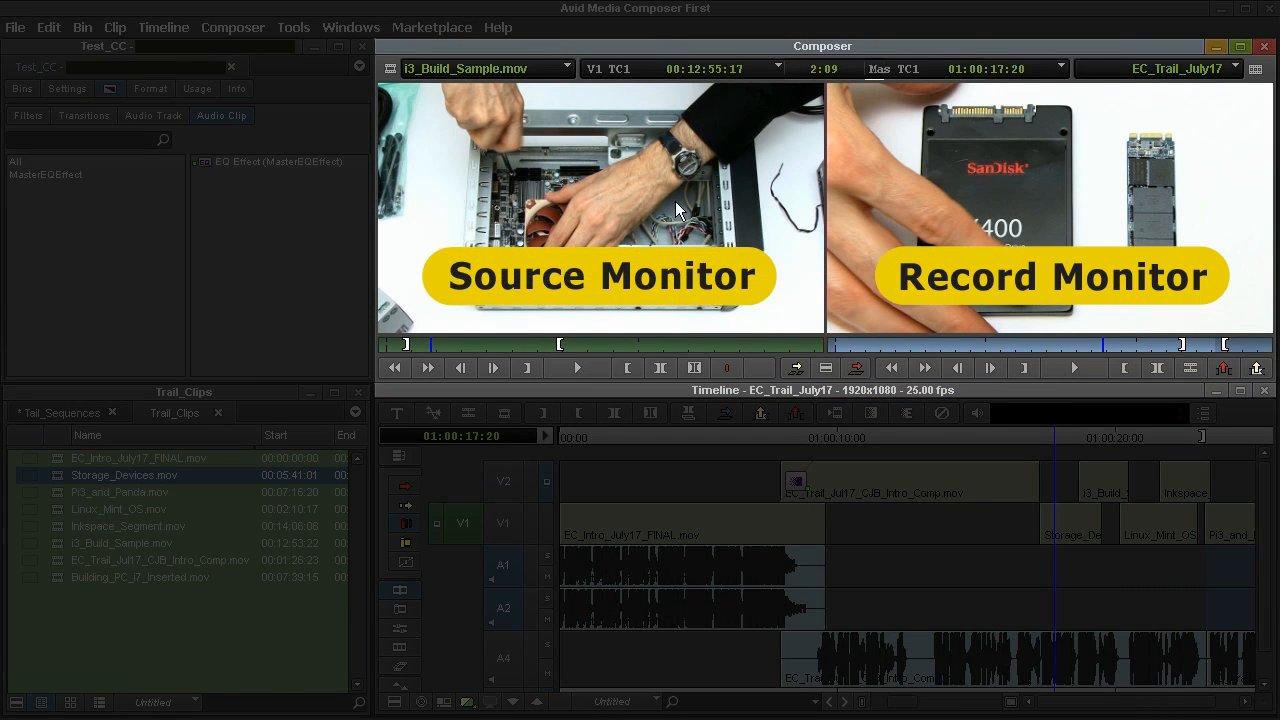
mouse_move(1006, 238)
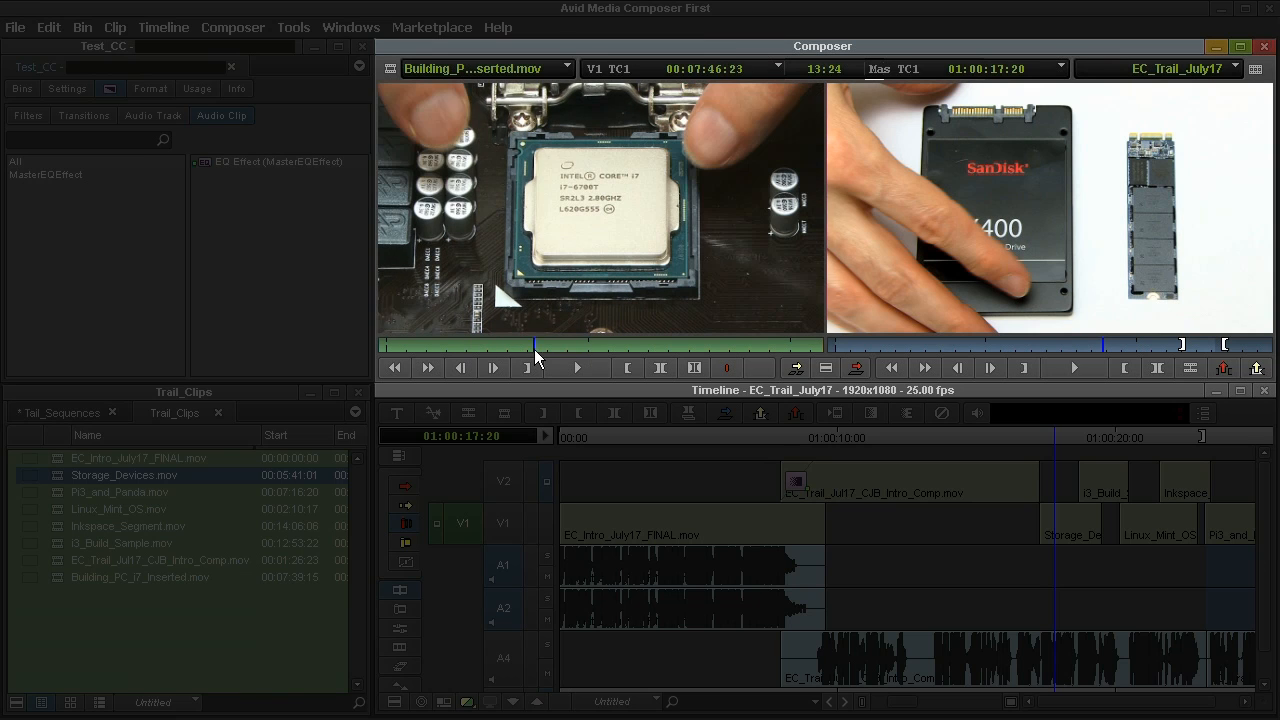
Load EC_Intro_July17_FINAL.mov from the recent source clips and cue the tablet shot
left_click(487, 68)
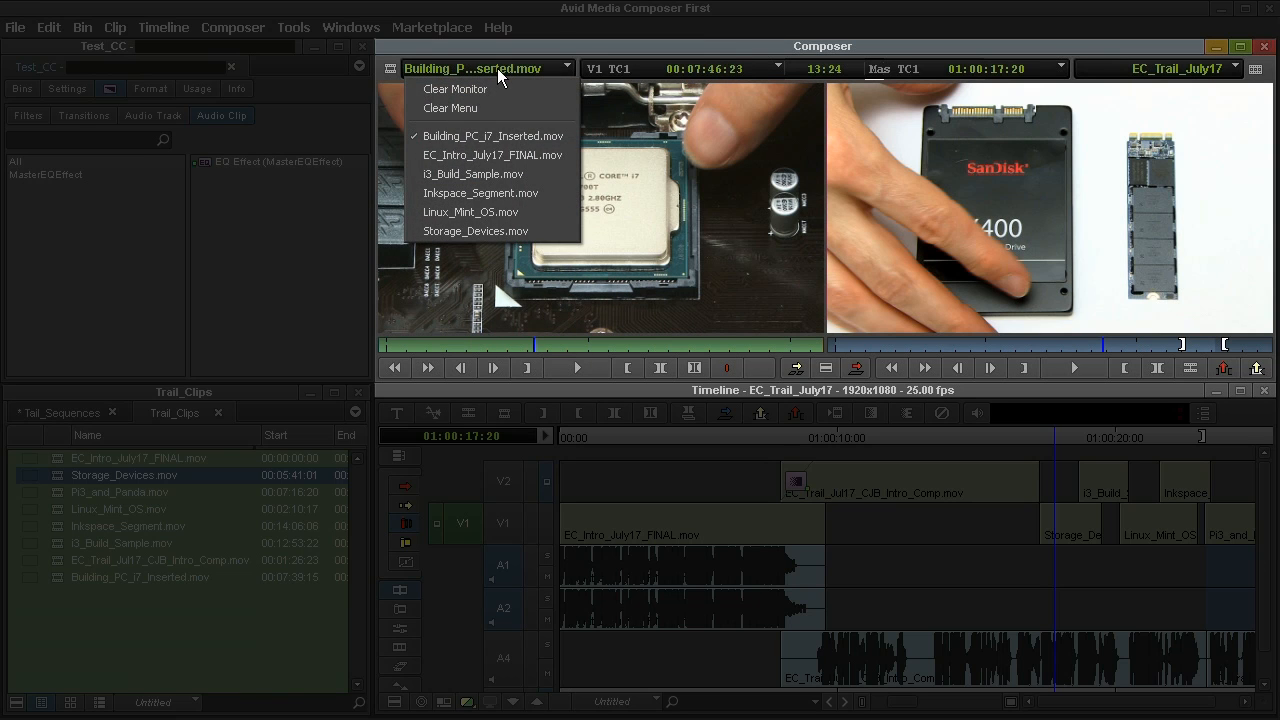
left_click(492, 154)
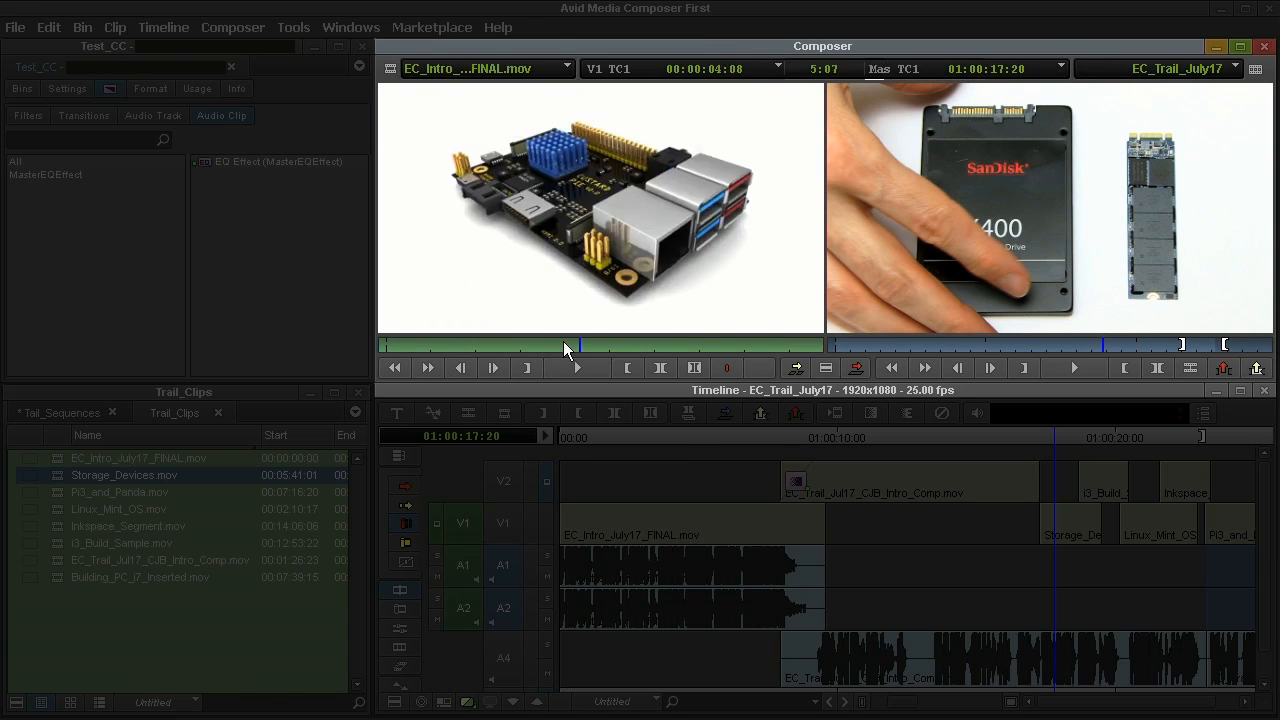
left_click(513, 345)
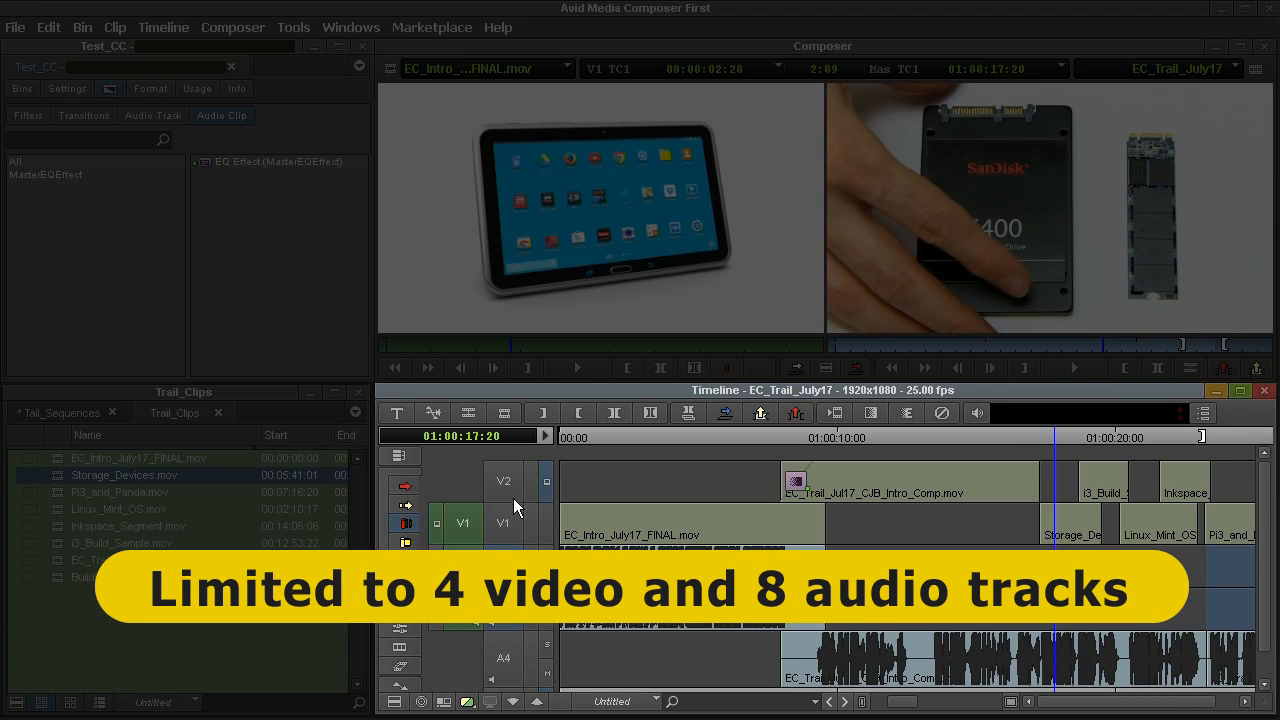
mouse_move(512, 500)
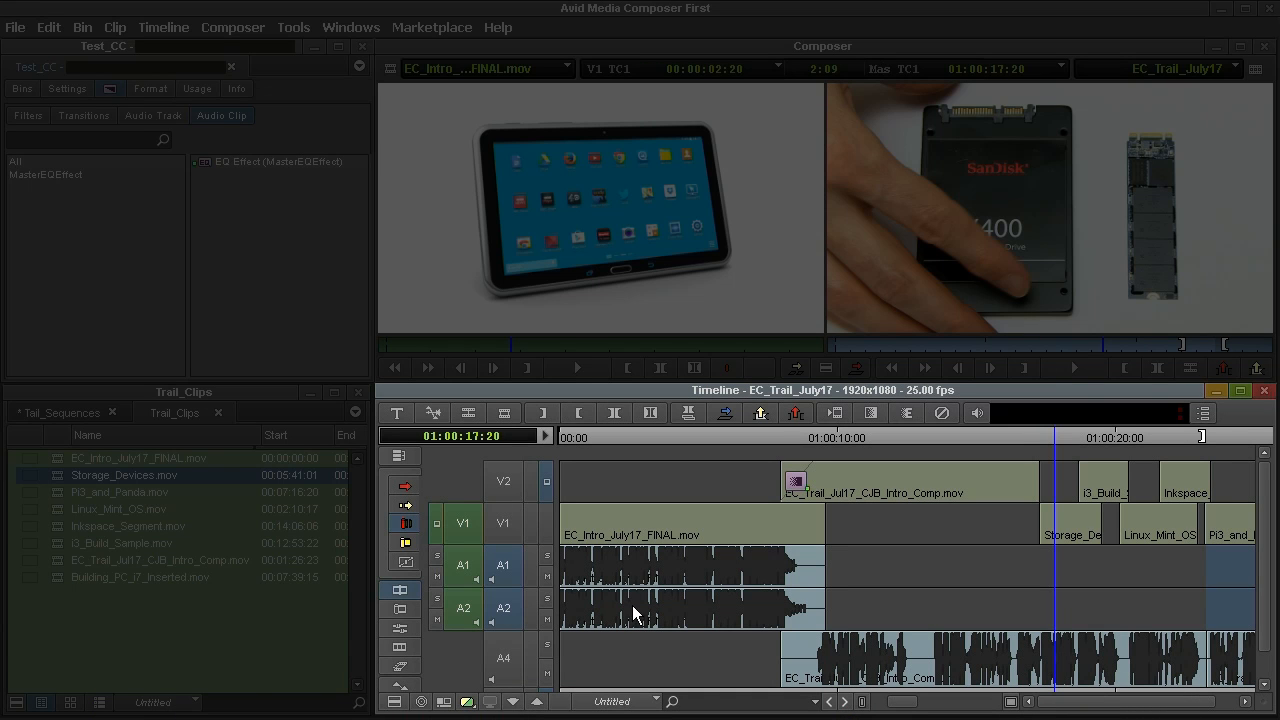
mouse_move(648, 535)
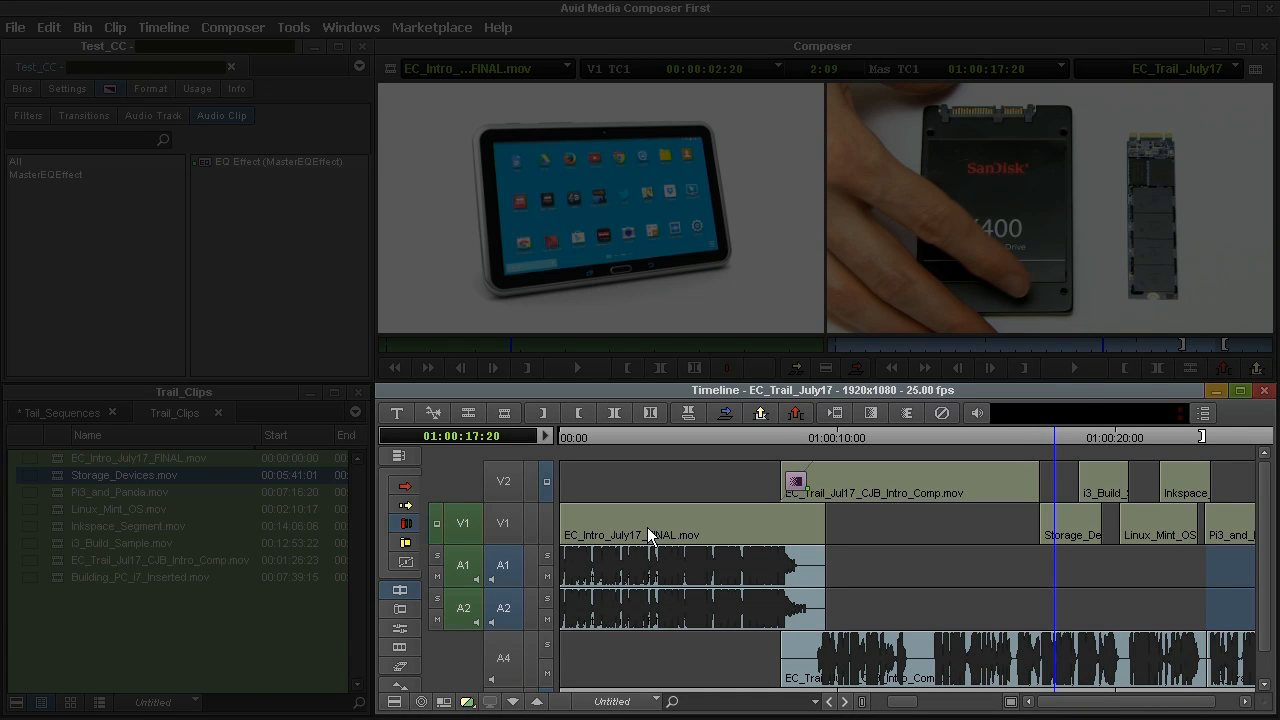
mouse_move(643, 524)
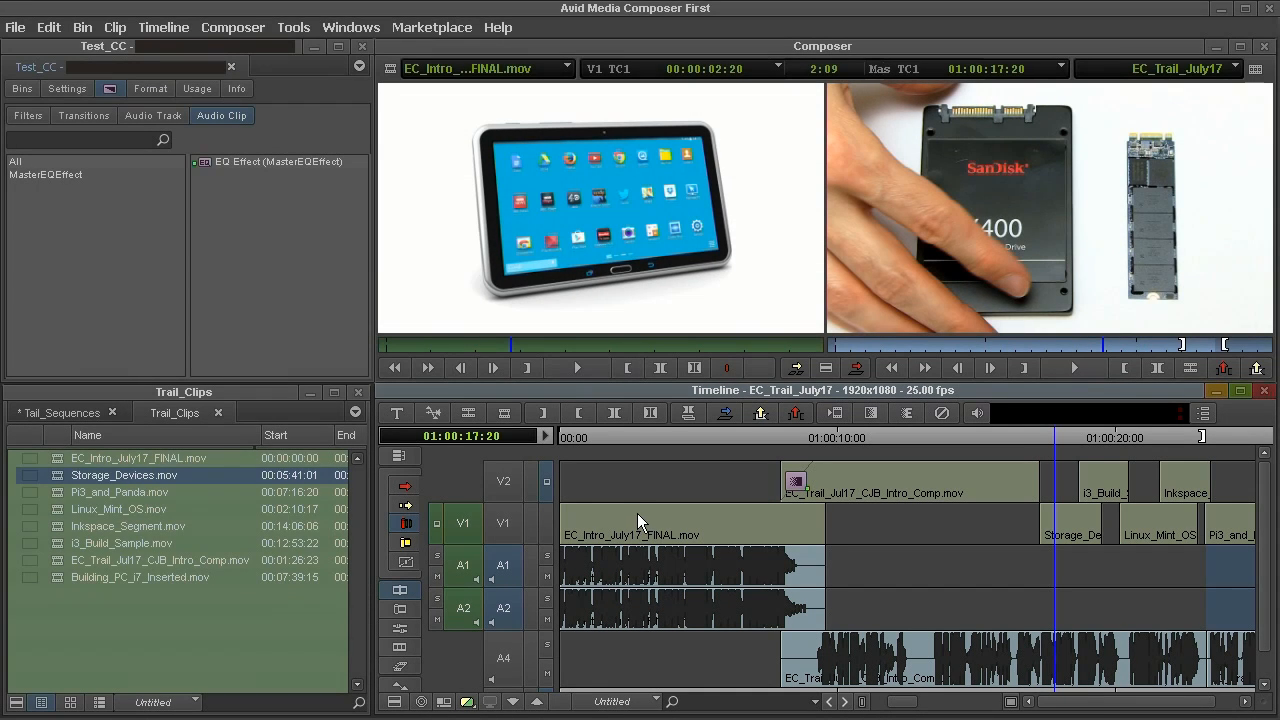
mouse_move(127, 207)
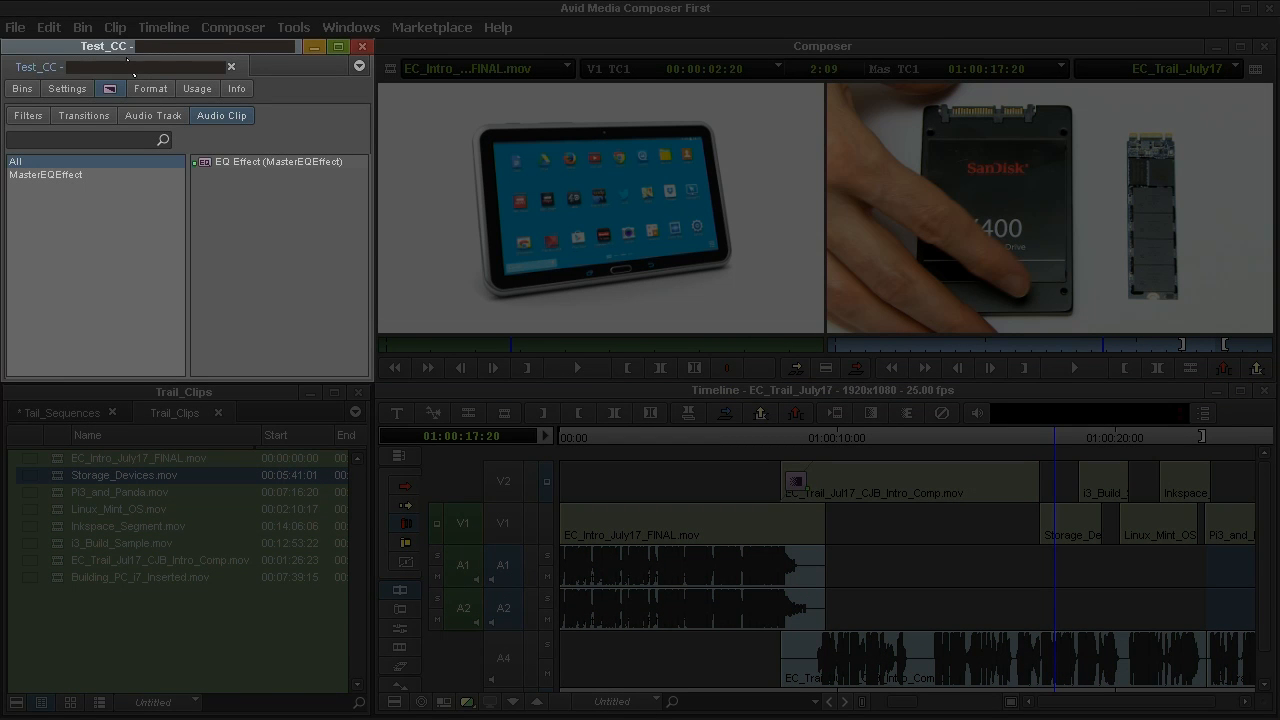
In the Effect Palette, switch to Transitions and select the Blend category with Dissolve
left_click(21, 88)
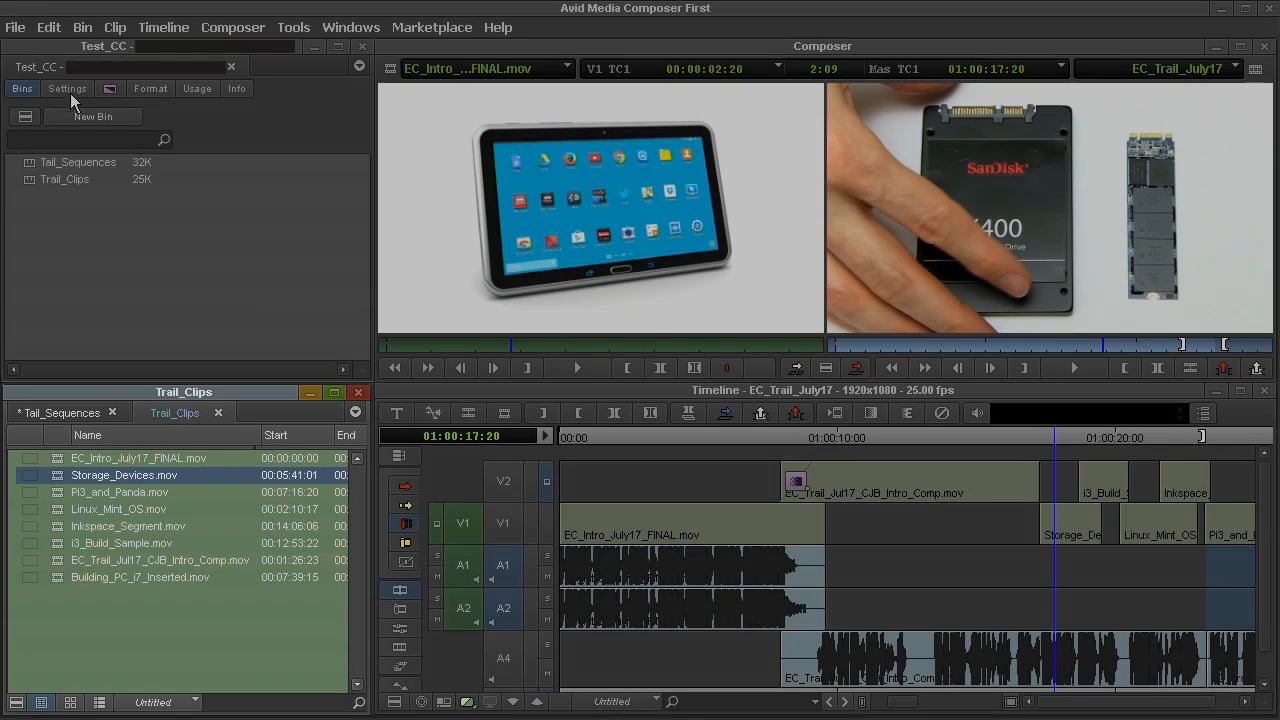
left_click(67, 88)
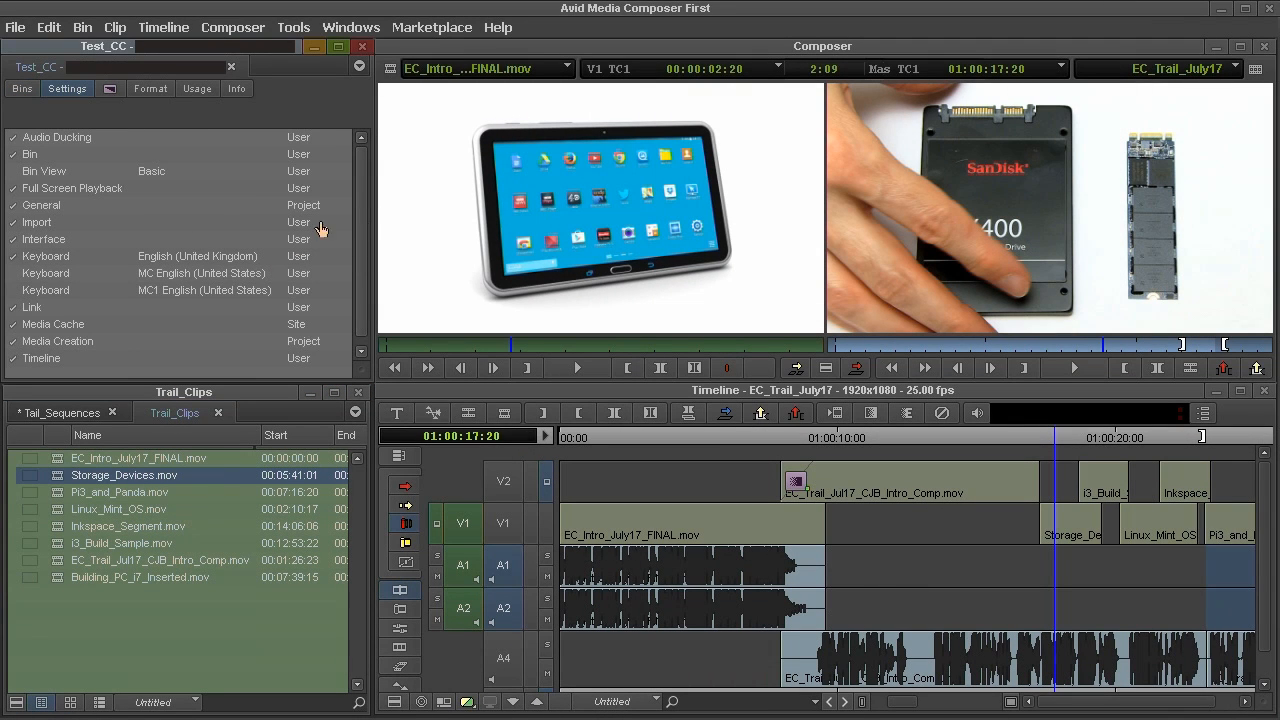
mouse_move(242, 214)
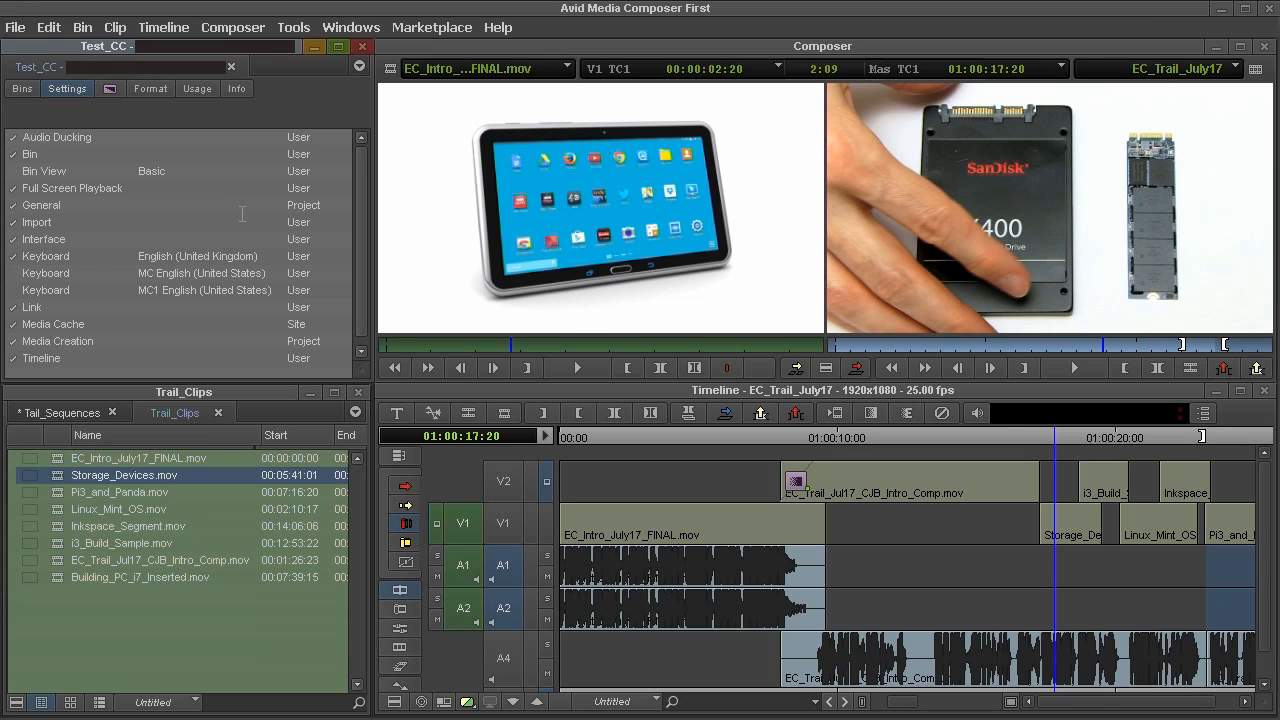
left_click(110, 88)
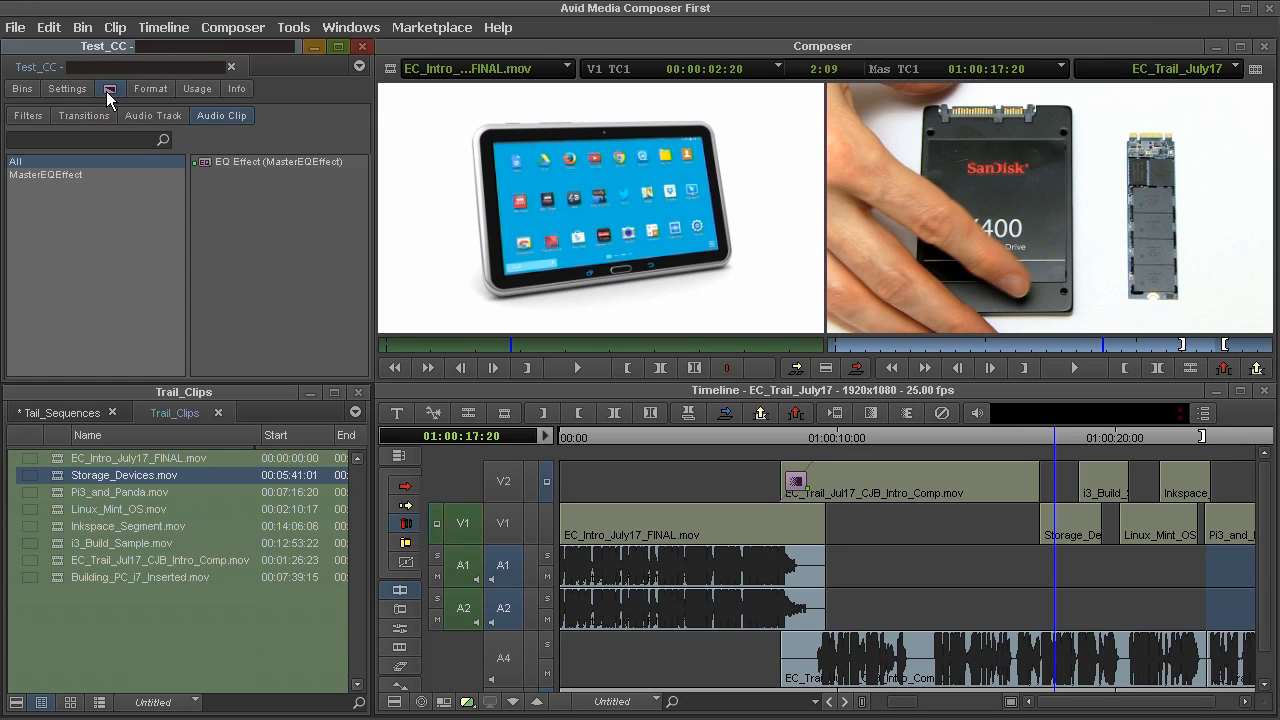
left_click(27, 115)
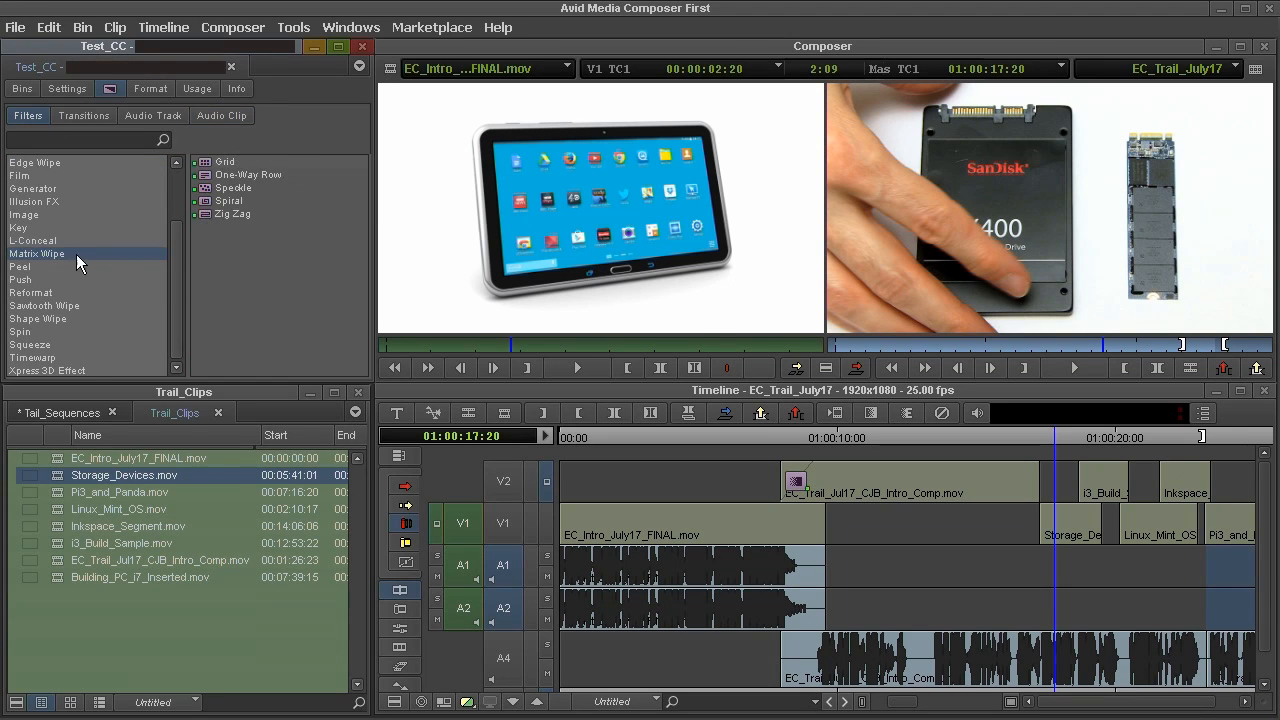
left_click(84, 115)
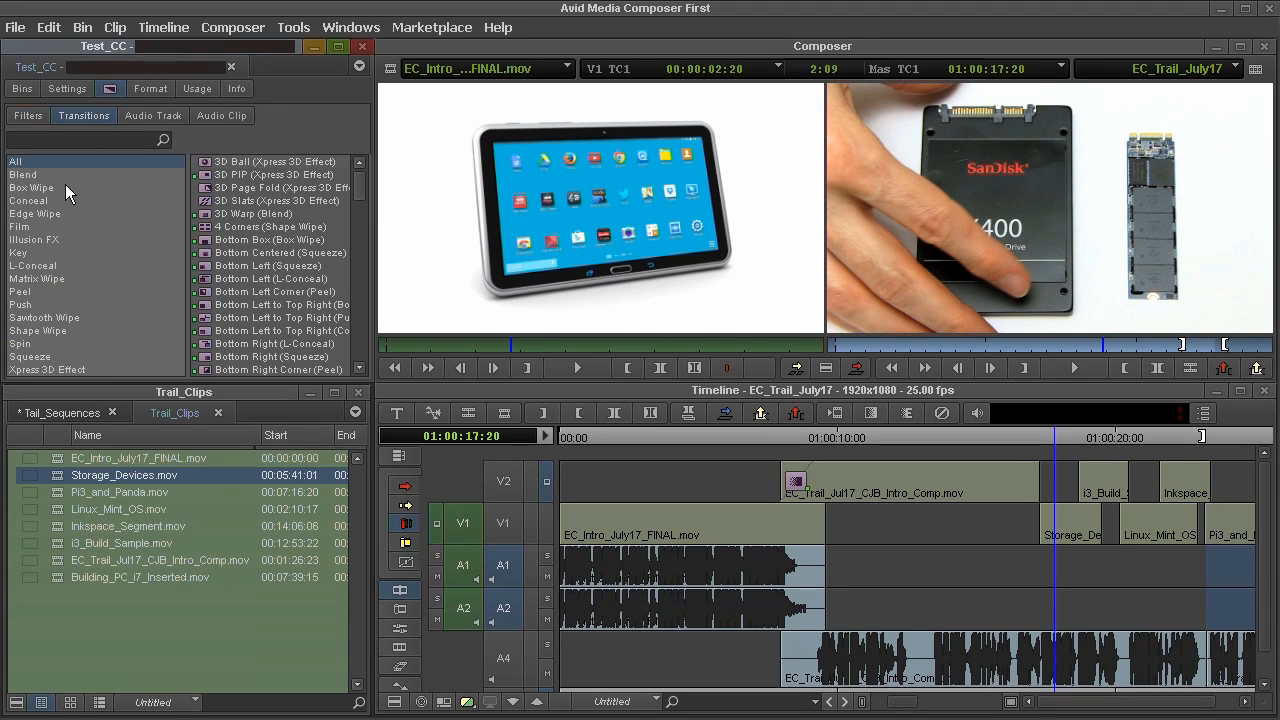
left_click(23, 174)
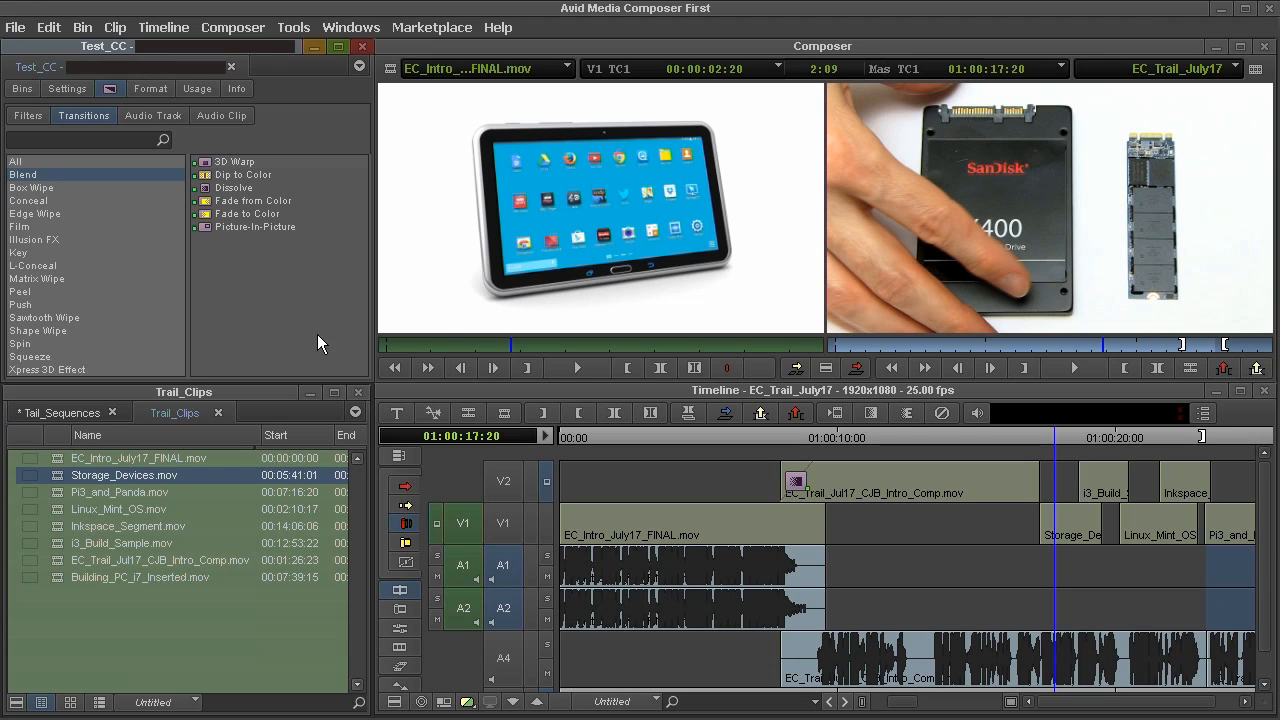
mouse_move(330, 314)
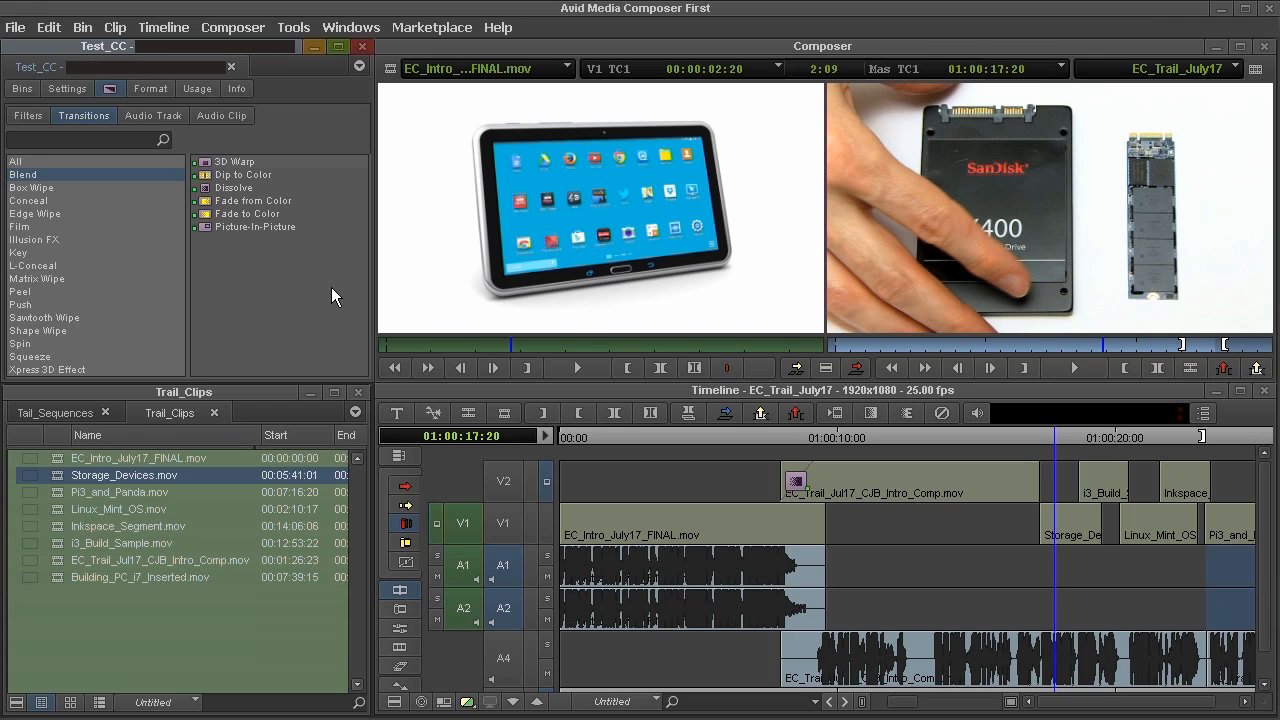
mouse_move(358, 80)
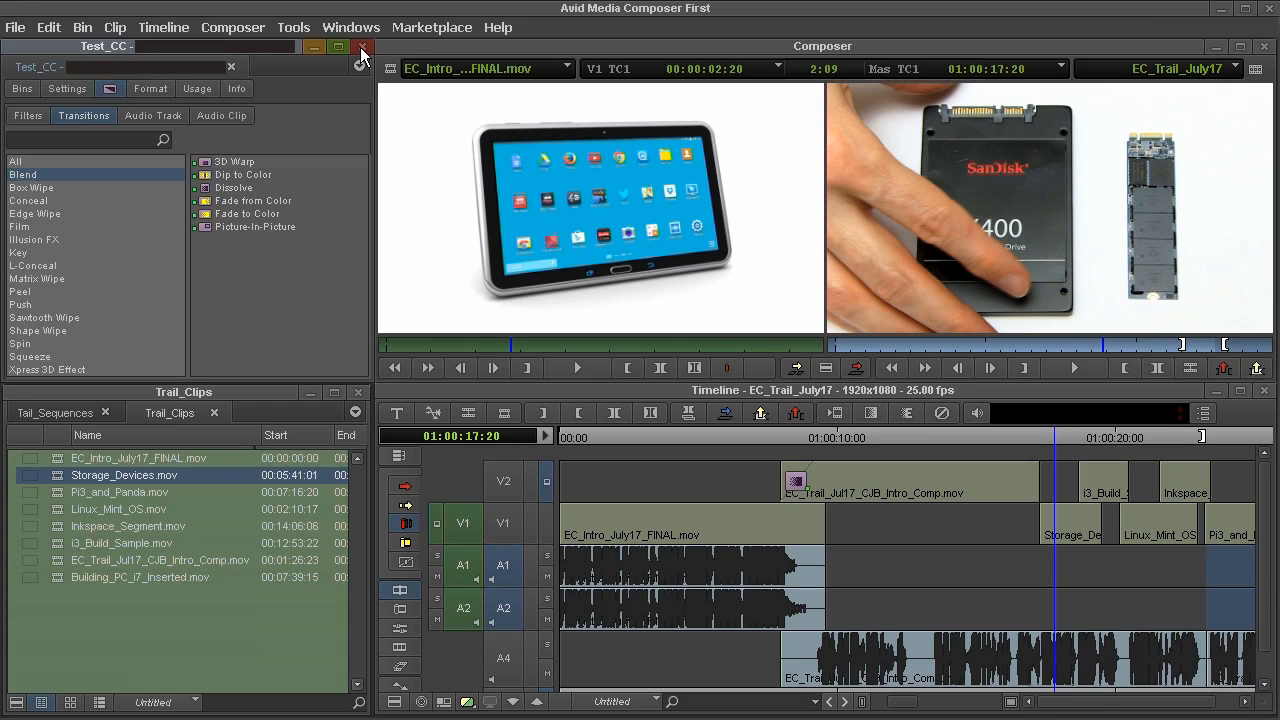
Close Test_CC, select it in the project chooser, and start naming a new project
left_click(362, 47)
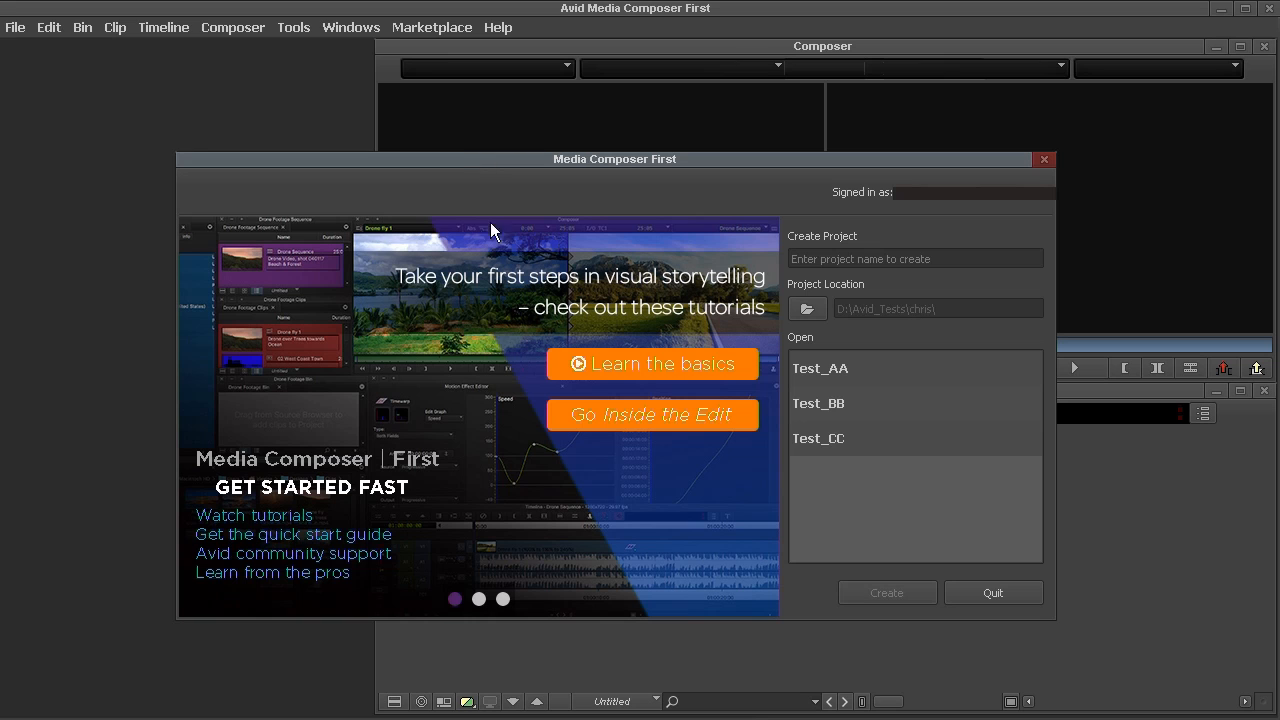
mouse_move(432, 445)
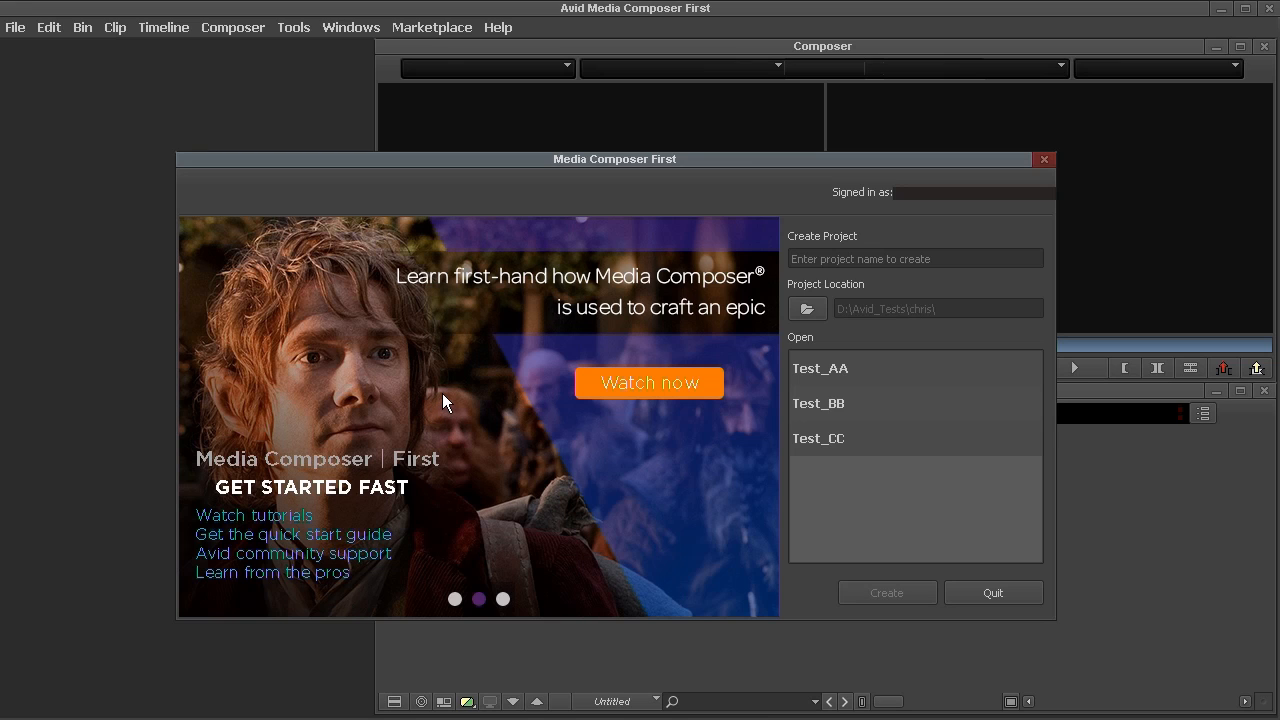
mouse_move(528, 455)
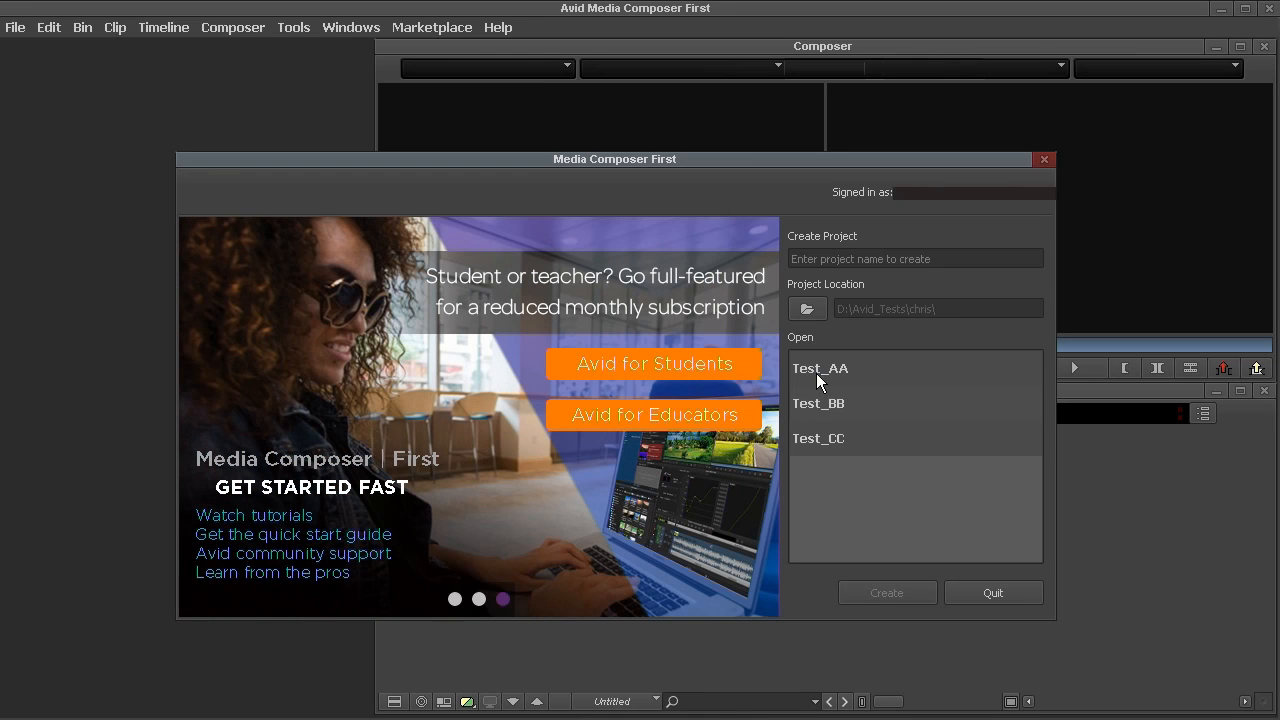
left_click(818, 438)
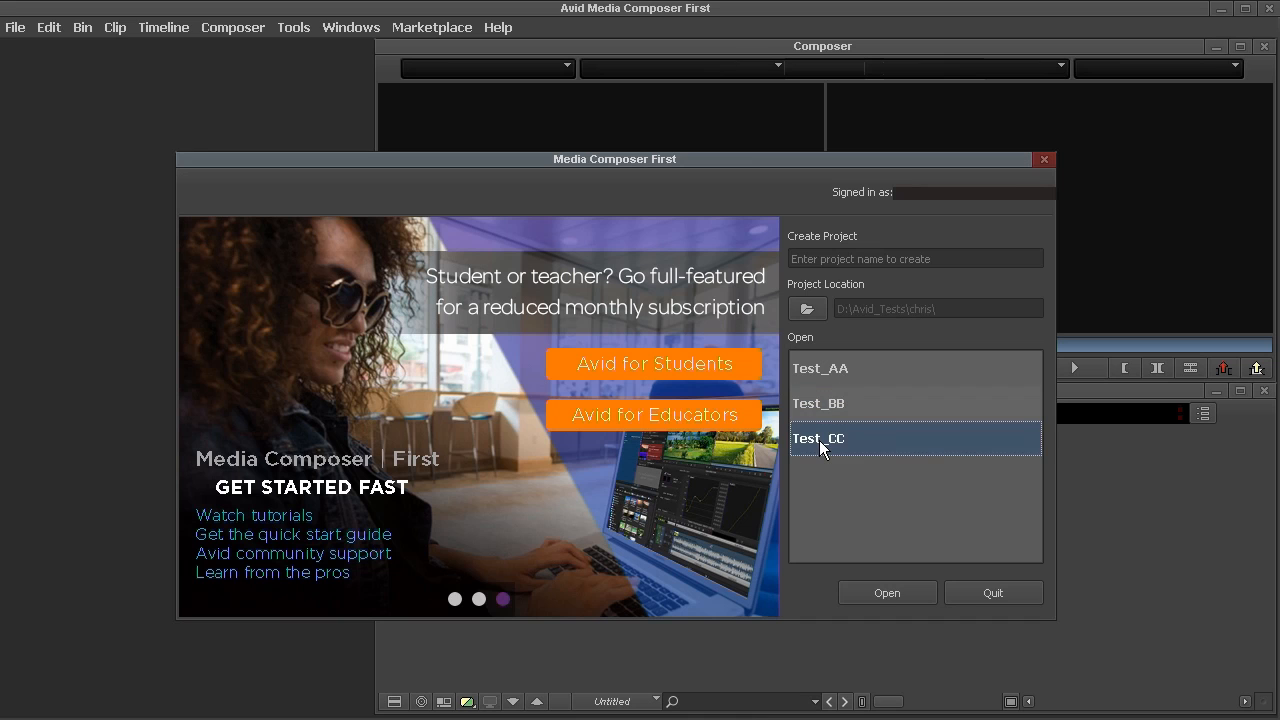
mouse_move(815, 385)
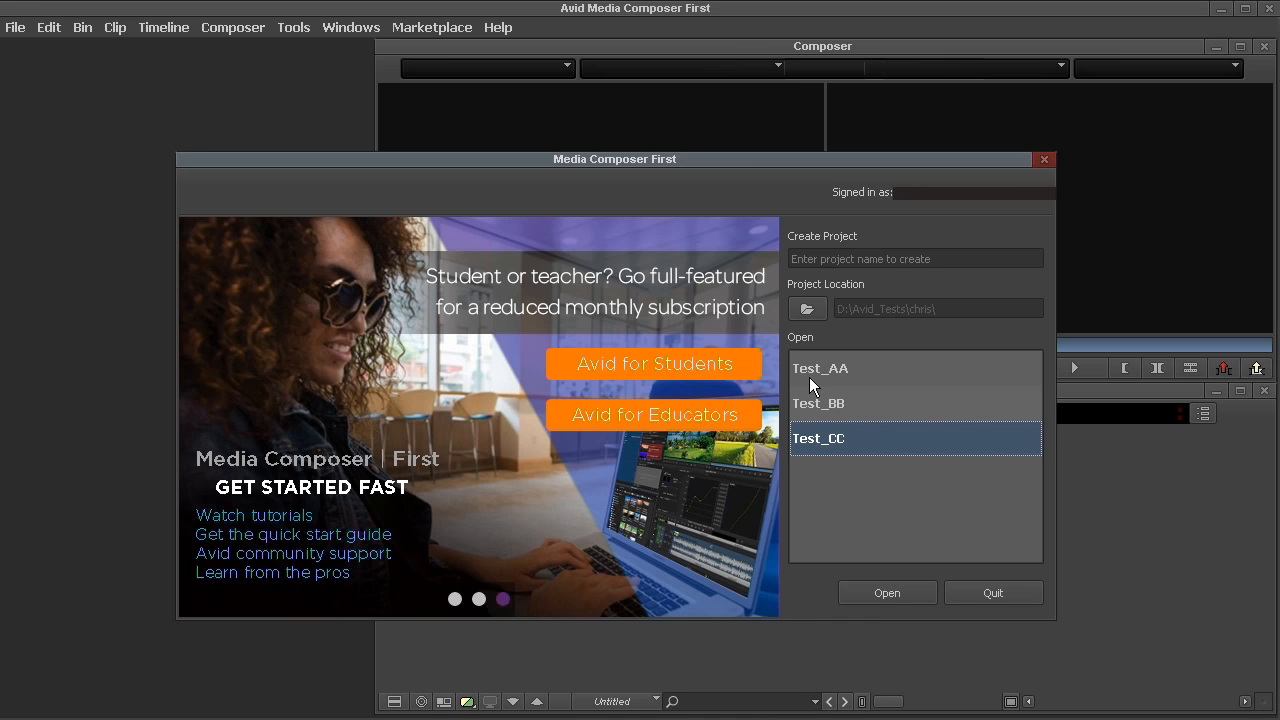
left_click(913, 258)
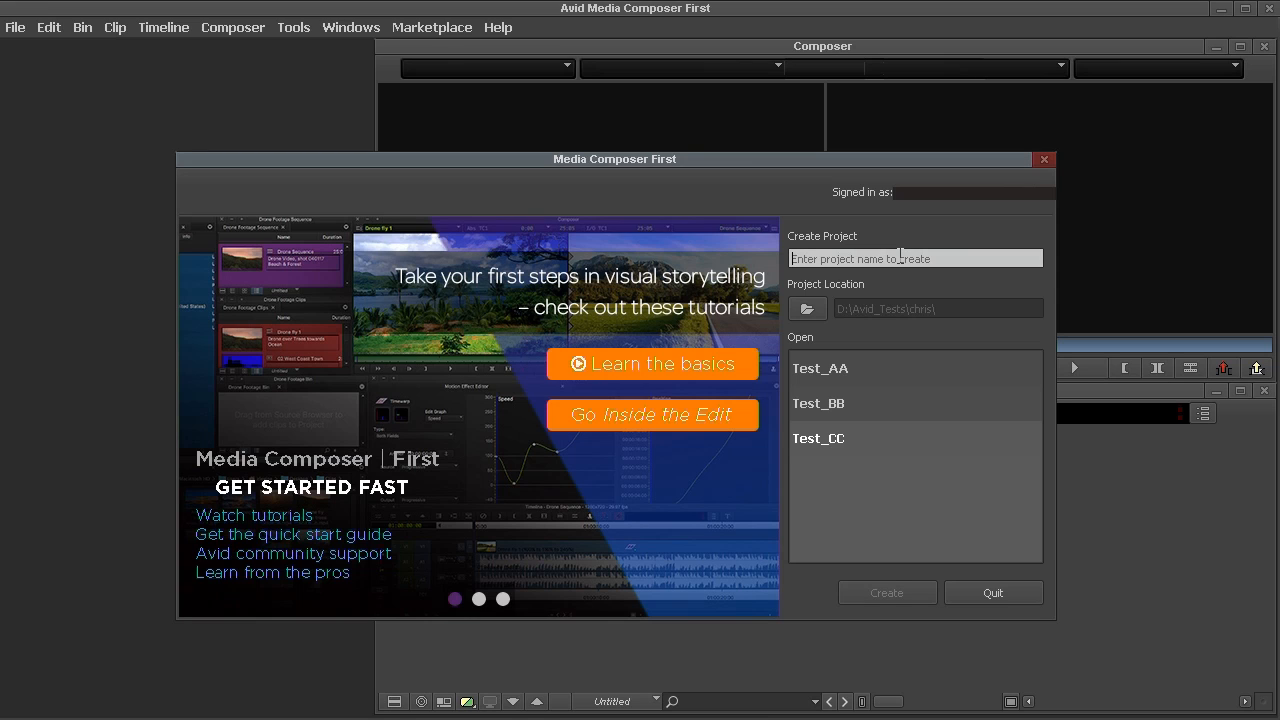
Create a new project named Test_DD
type("Test")
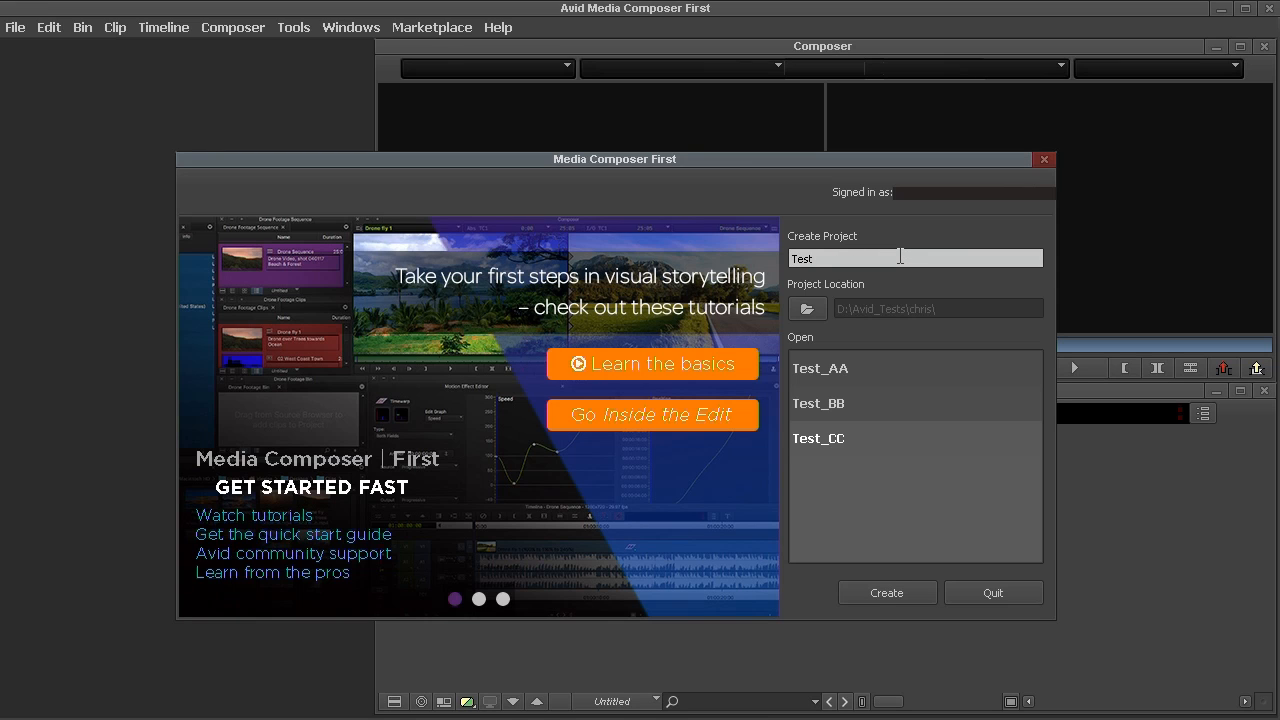
type("_DD")
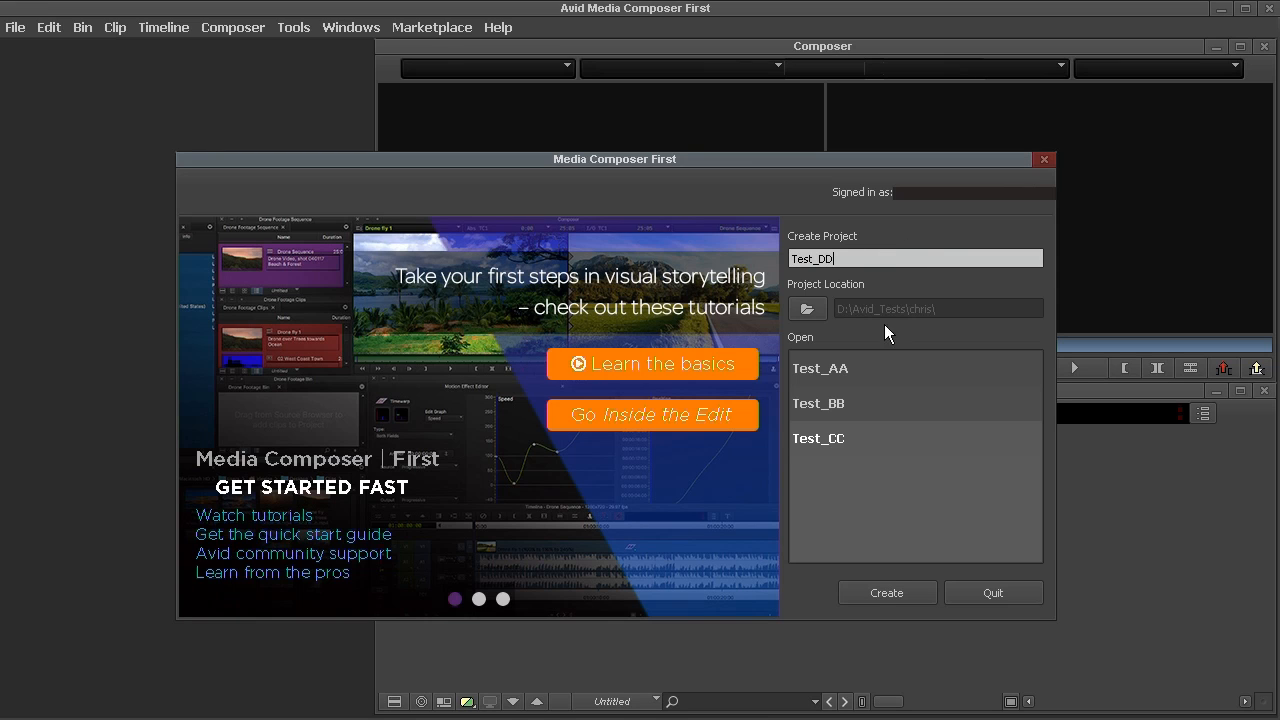
left_click(886, 592)
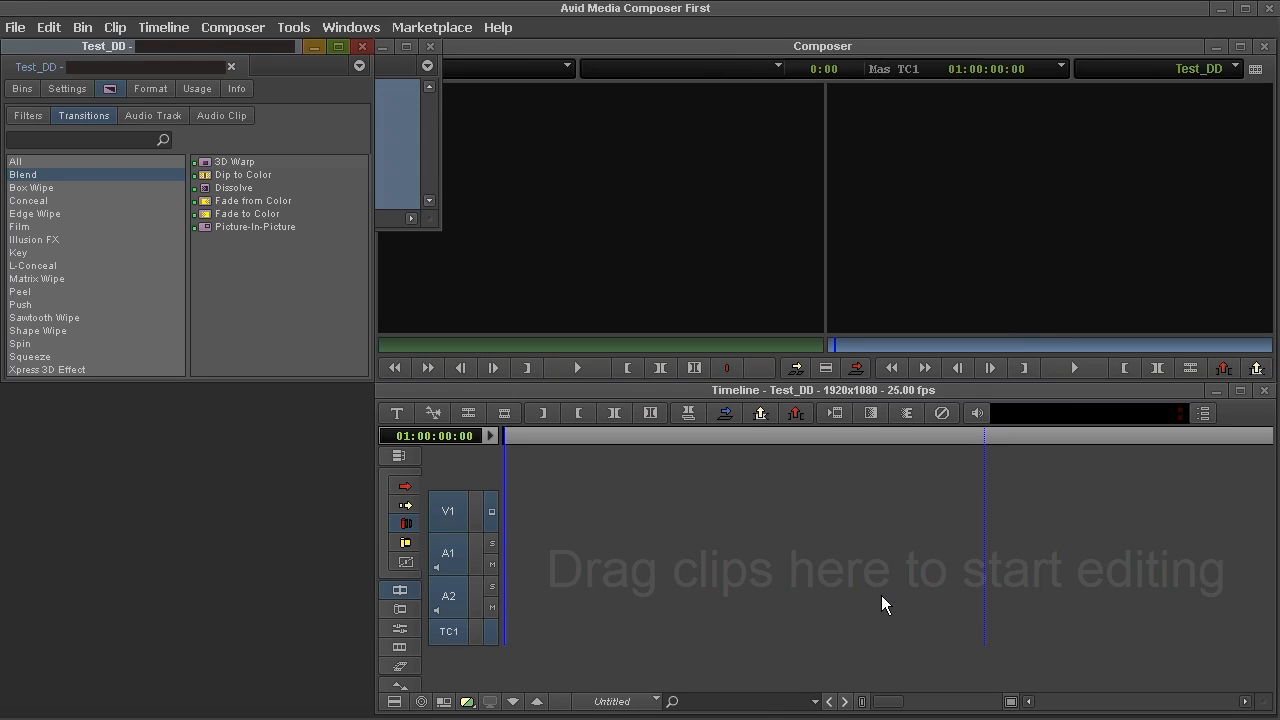
mouse_move(583, 213)
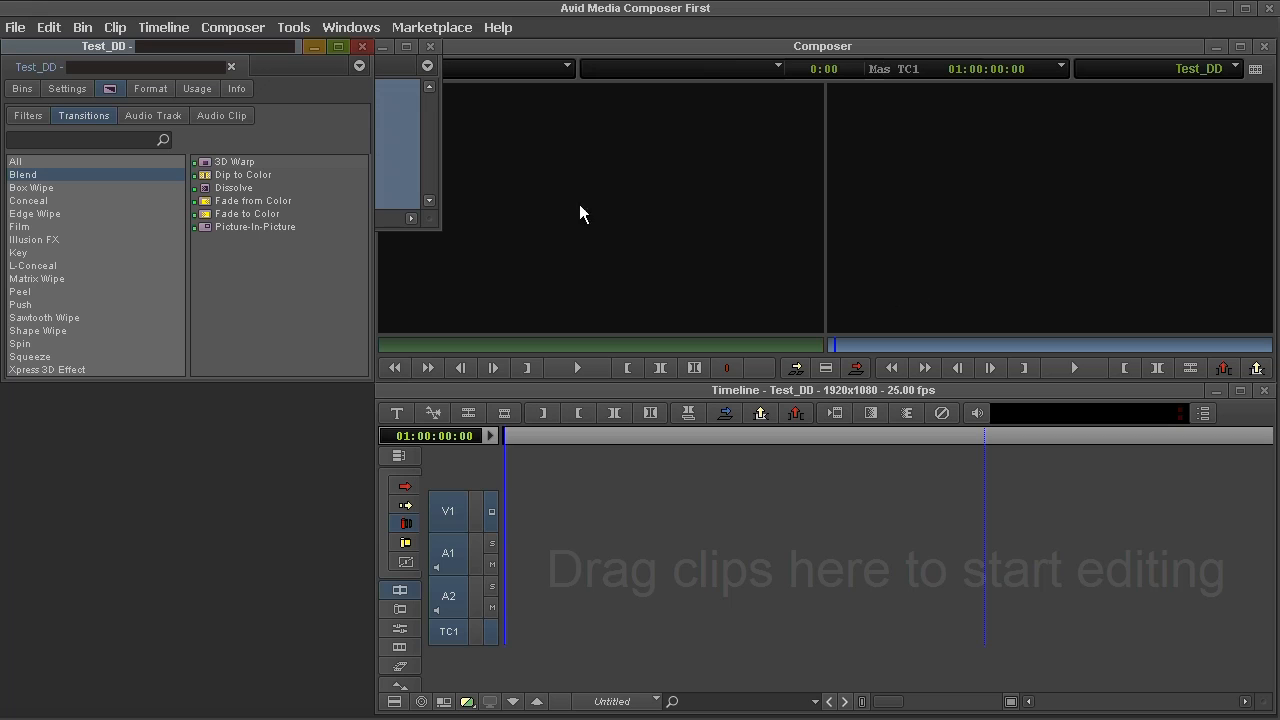
View the Test_DD bins and bring up the Source Browser via File > Input
left_click(21, 89)
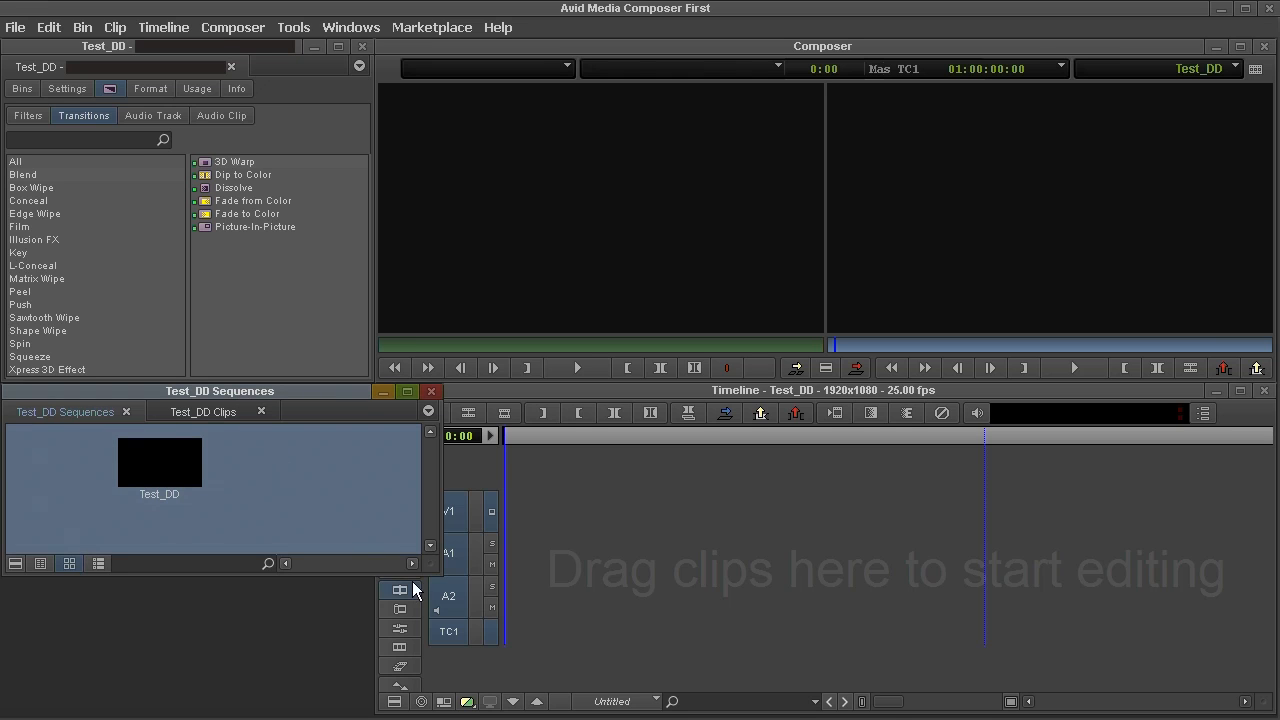
mouse_move(430, 571)
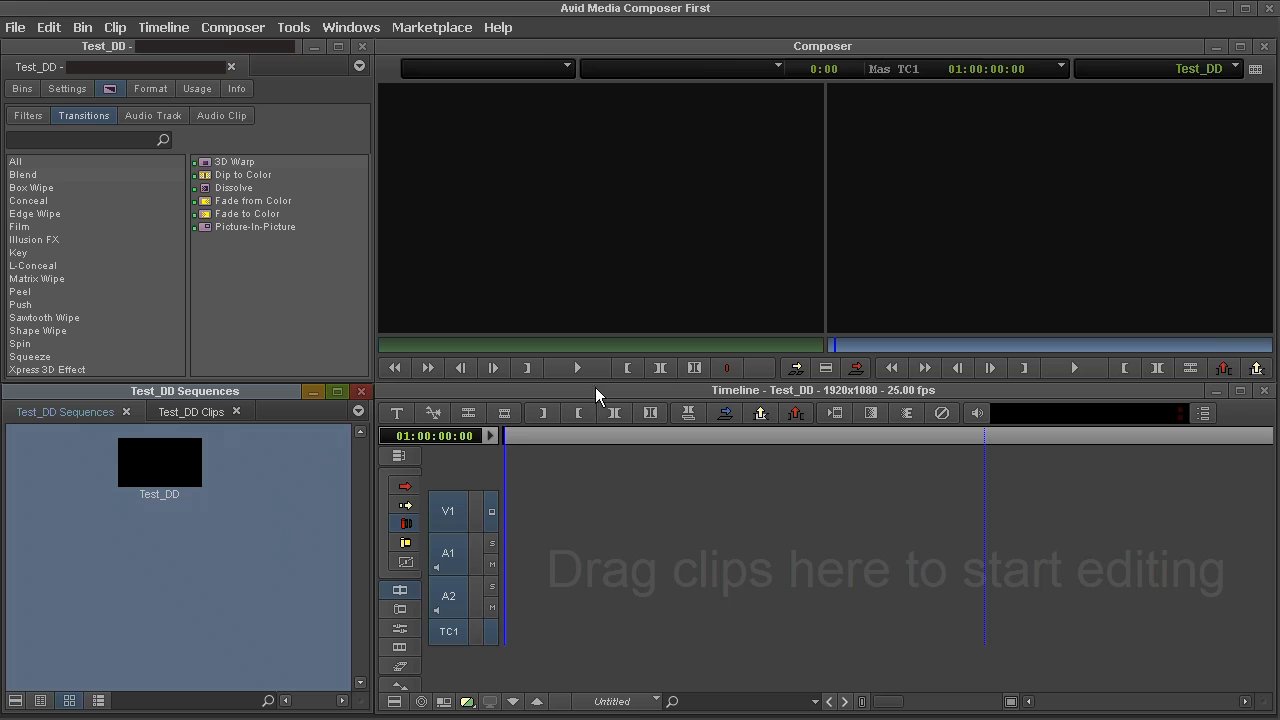
mouse_move(556, 345)
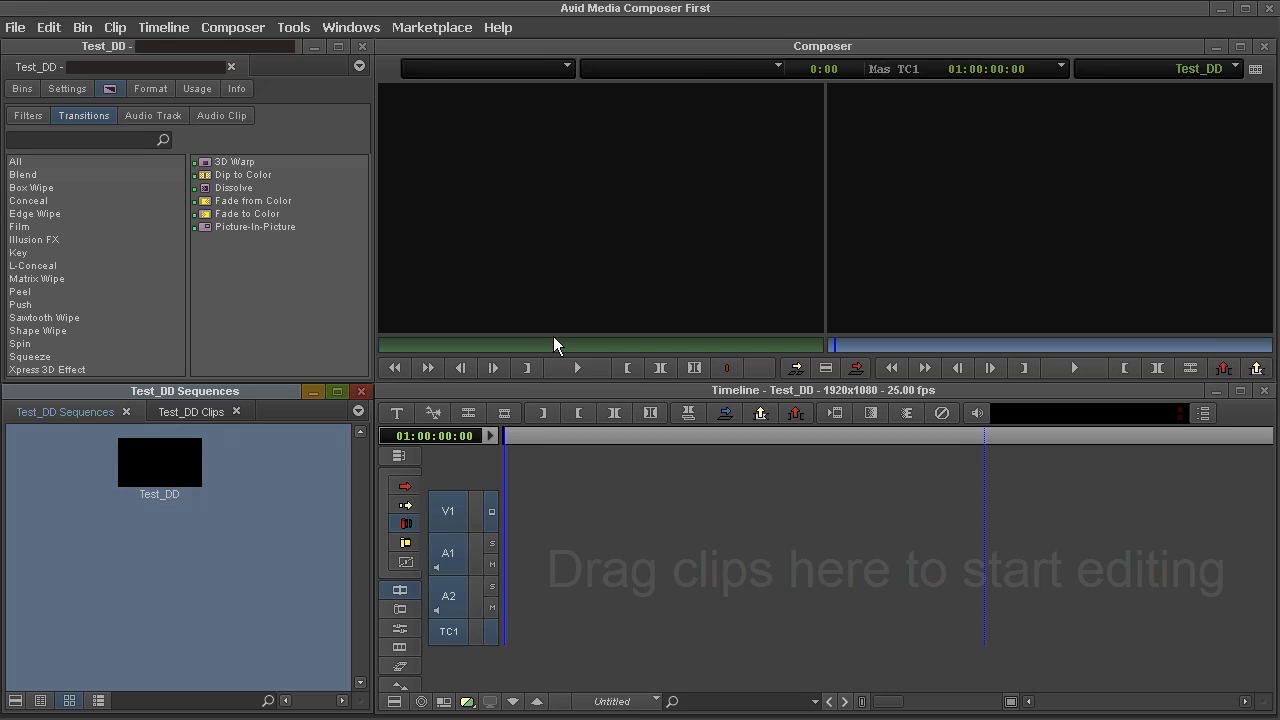
mouse_move(550, 332)
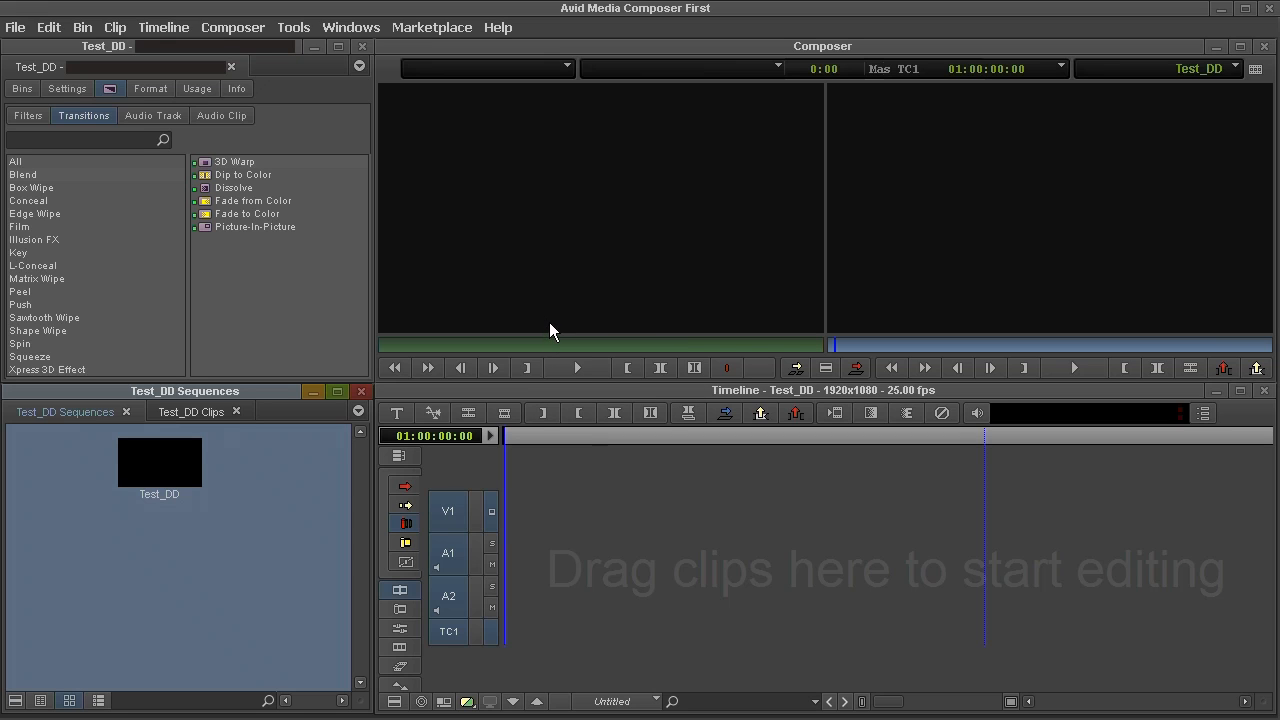
left_click(190, 411)
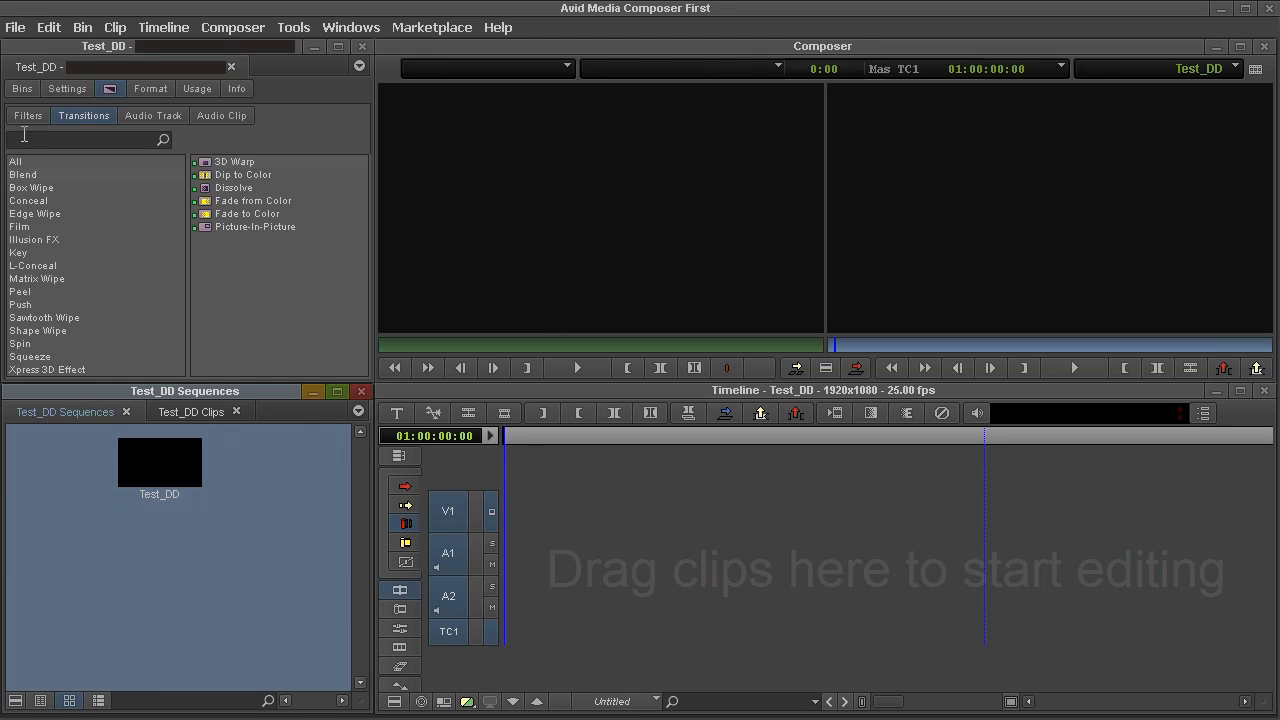
left_click(22, 88)
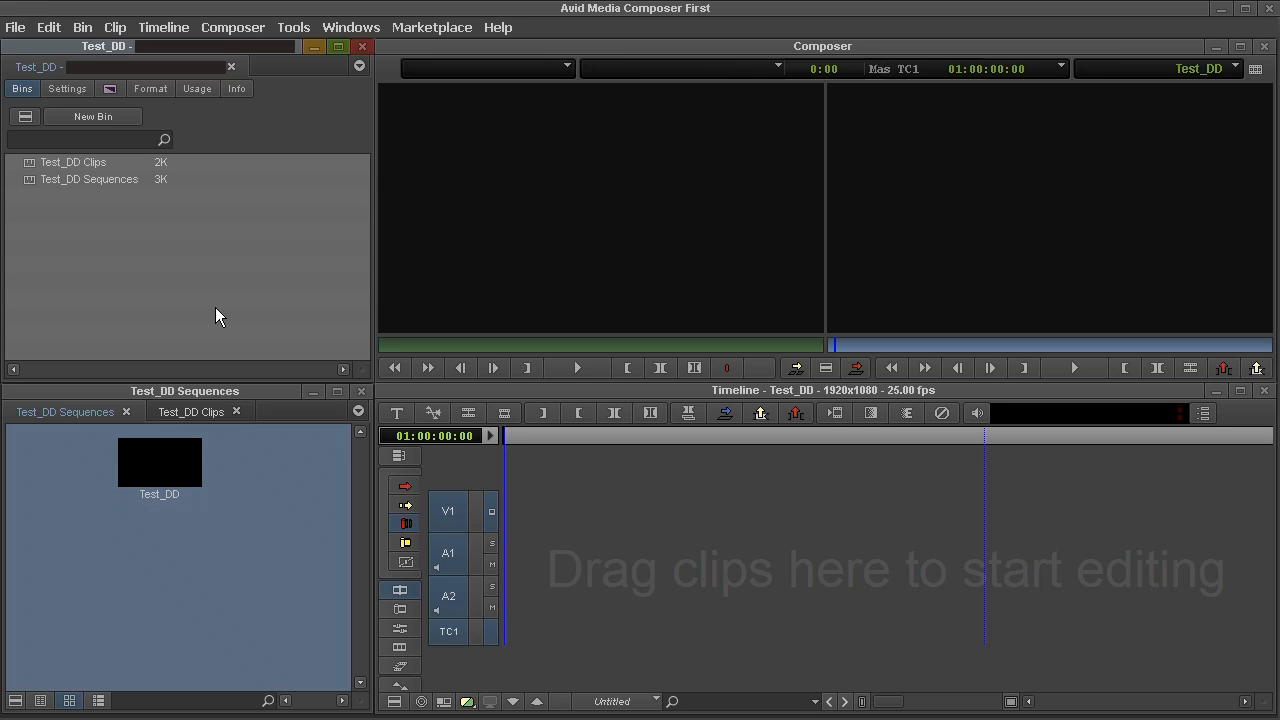
left_click(293, 27)
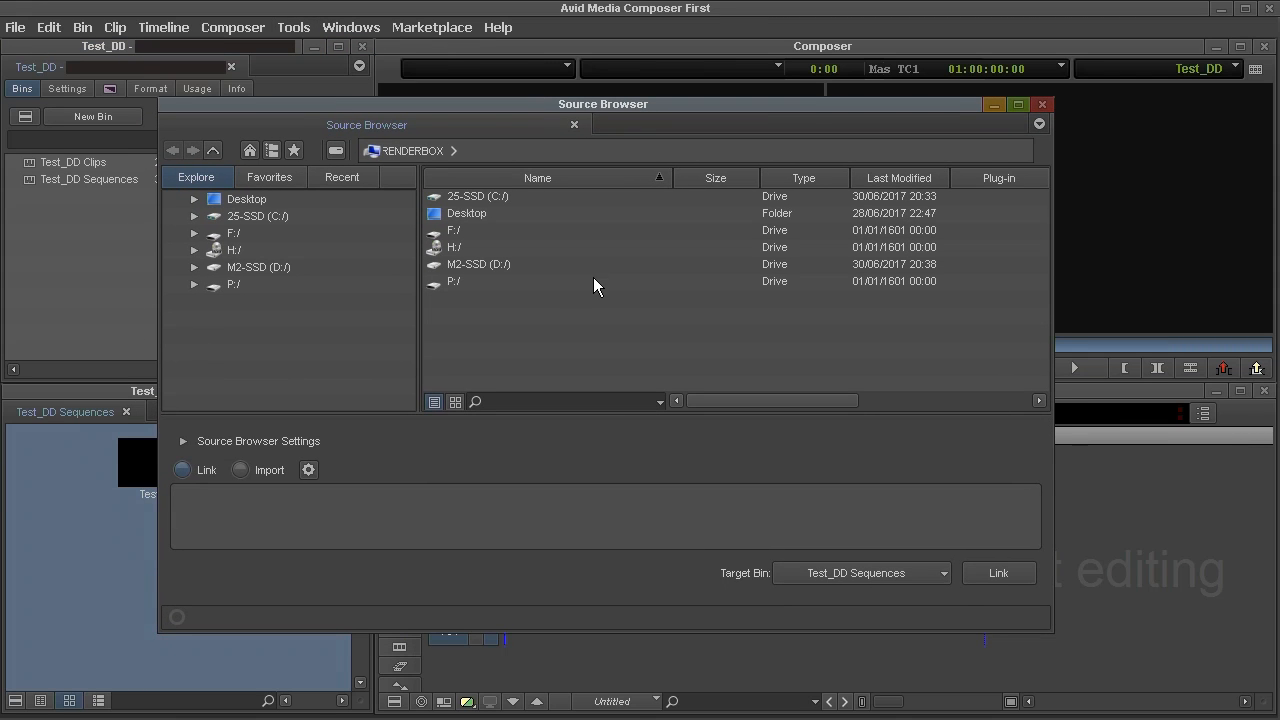
Browse M2-SSD > Avid_Tests > Test_Clips and select Cooling_Tower_1080p_CU.MTS
left_click(479, 264)
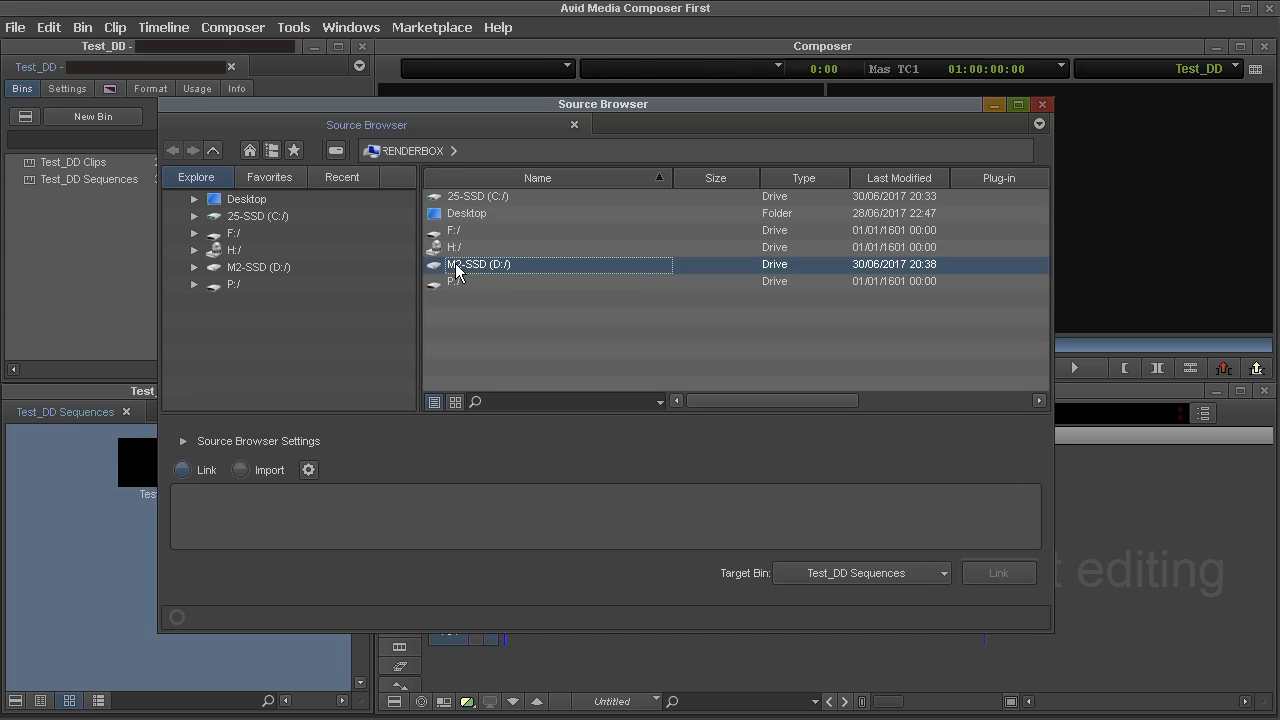
double_click(478, 264)
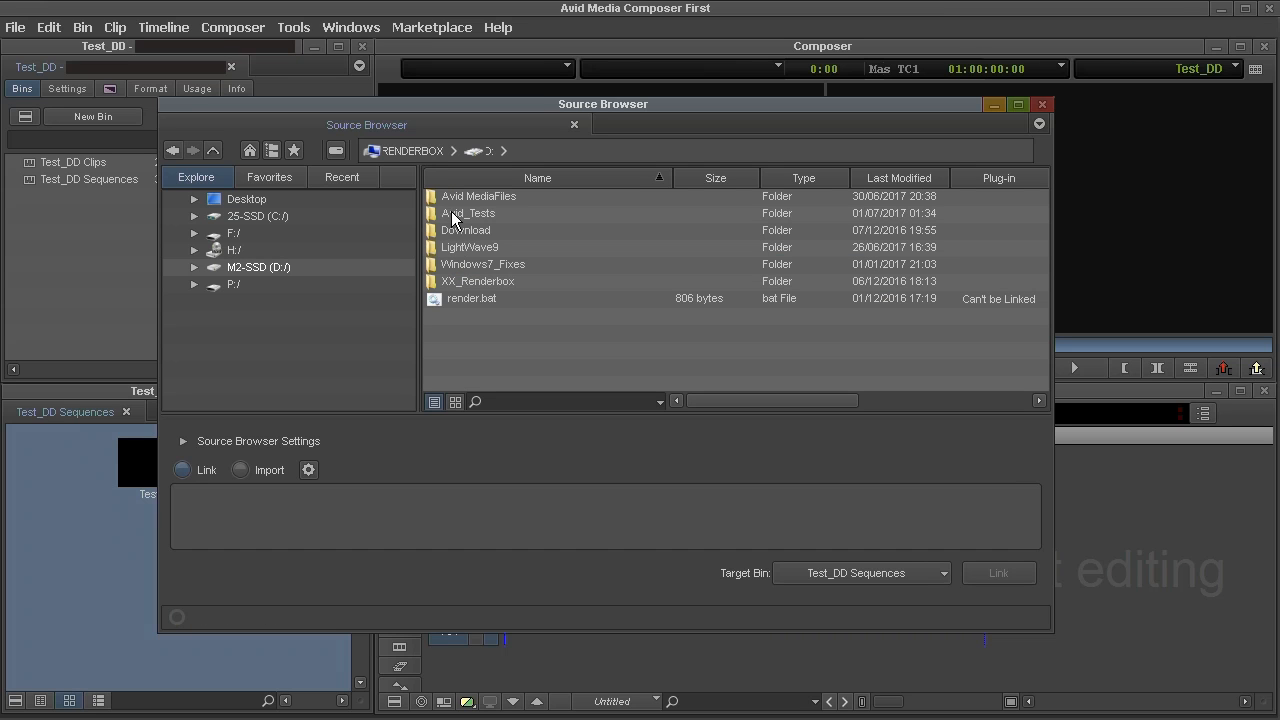
double_click(468, 213)
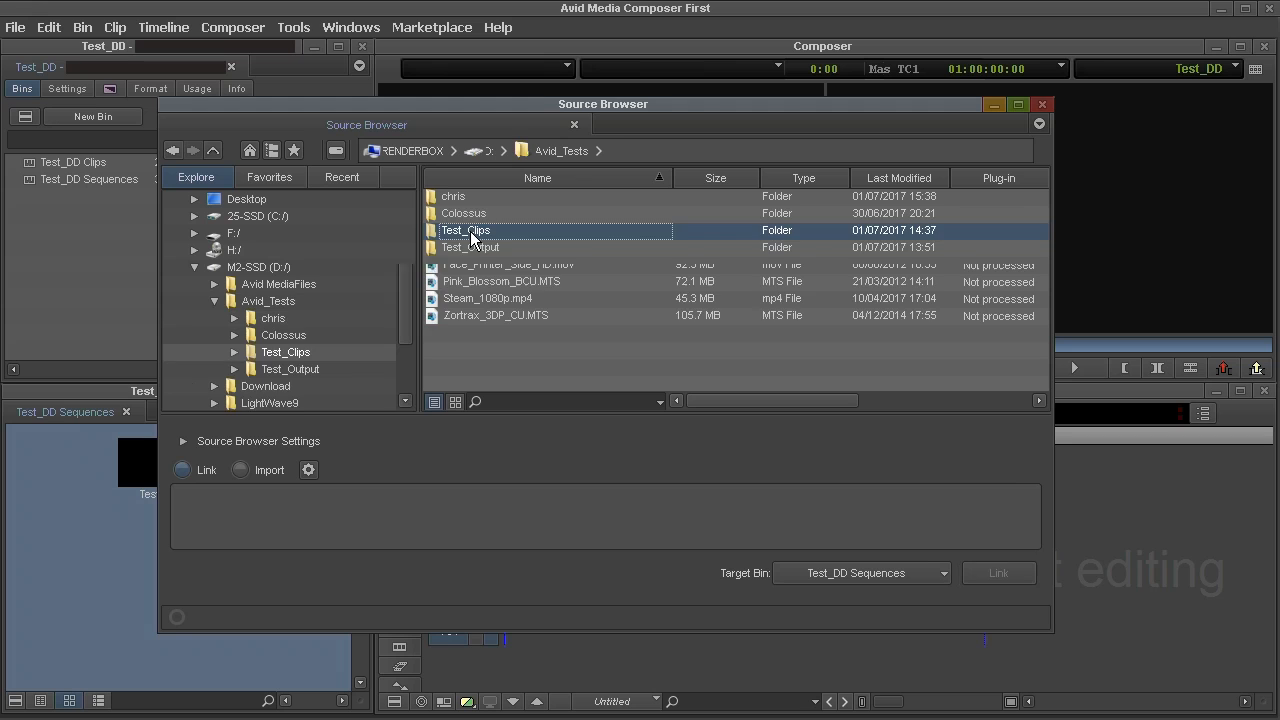
double_click(465, 230)
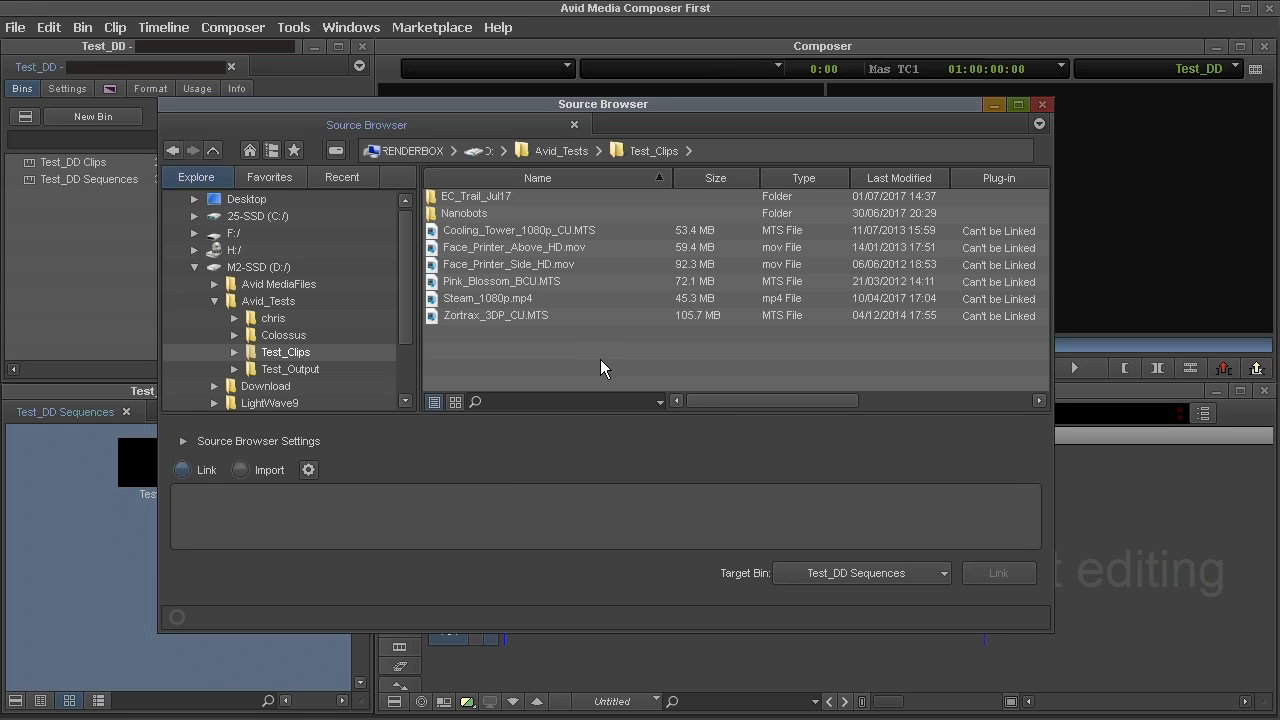
mouse_move(532, 281)
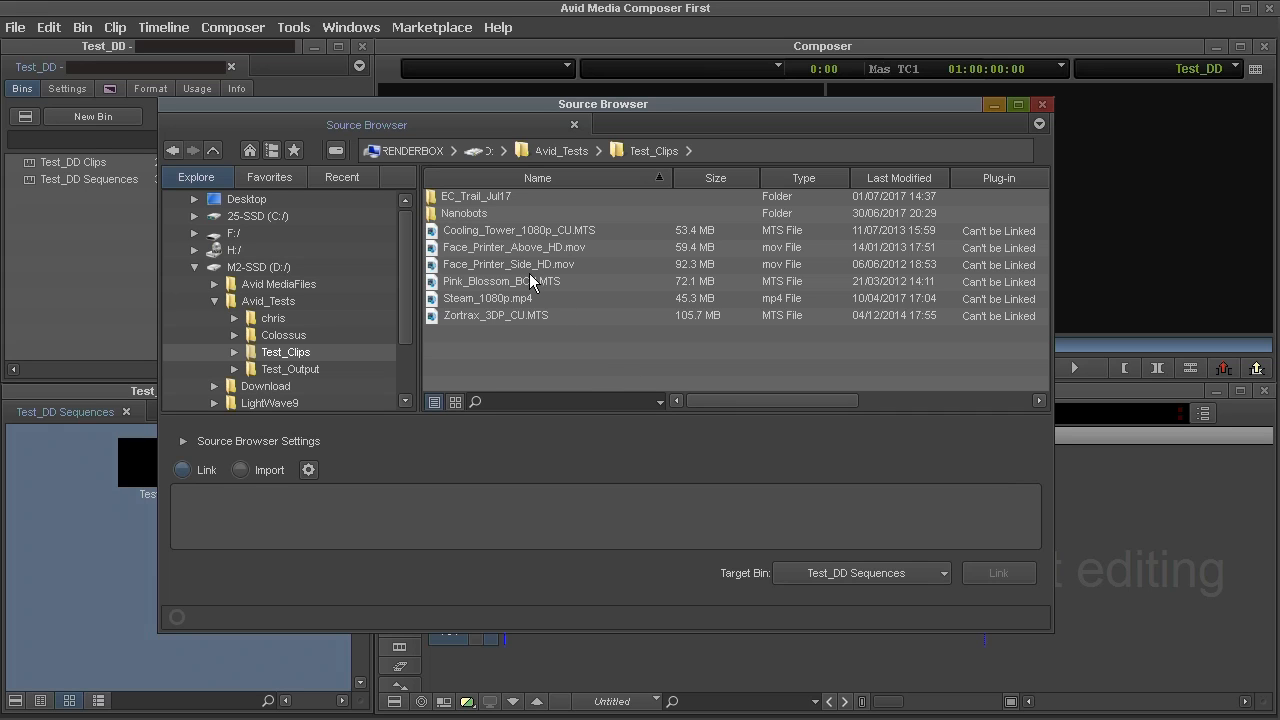
left_click(518, 230)
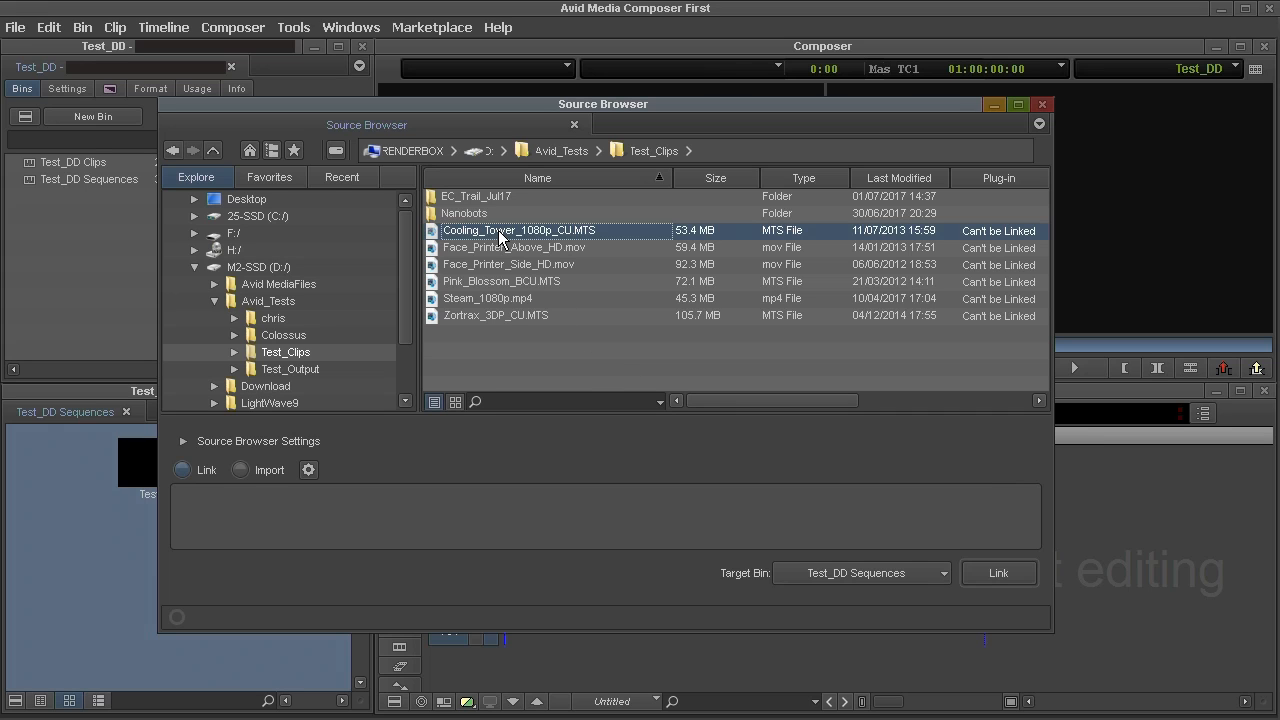
mouse_move(590, 237)
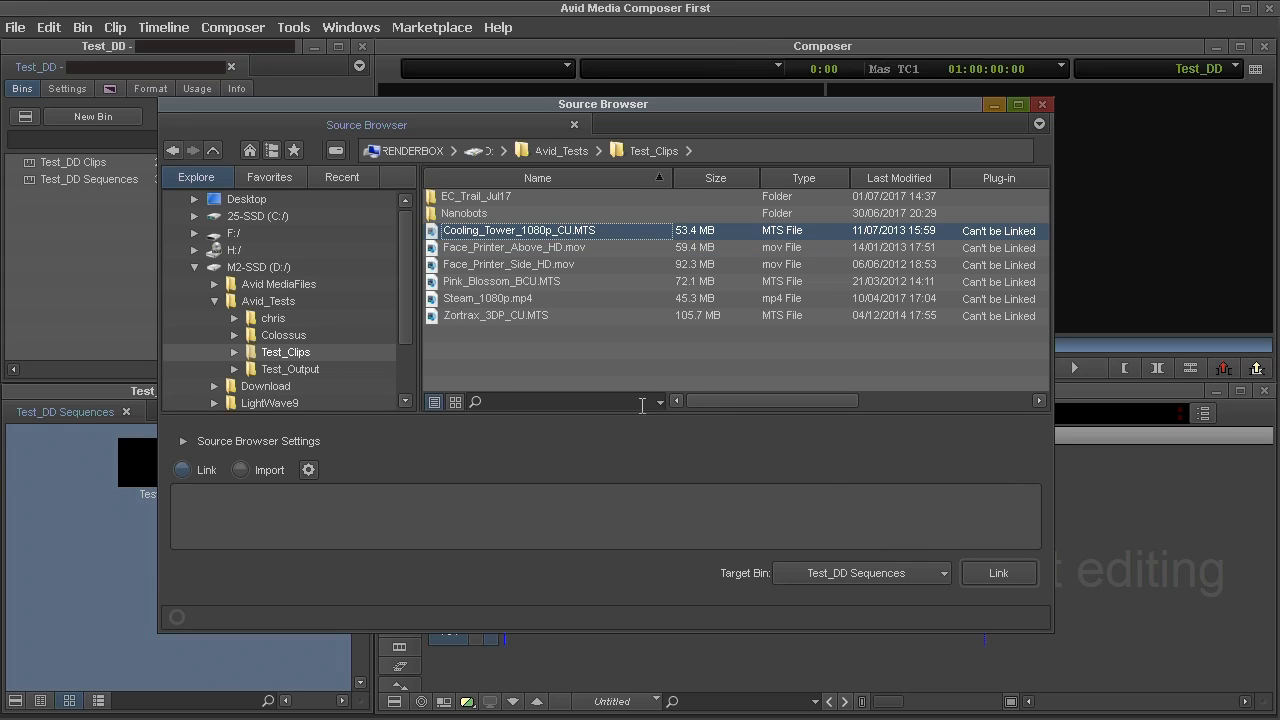
left_click(998, 573)
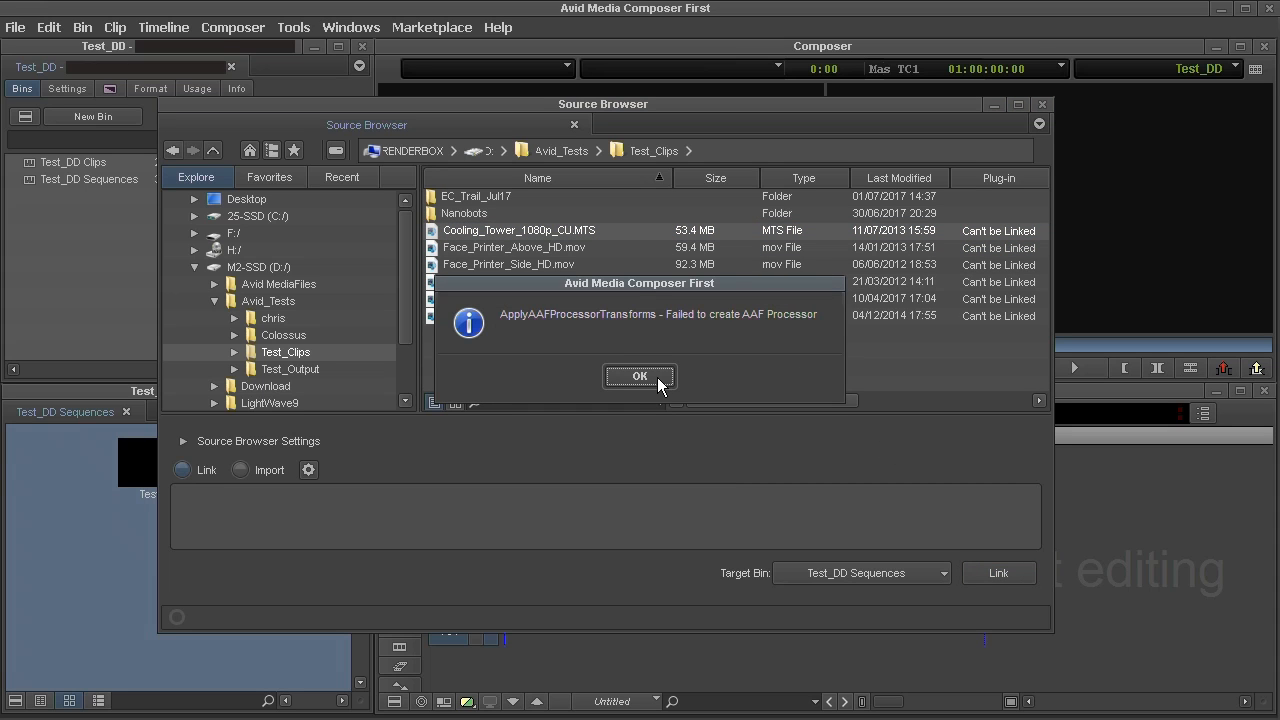
left_click(639, 375)
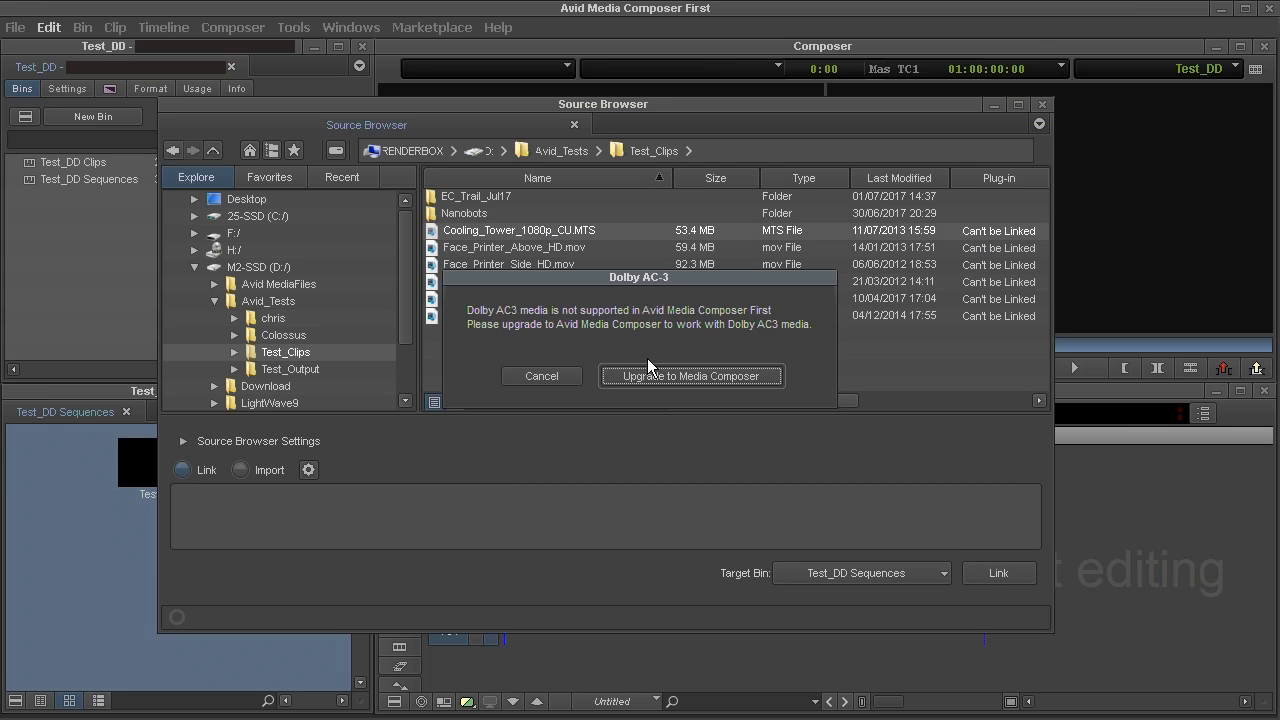
mouse_move(725, 335)
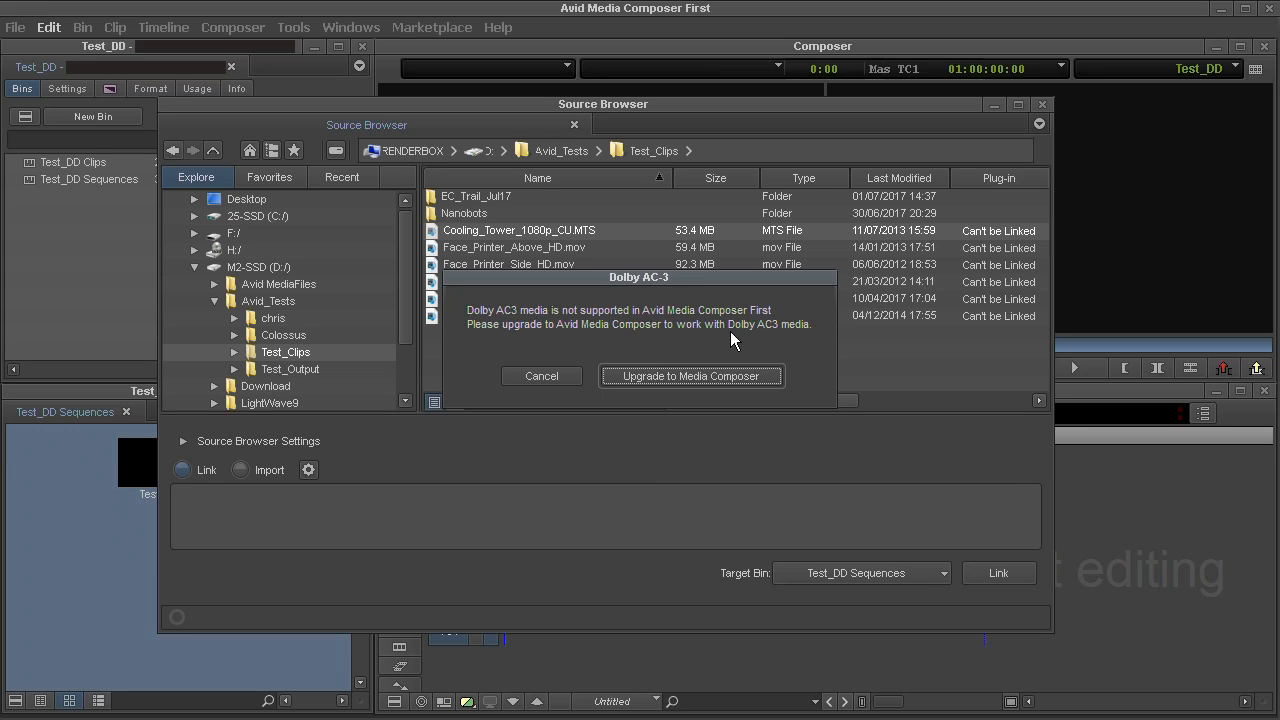
mouse_move(575, 353)
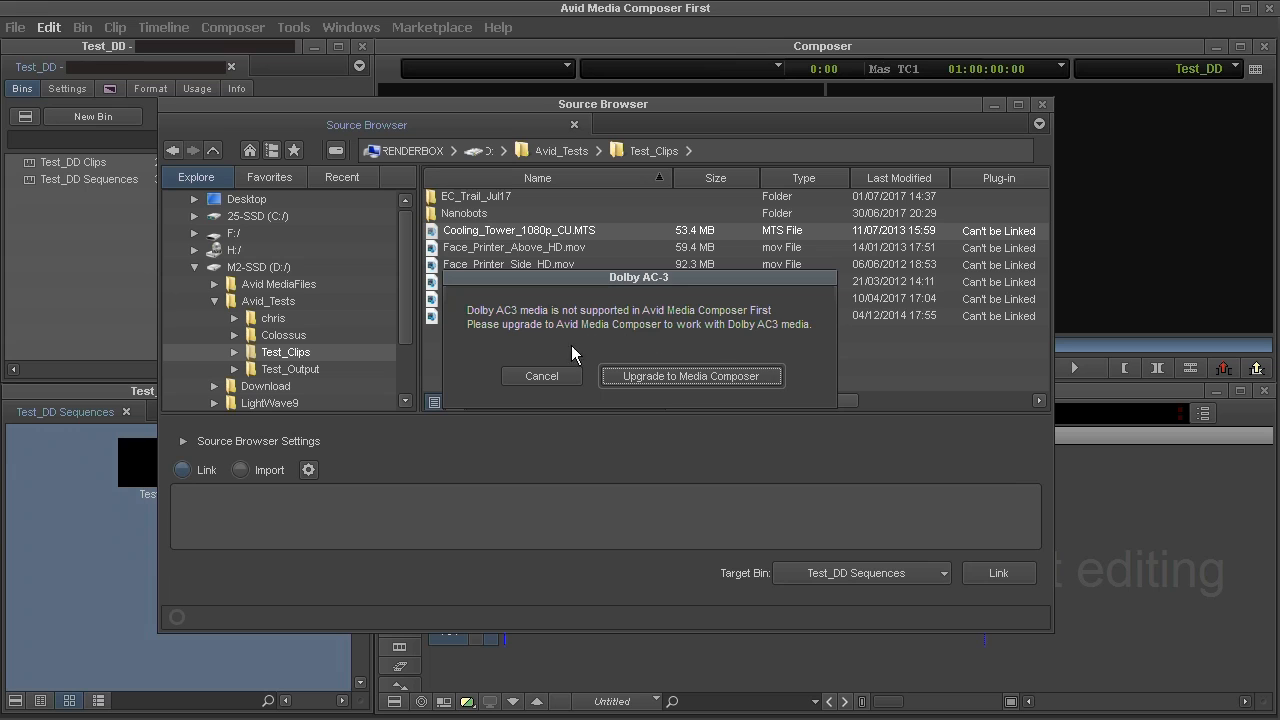
left_click(541, 375)
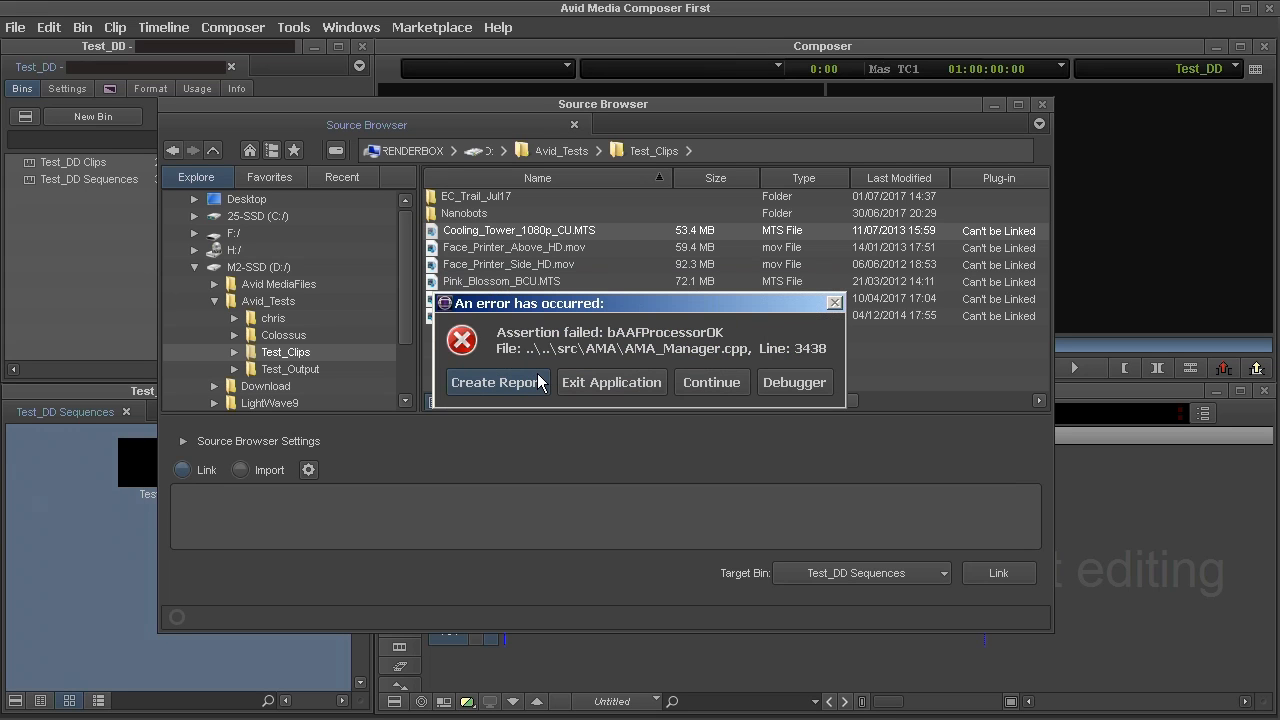
mouse_move(680, 365)
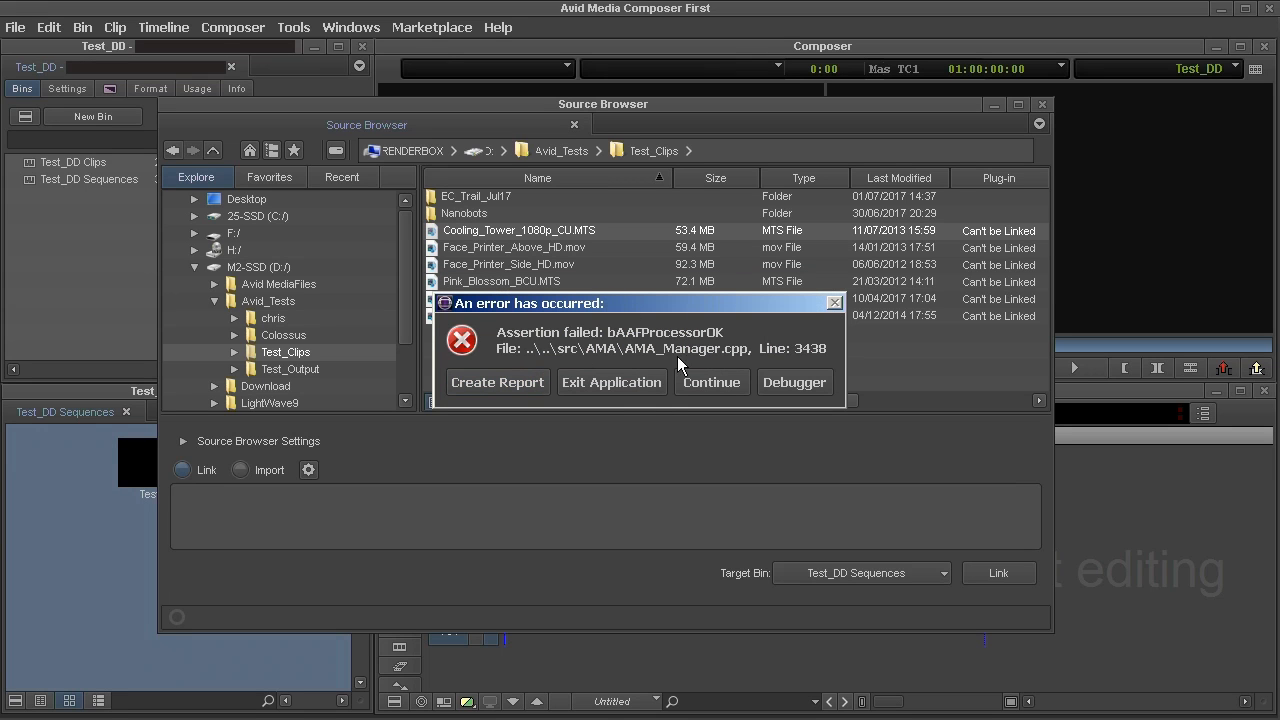
left_click(711, 382)
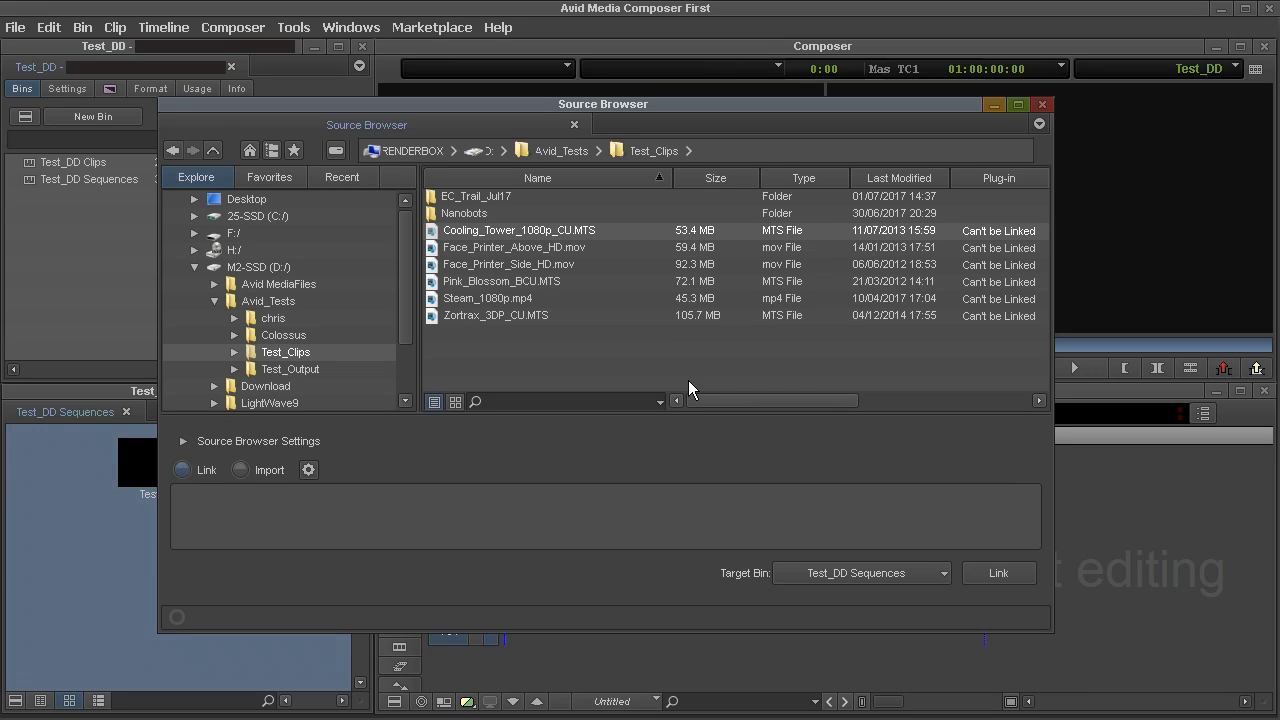
mouse_move(668, 376)
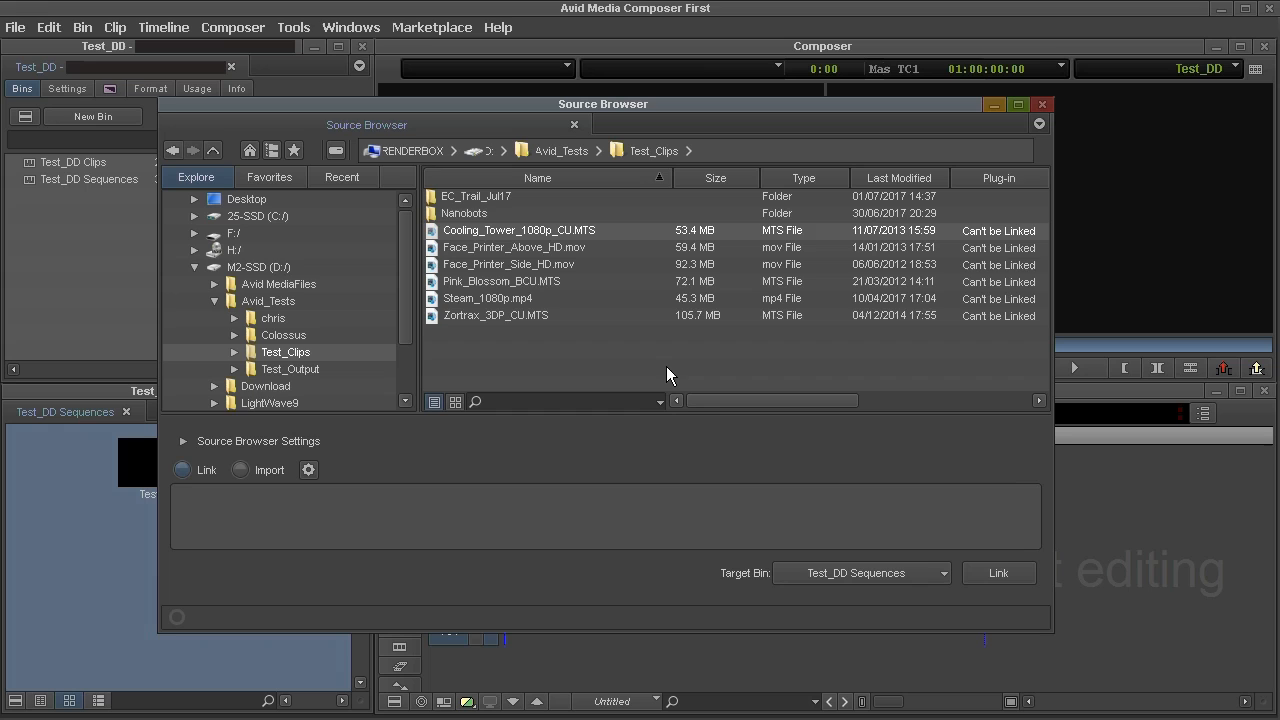
mouse_move(645, 354)
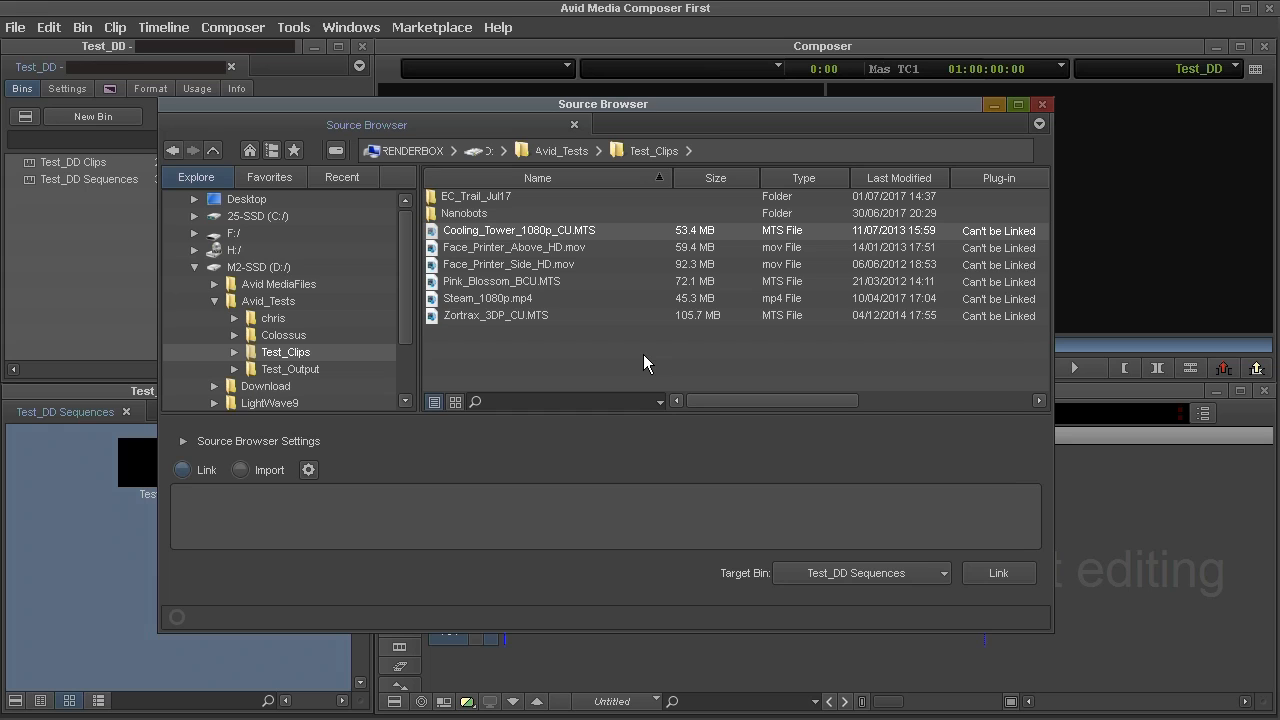
mouse_move(555, 340)
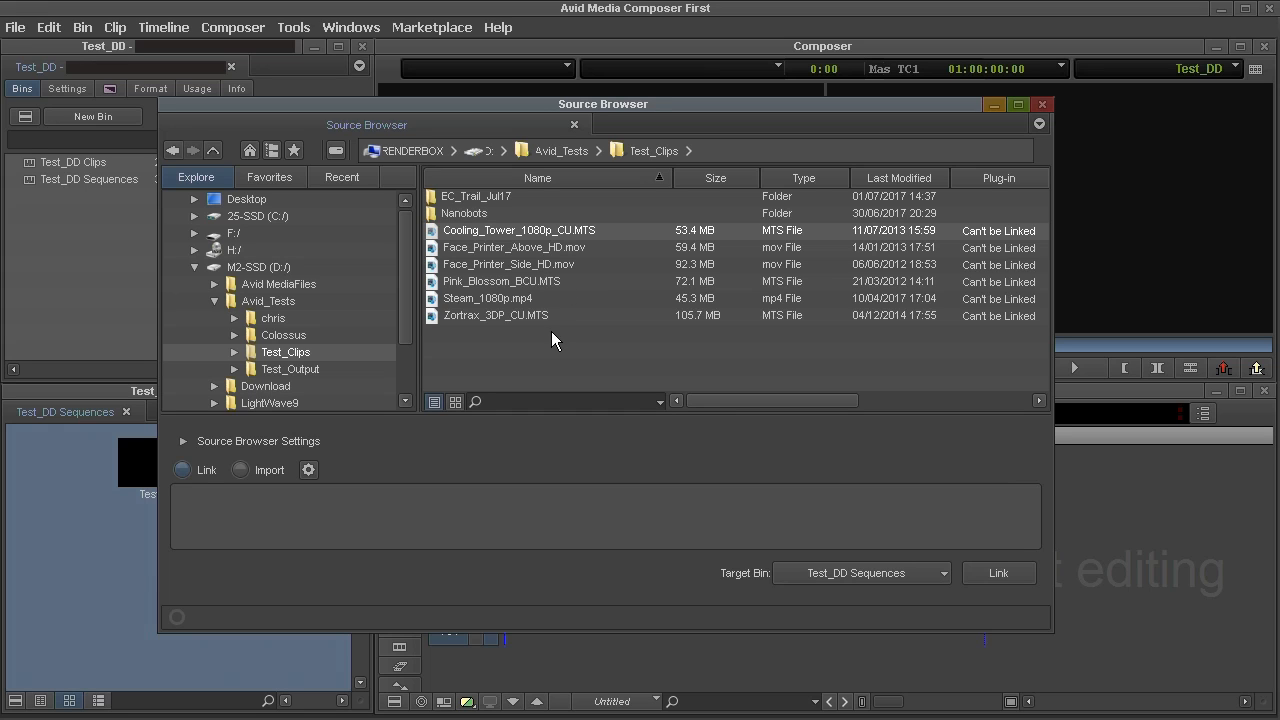
mouse_move(567, 307)
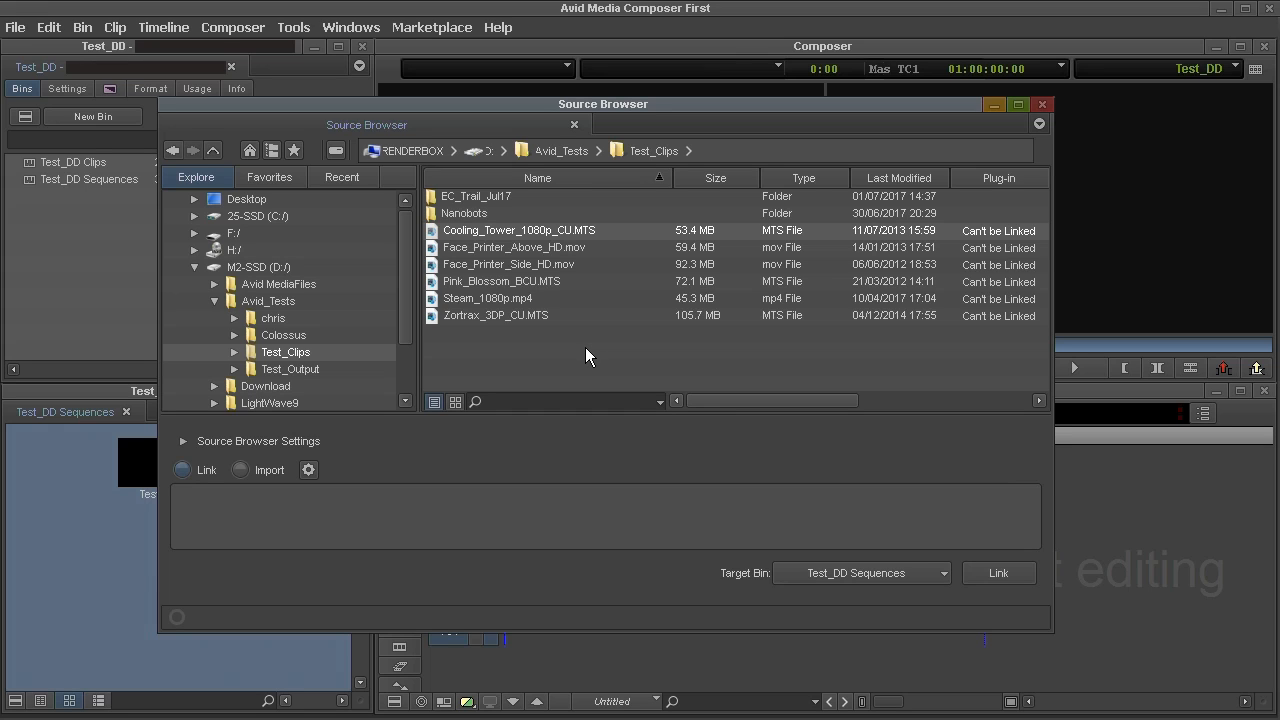
mouse_move(587, 350)
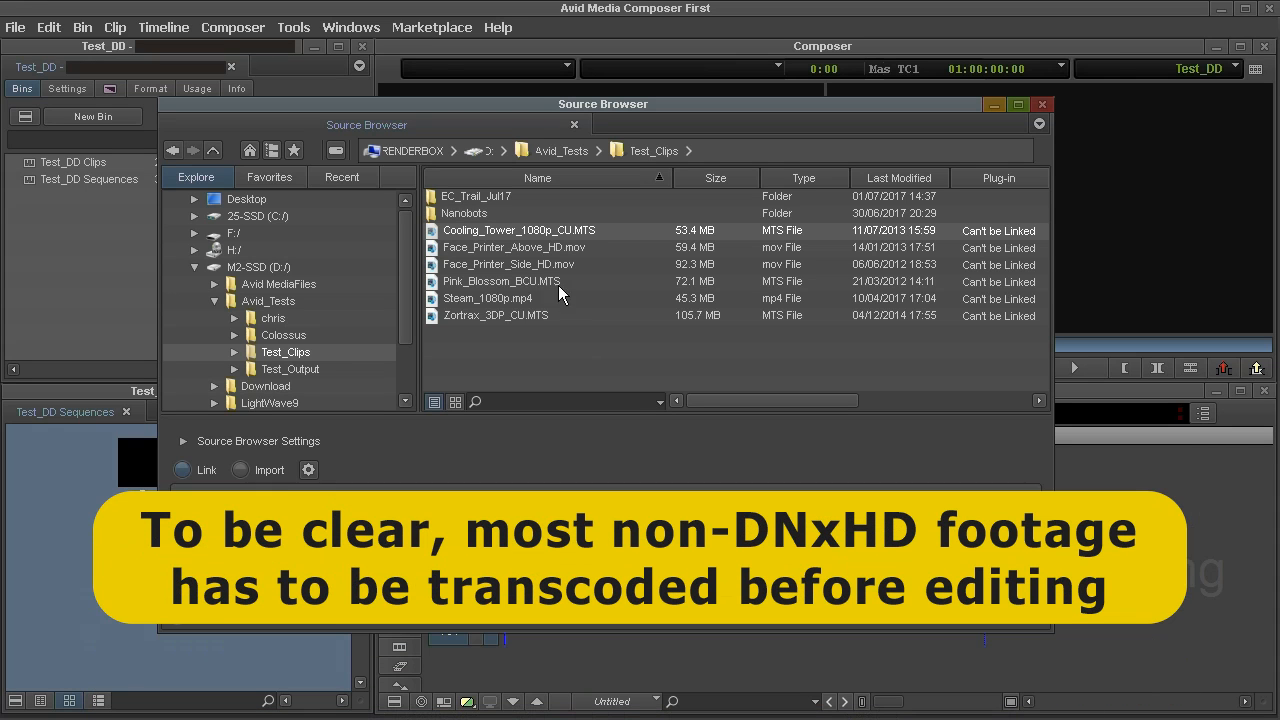
Switch the Source Browser to Import for the Face_Printer clips, bringing up Project Properties
left_click(515, 247)
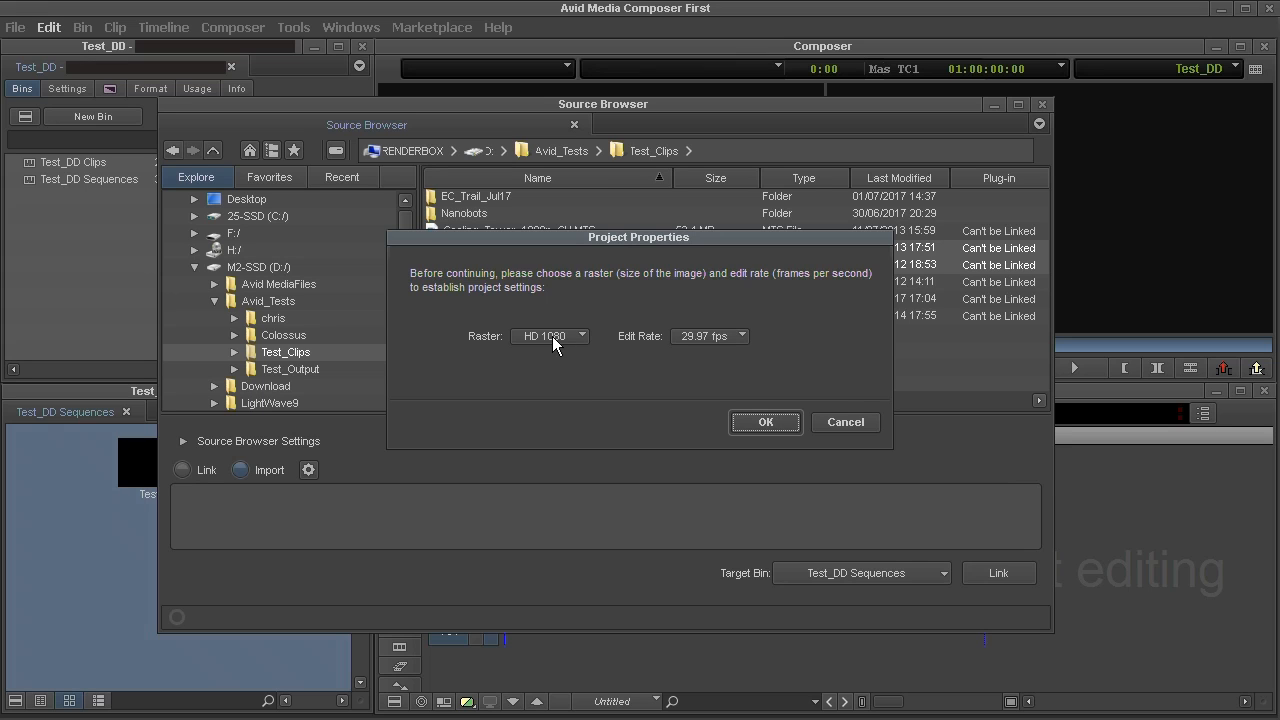
Set Project Properties to an HD 720 raster at 25 fps and confirm
left_click(550, 336)
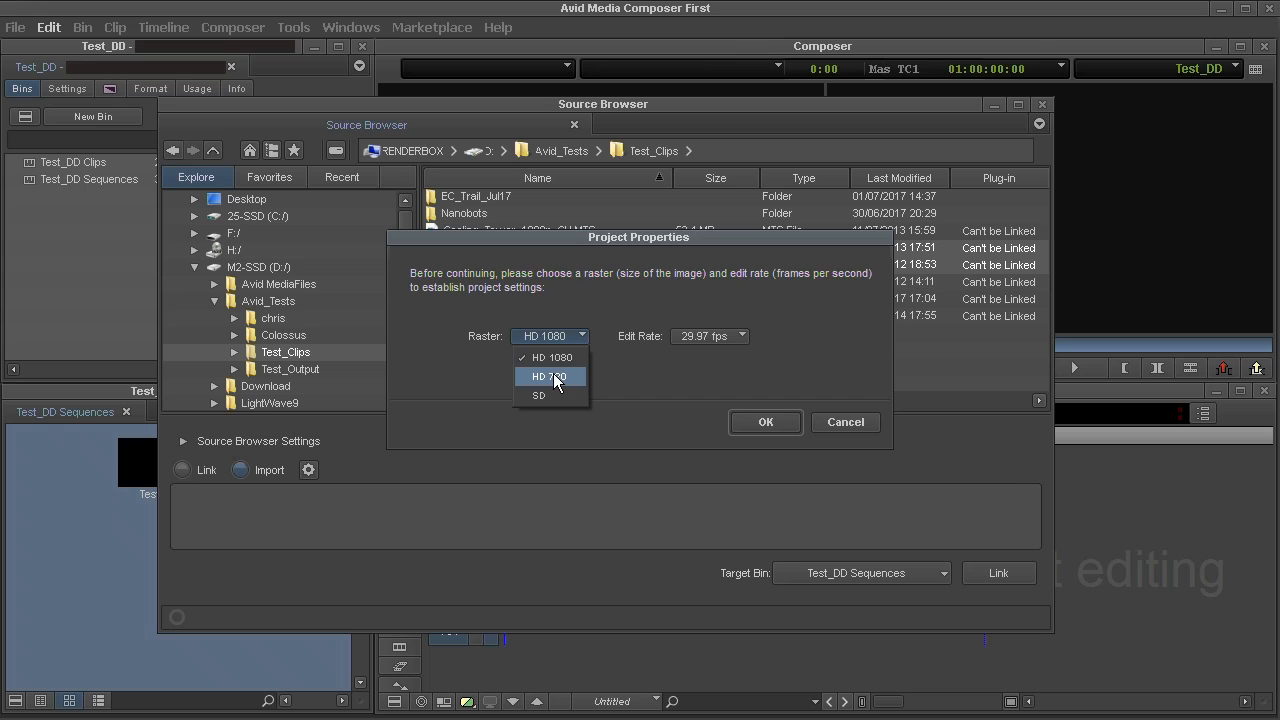
left_click(549, 376)
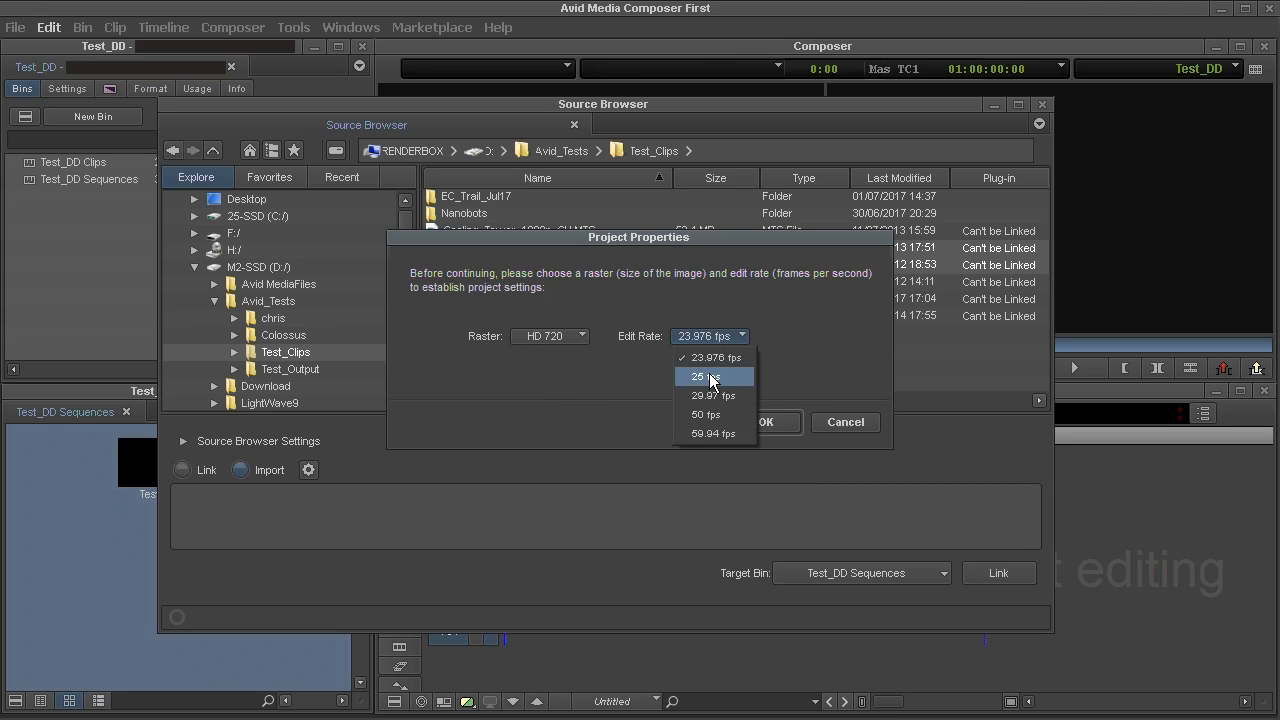
left_click(705, 377)
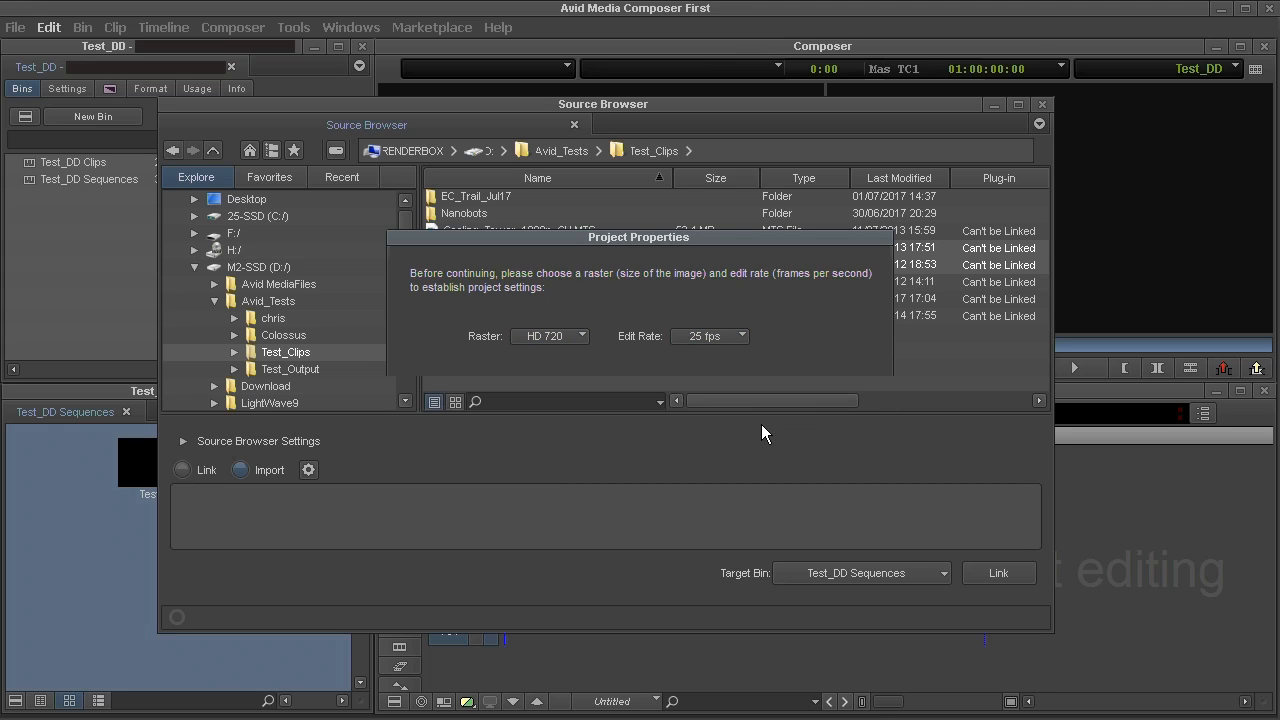
left_click(240, 470)
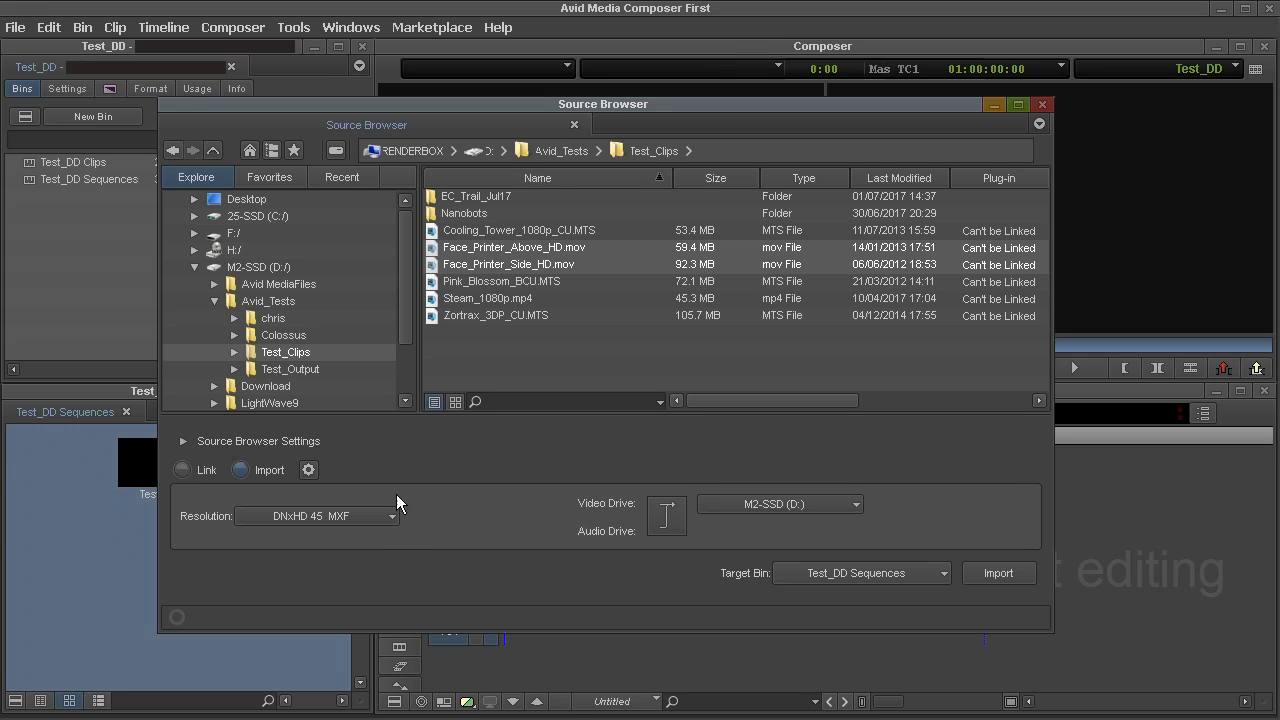
Import both Face_Printer clips at DNxHD 90 MXF into Test_DD Clips, then close the browser
left_click(390, 516)
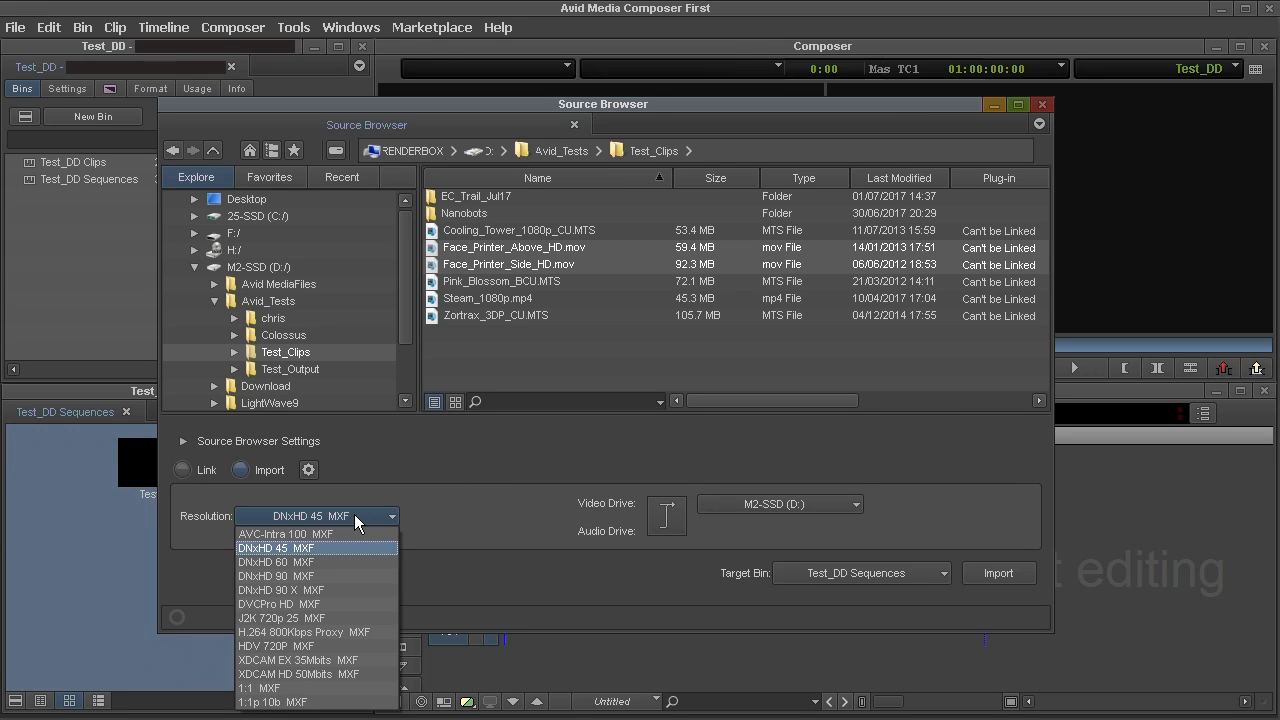
mouse_move(346, 534)
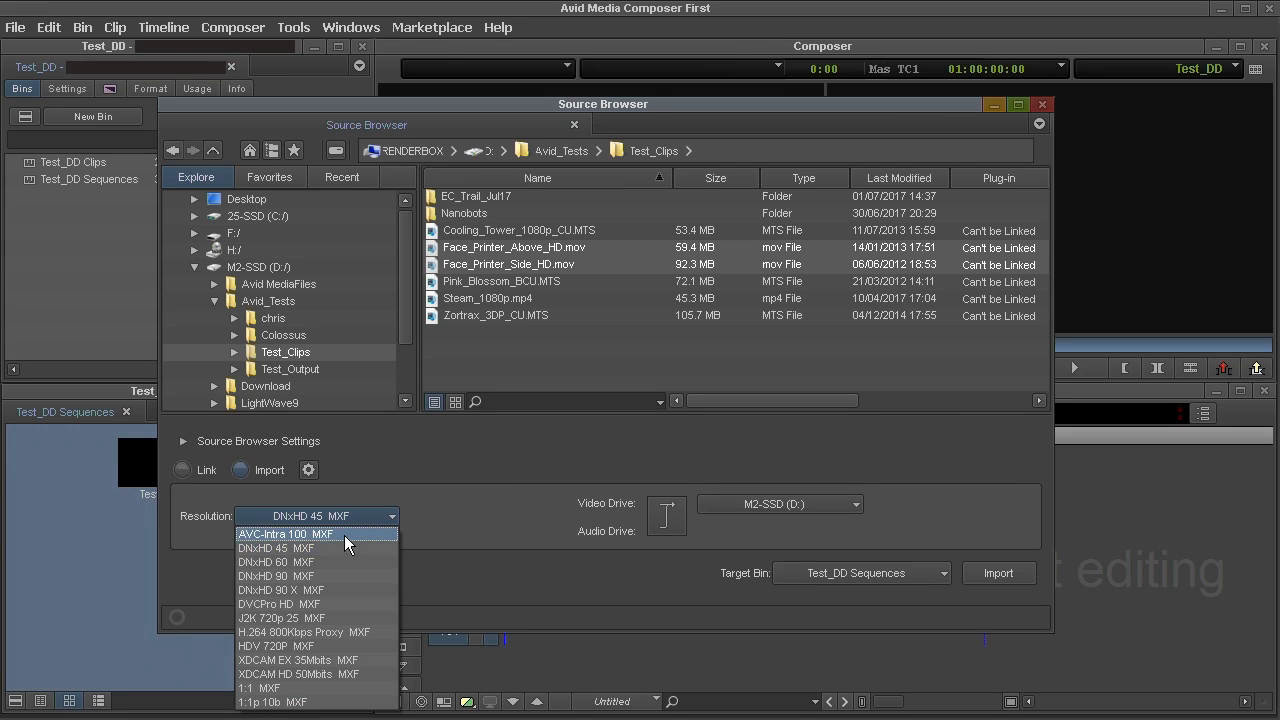
mouse_move(335, 577)
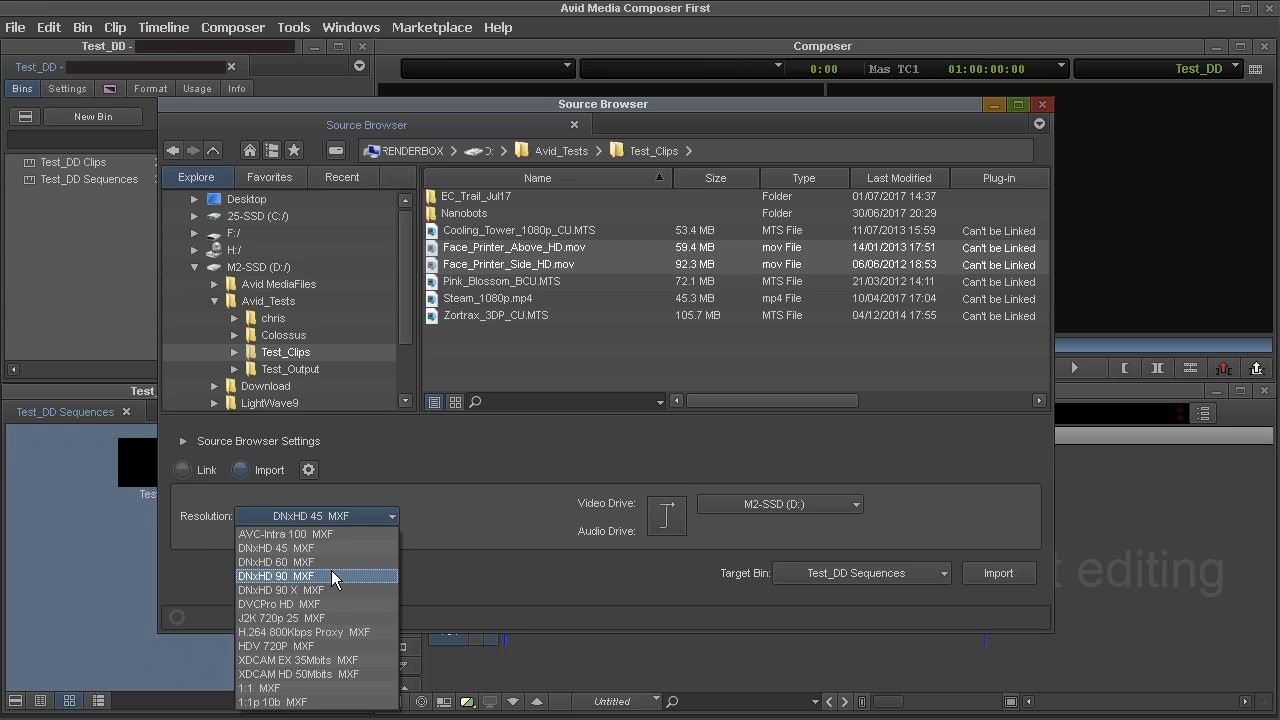
mouse_move(318, 562)
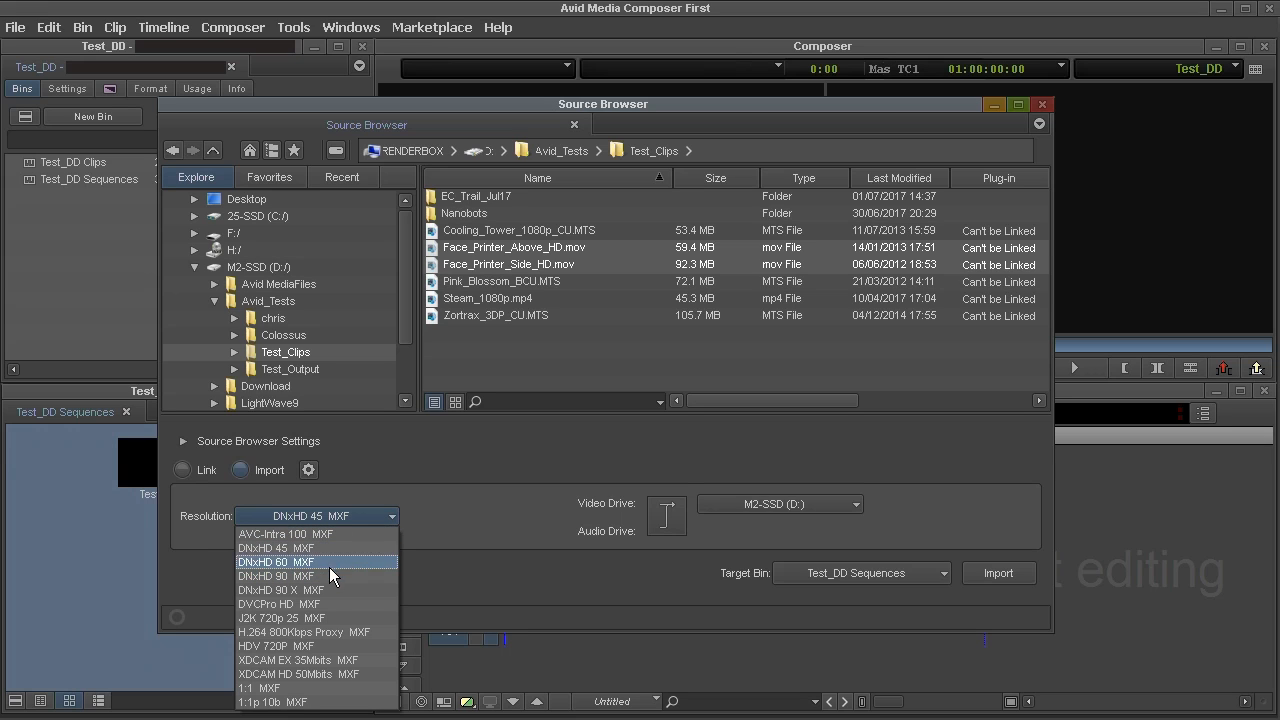
mouse_move(333, 534)
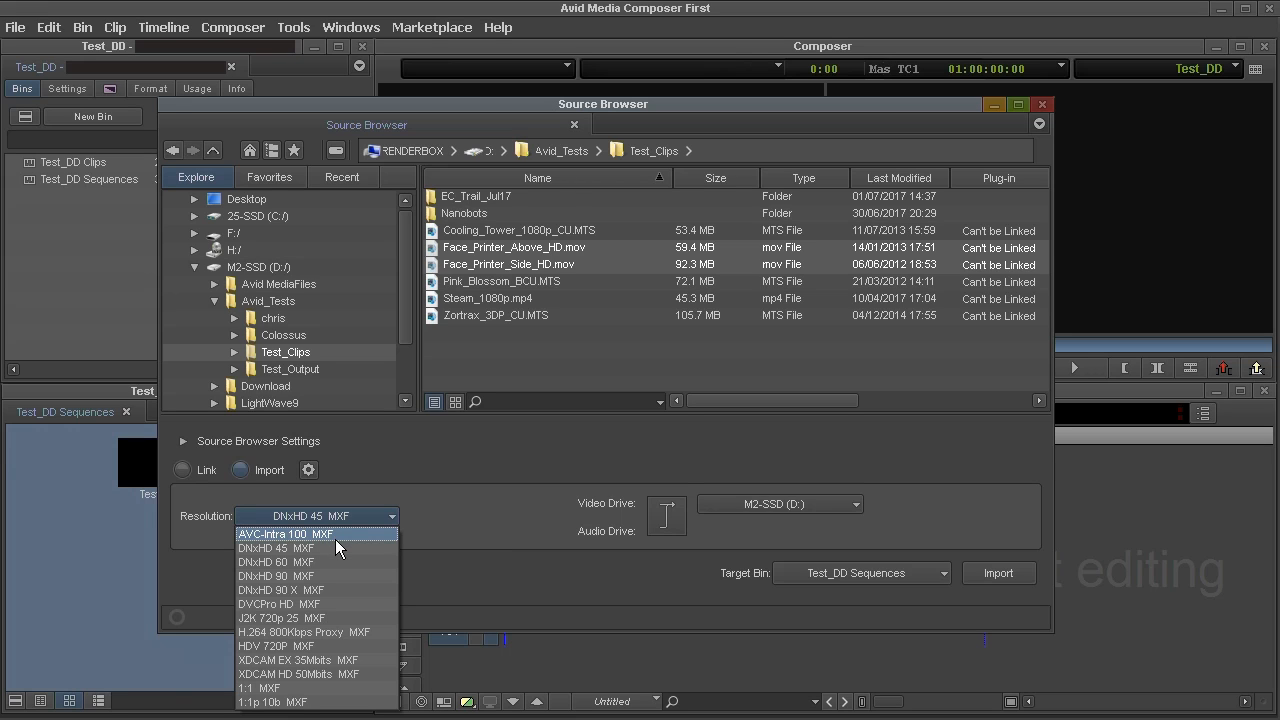
mouse_move(335, 548)
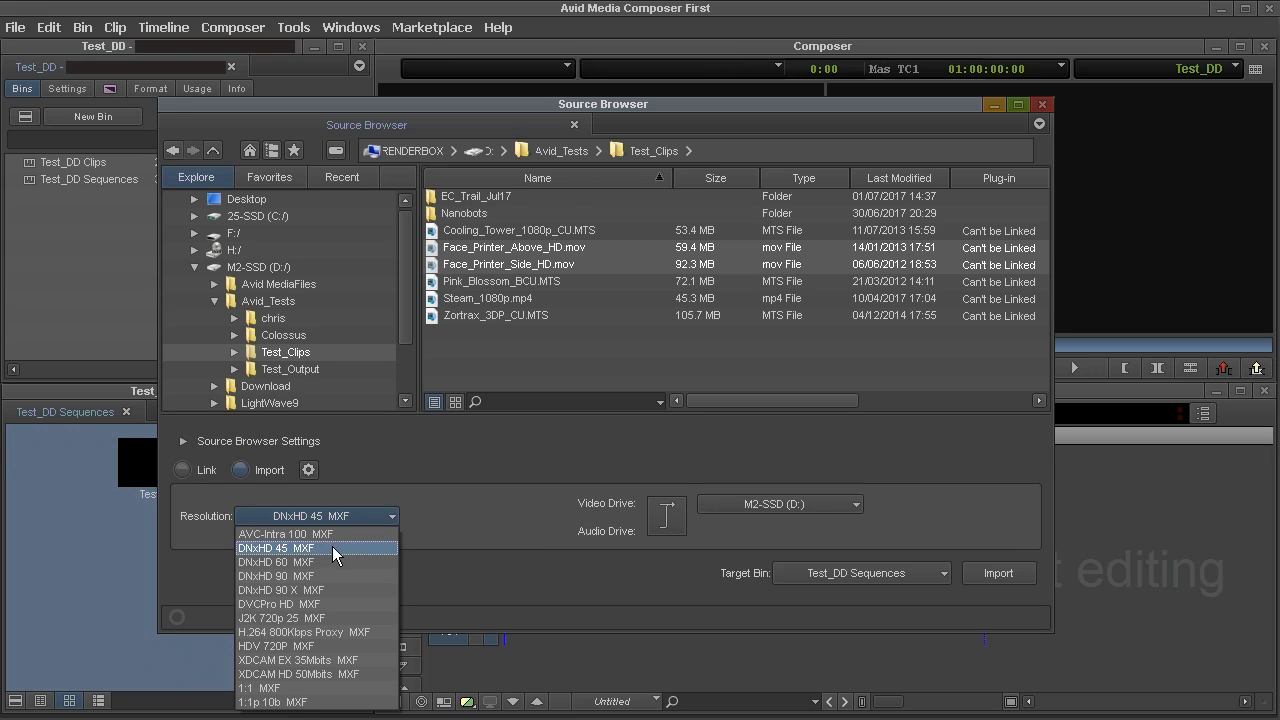
mouse_move(335, 575)
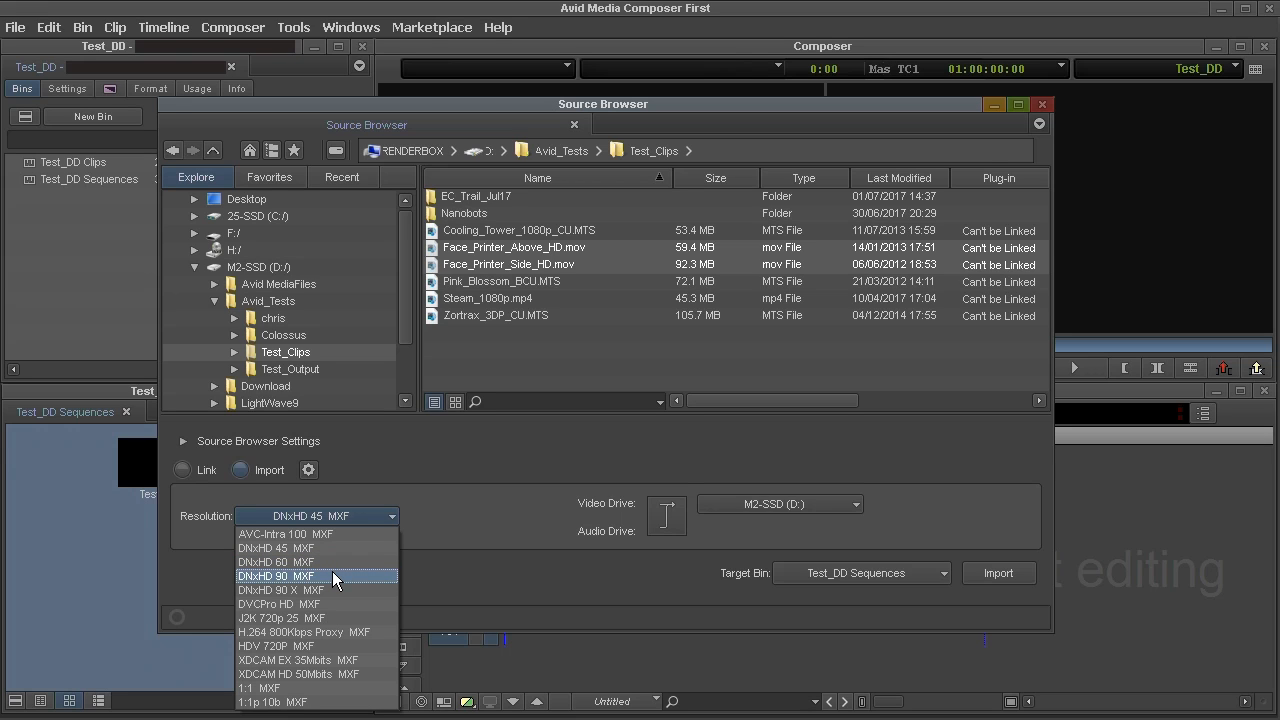
left_click(277, 576)
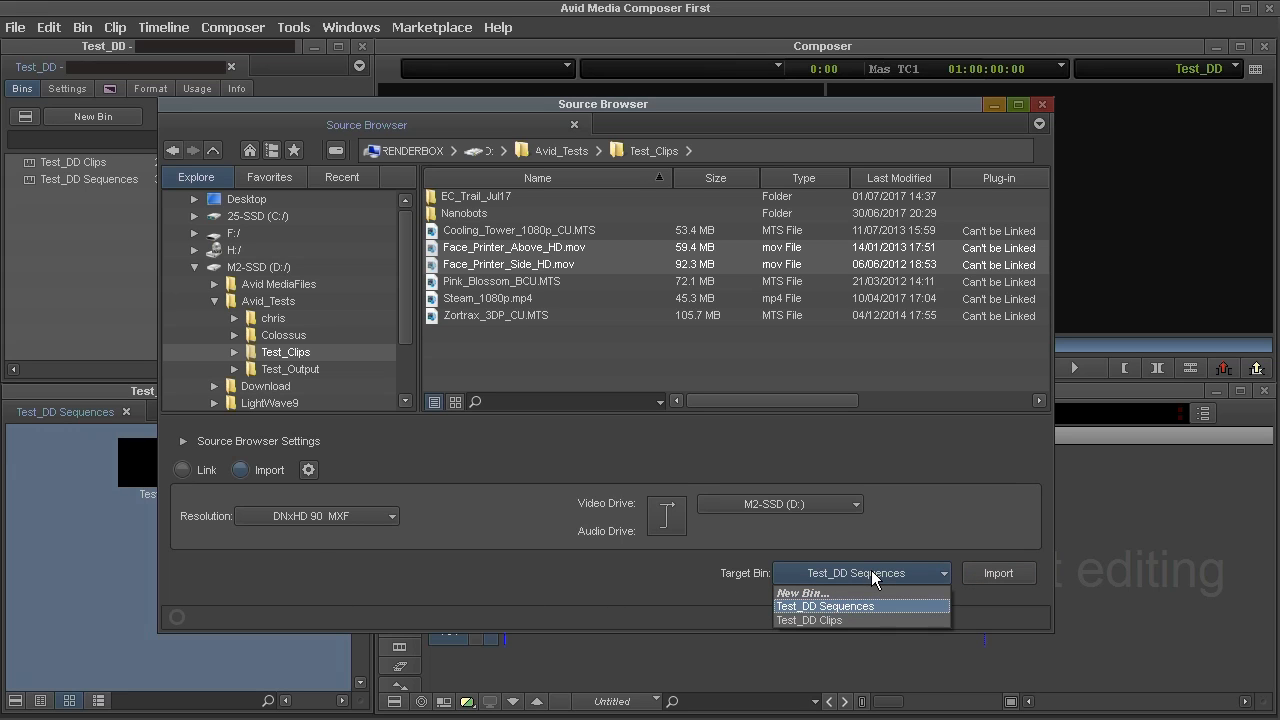
left_click(808, 620)
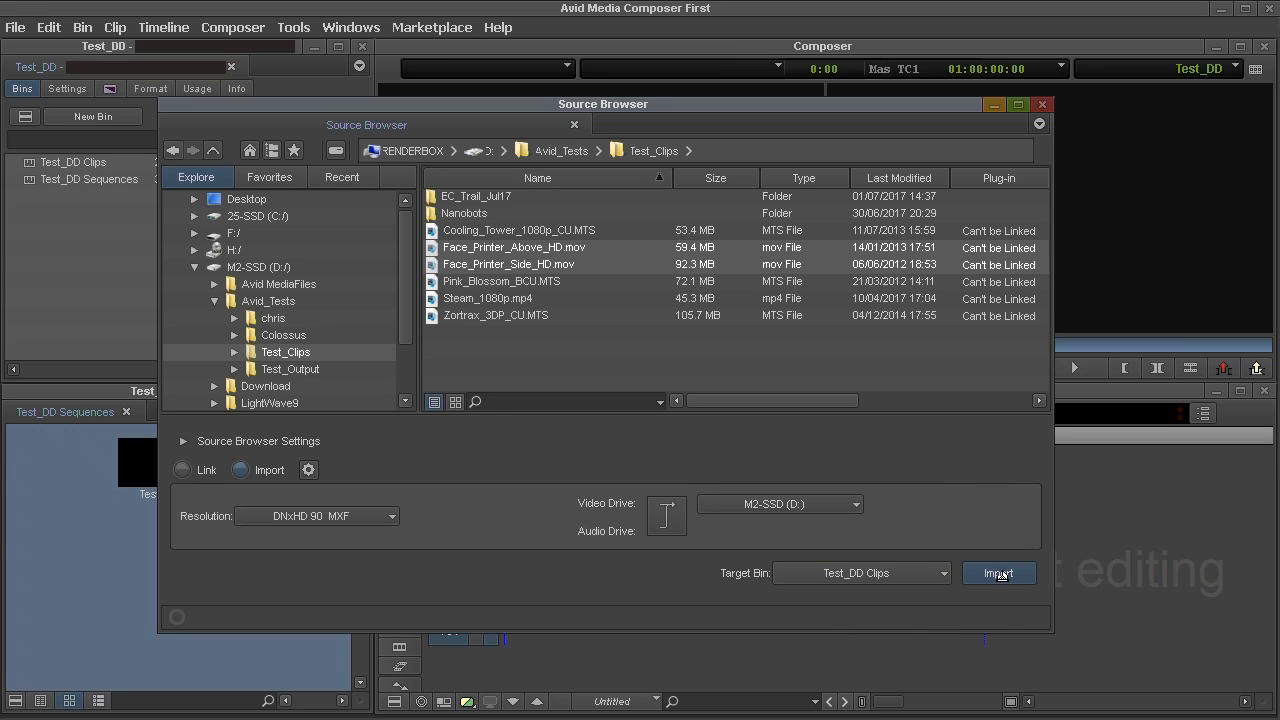
left_click(998, 573)
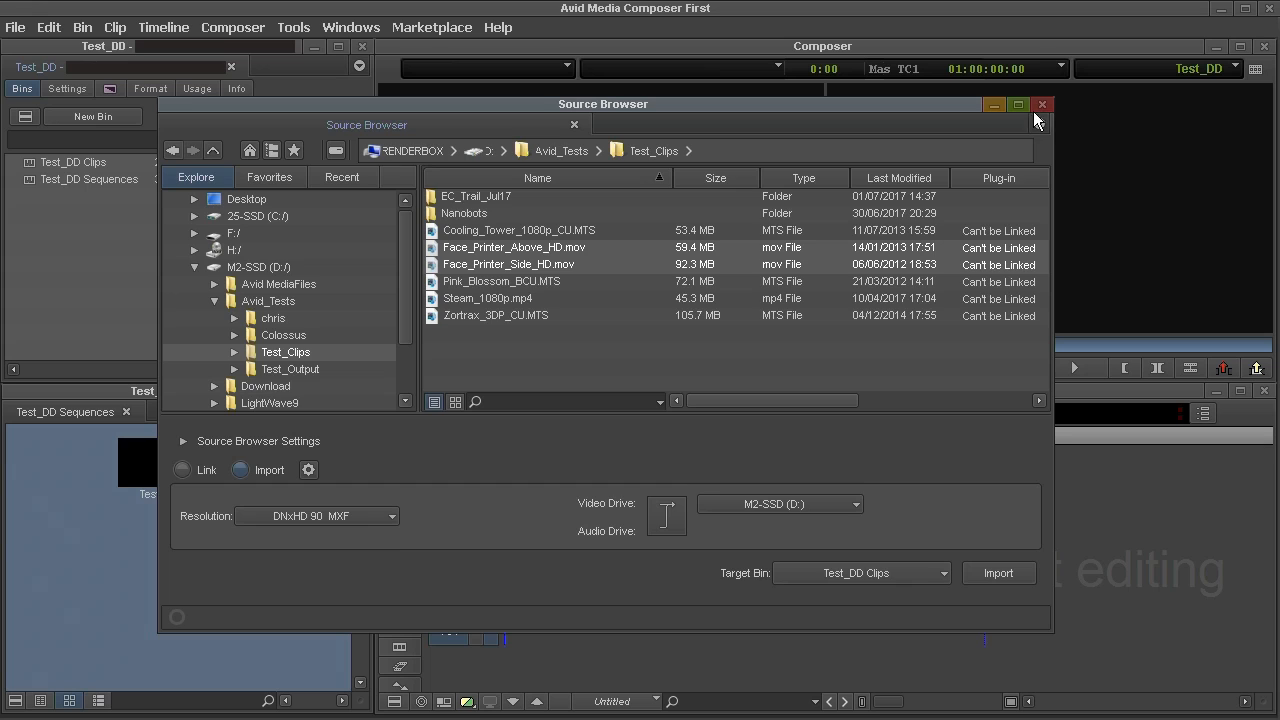
left_click(1042, 104)
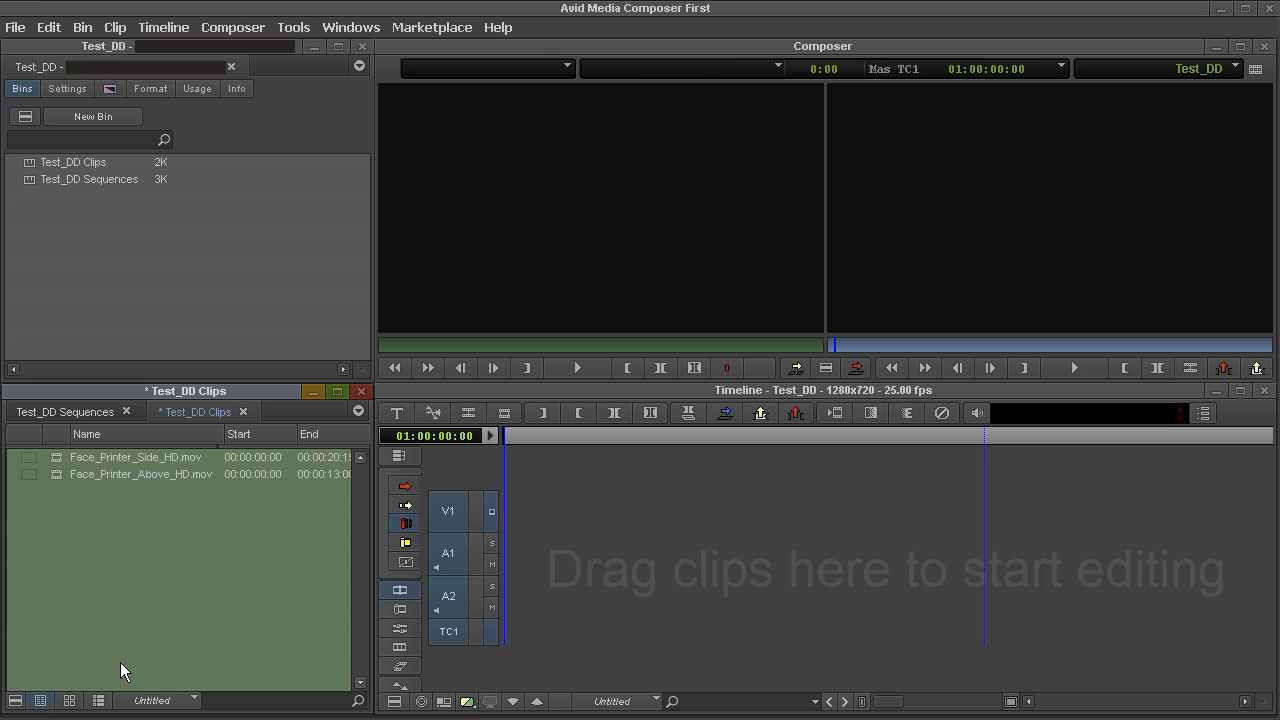
mouse_move(30, 473)
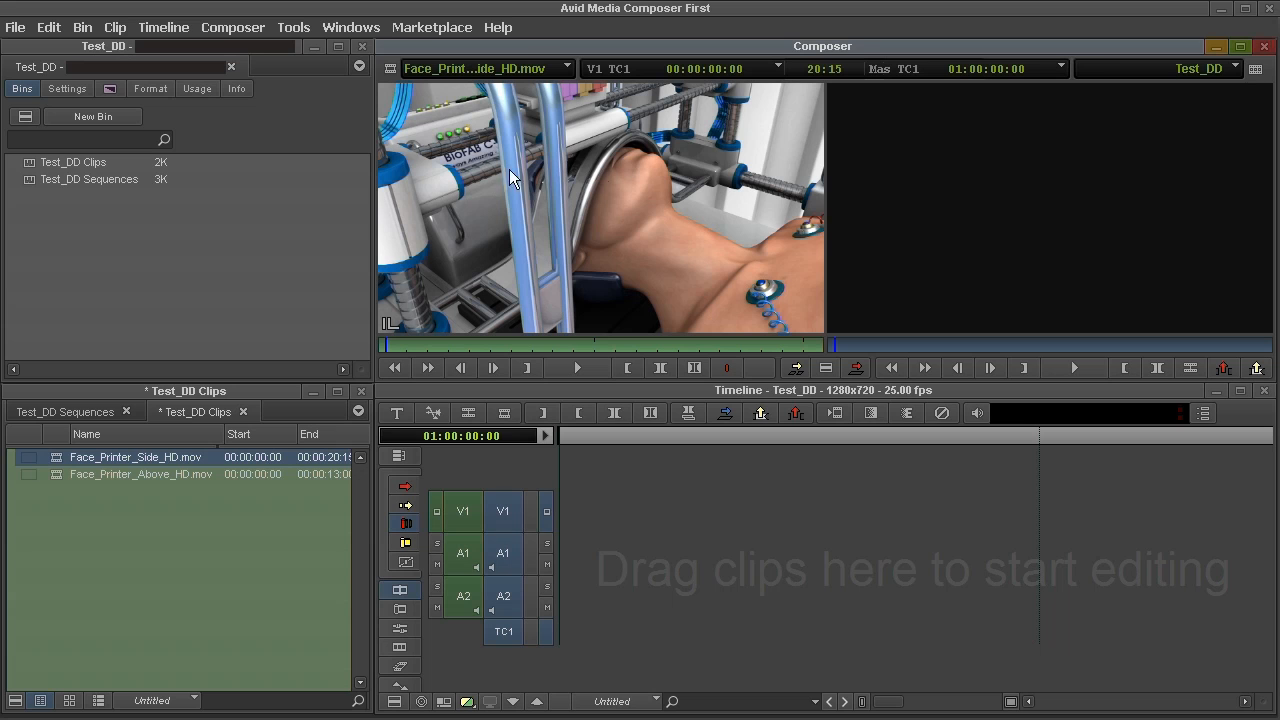
mouse_move(577, 367)
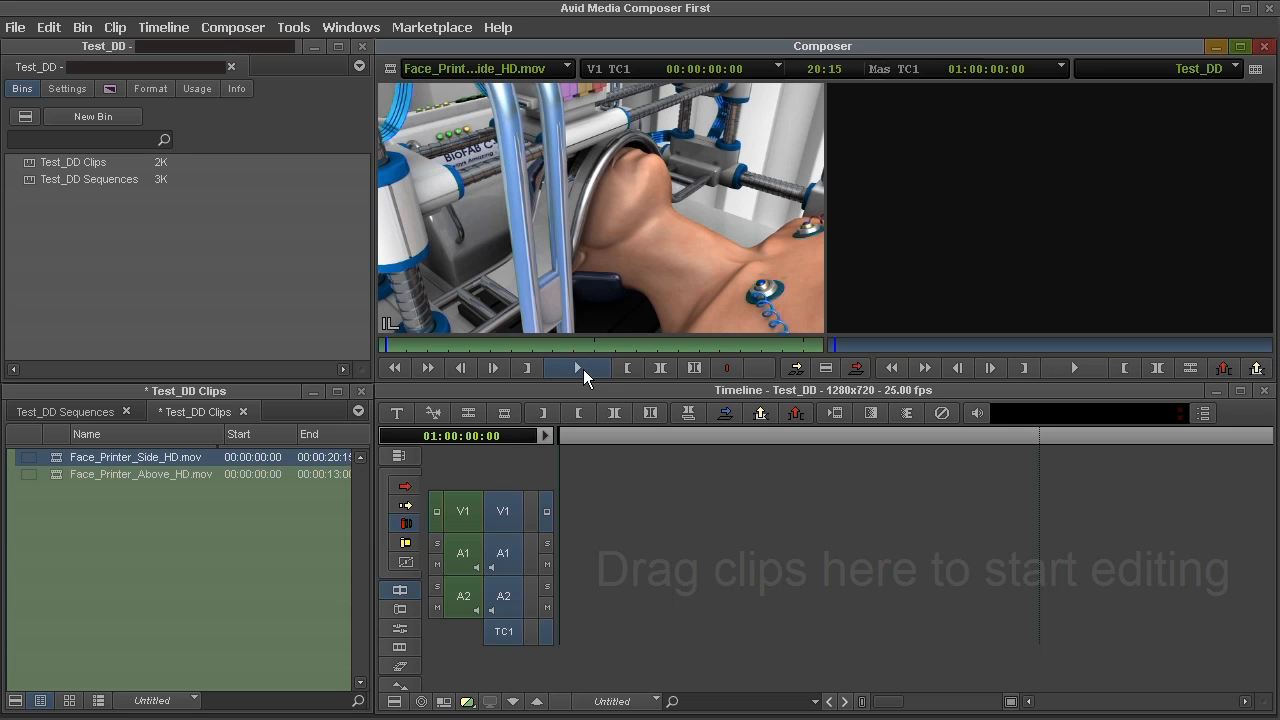
Review the Side clip and edited sequence, then load Face_Printer_Above_HD.mov as source
left_click(576, 368)
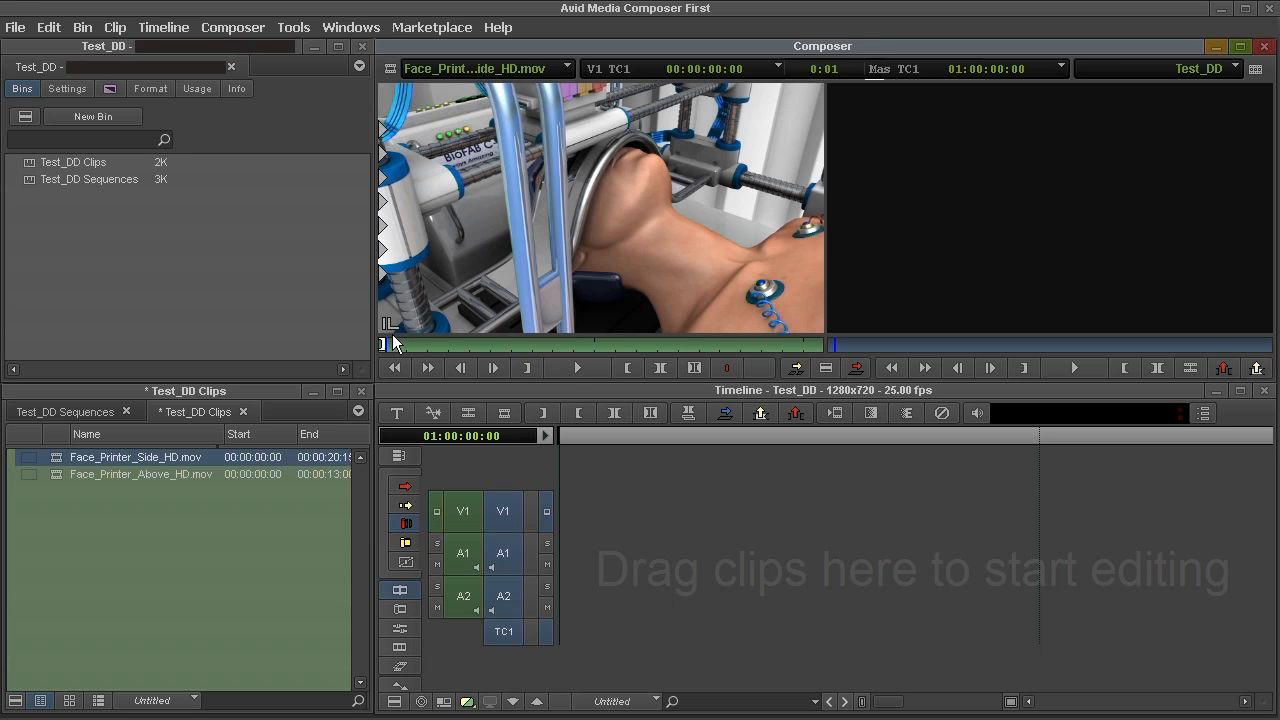
left_click(595, 345)
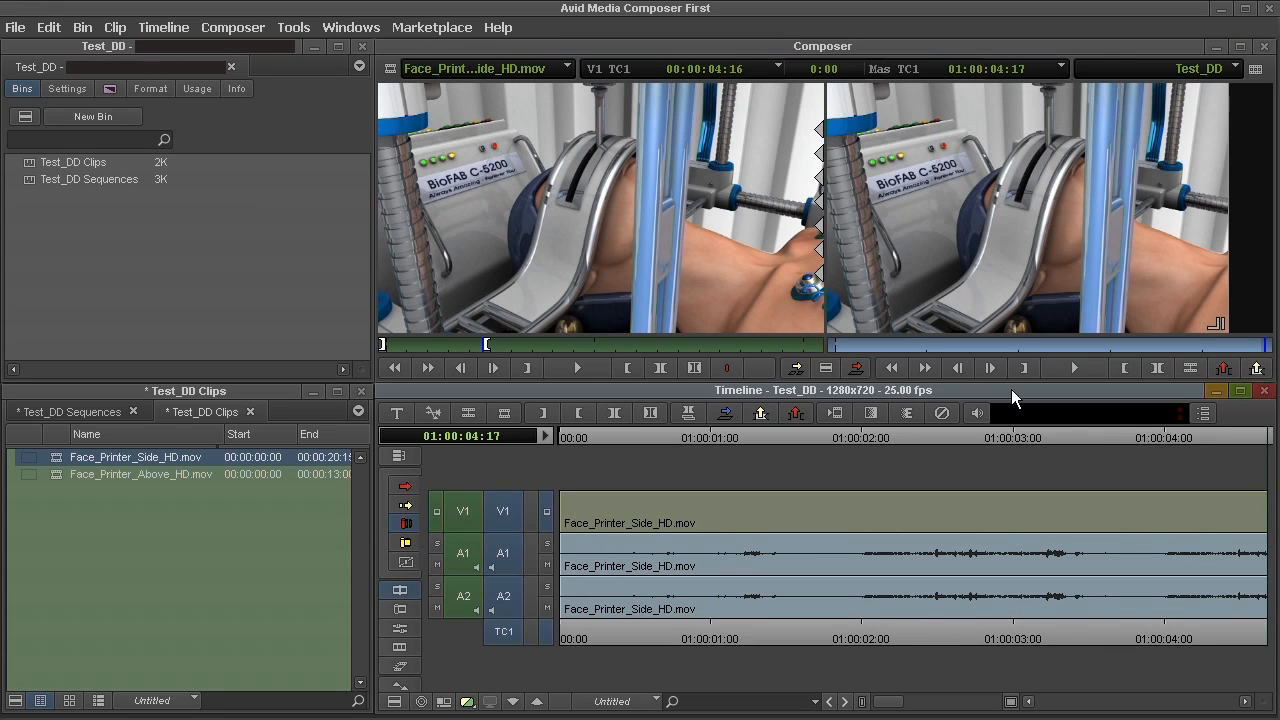
left_click(1074, 368)
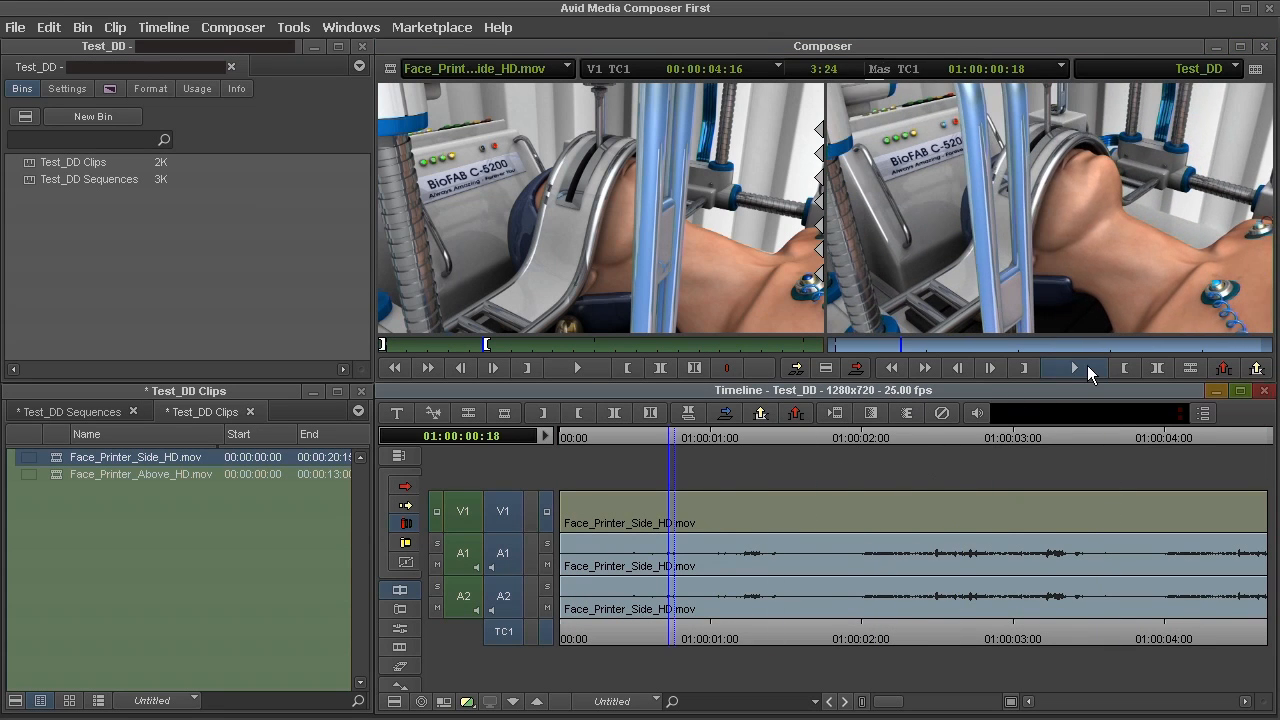
left_click(1073, 368)
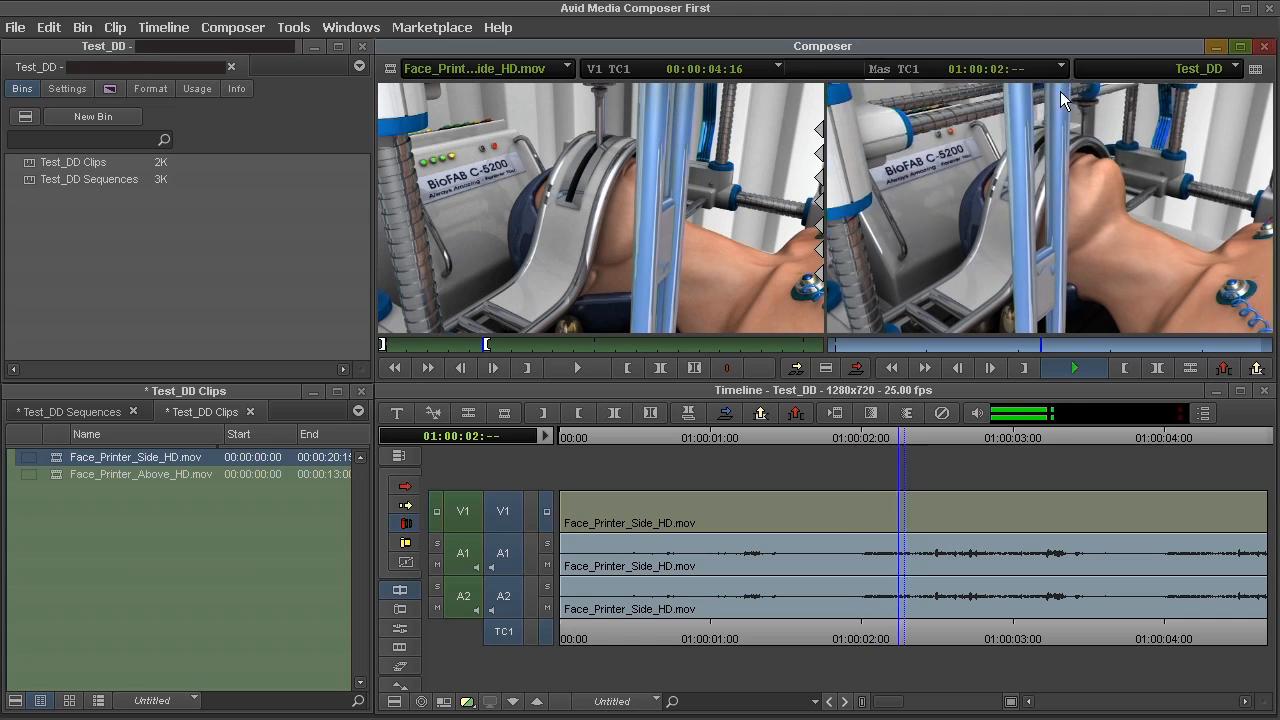
left_click(1073, 368)
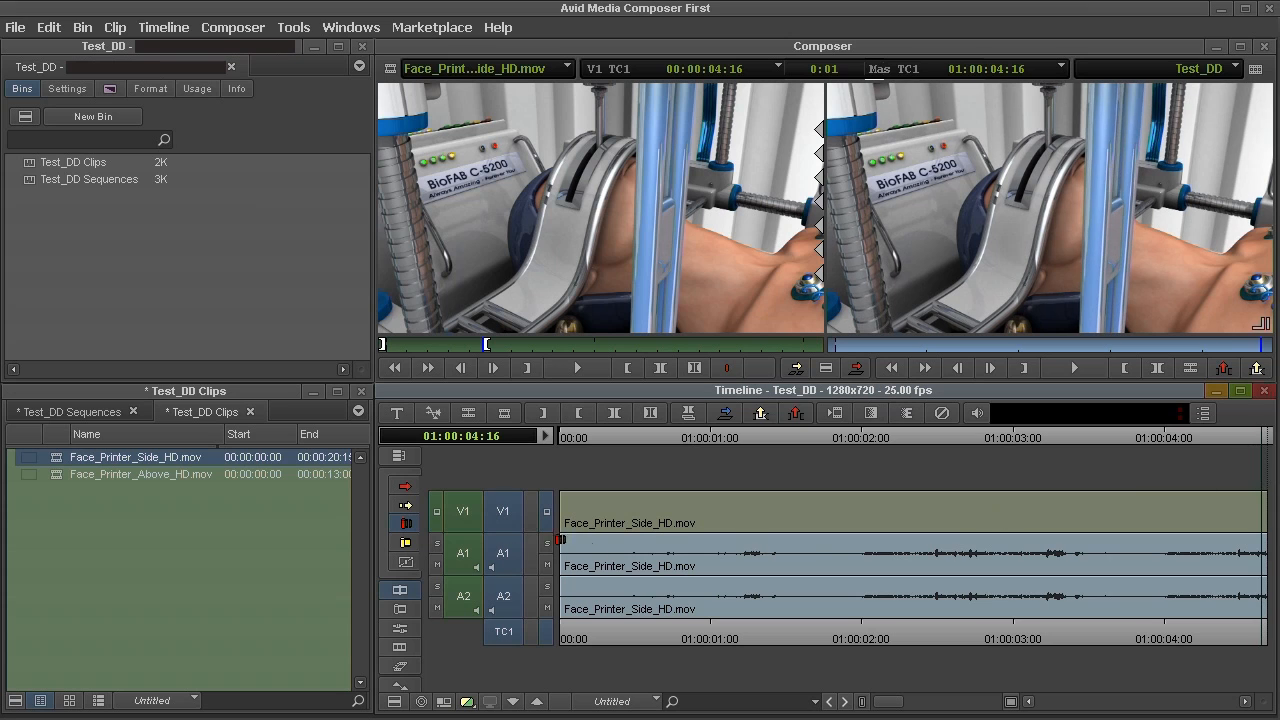
double_click(140, 473)
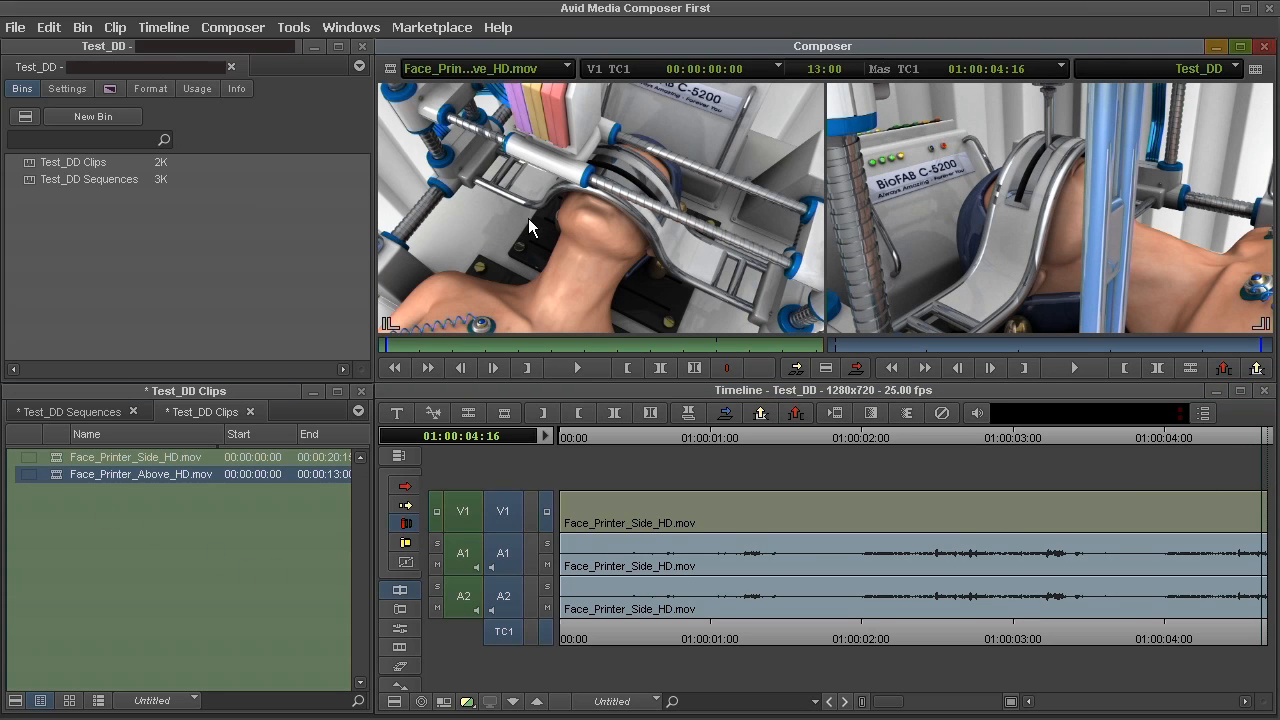
Play Face_Printer_Above_HD in the Source monitor, then play back the two-clip Test_DD sequence
left_click(577, 368)
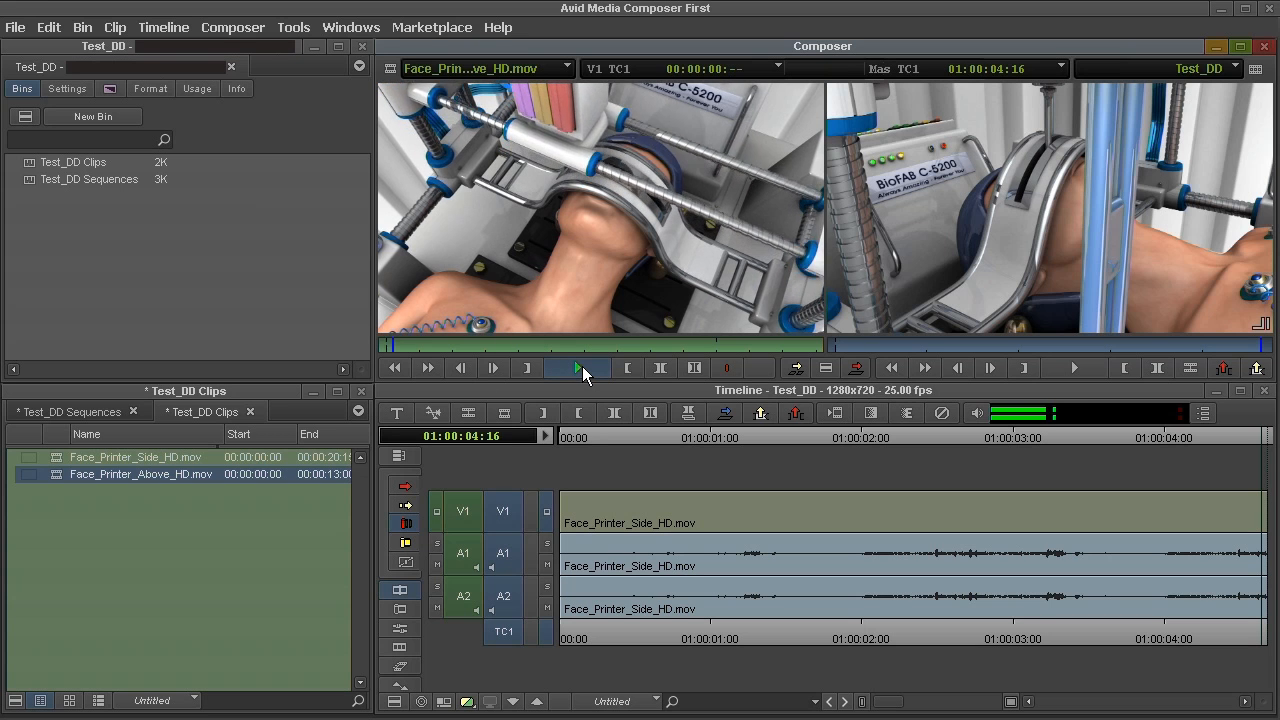
left_click(577, 367)
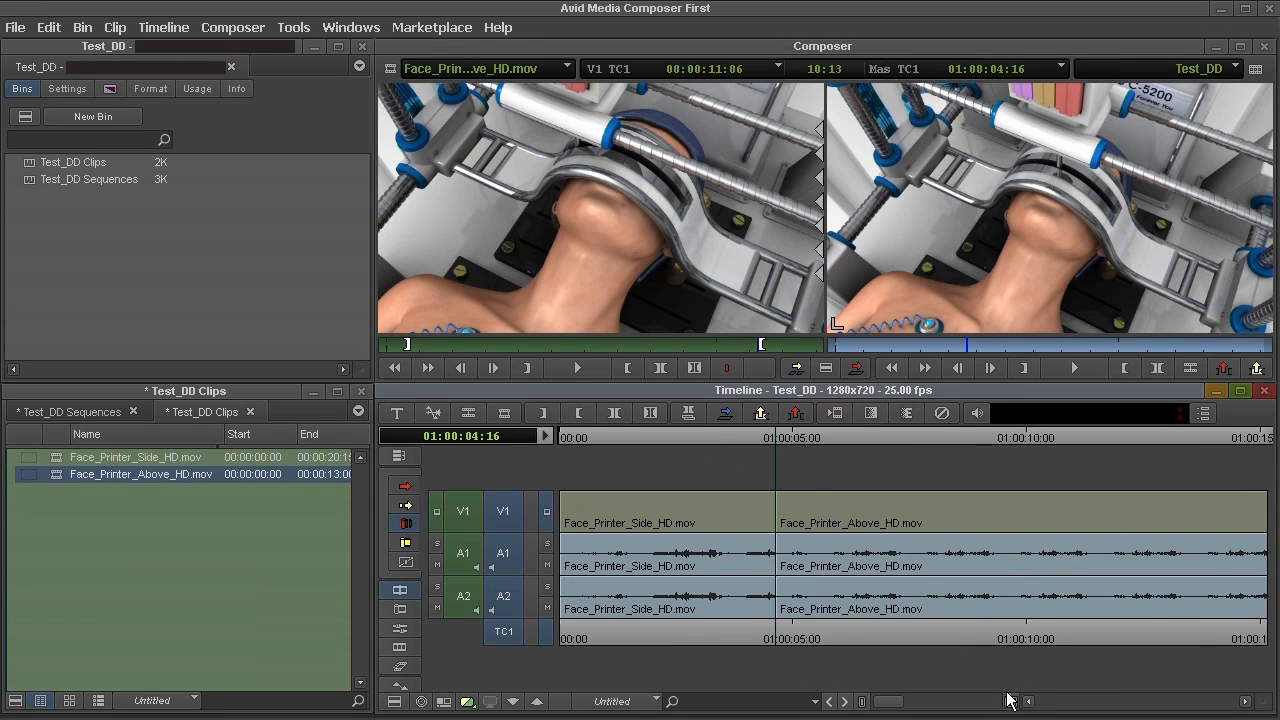
mouse_move(890, 700)
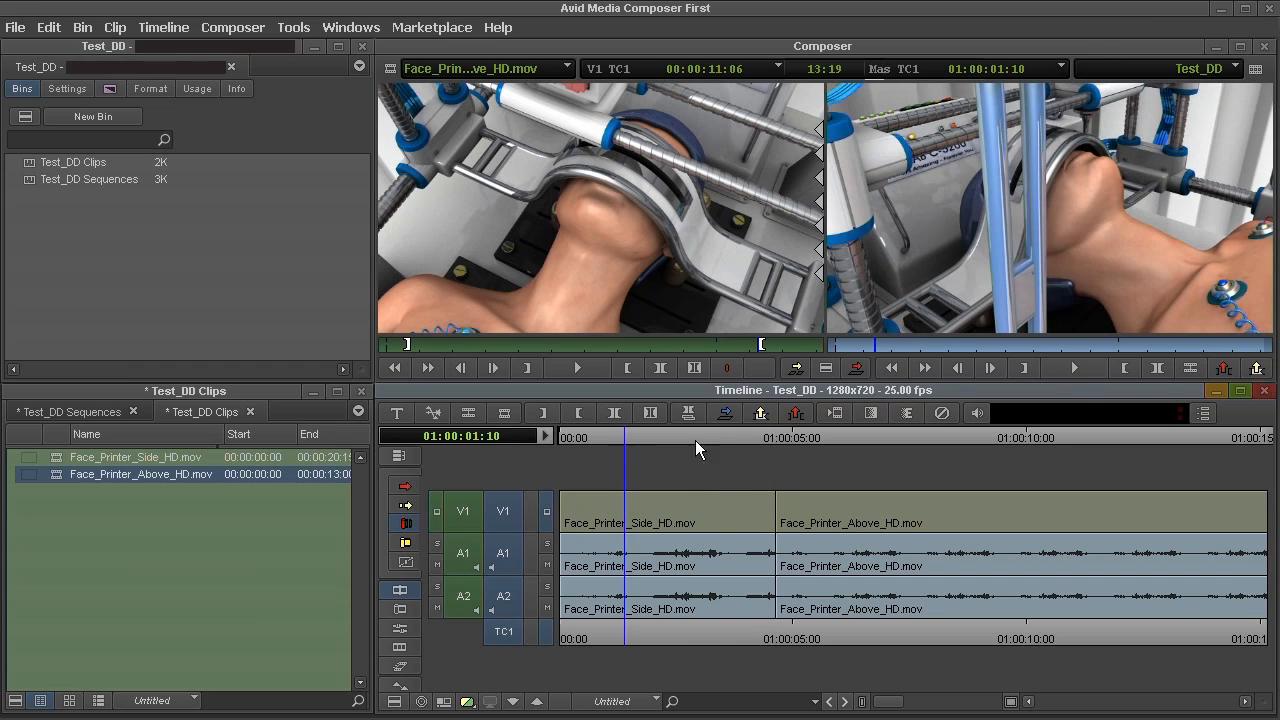
left_click(1073, 368)
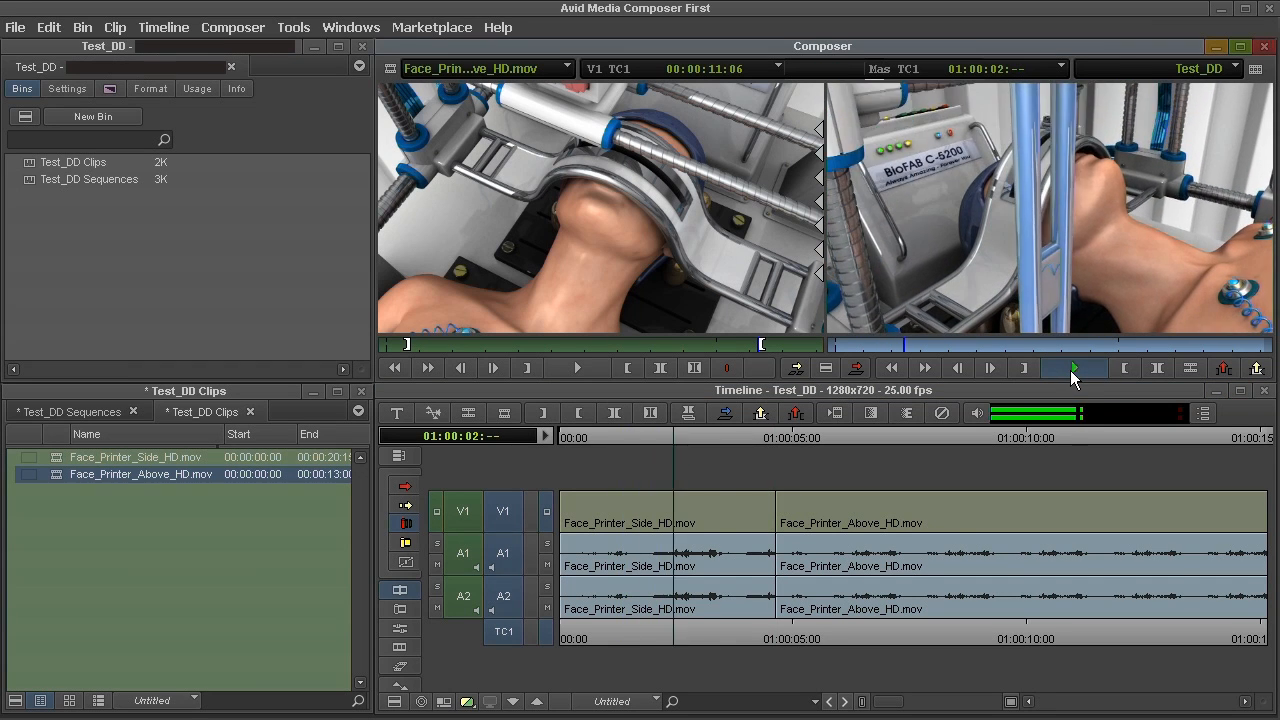
left_click(1073, 368)
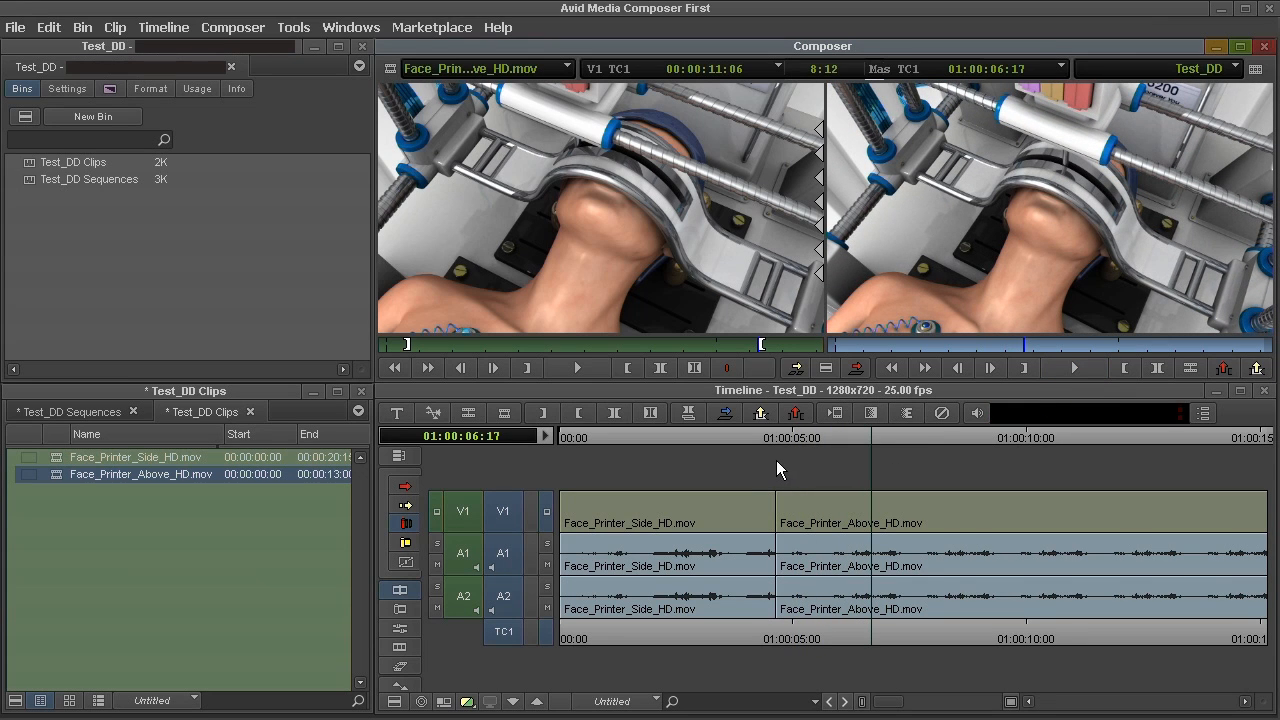
Apply a 35-frame Dissolve centred on the Side/Above cut and play through it
left_click(110, 88)
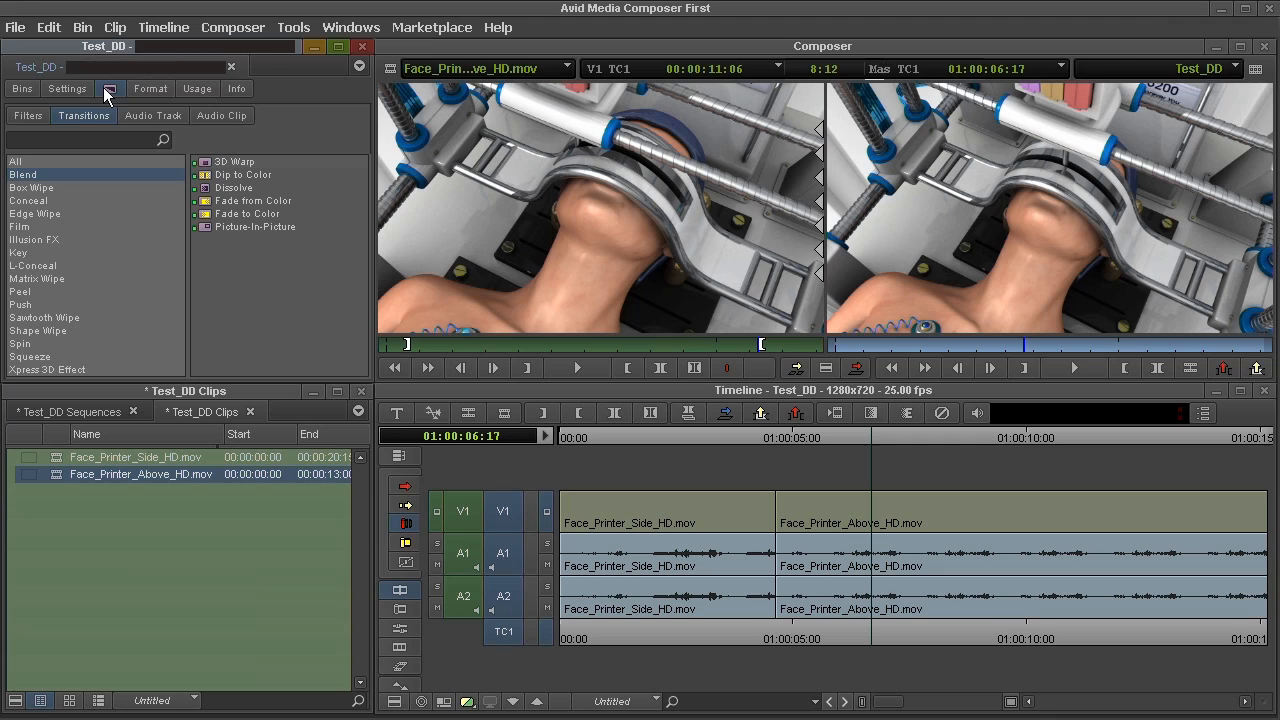
mouse_move(42, 182)
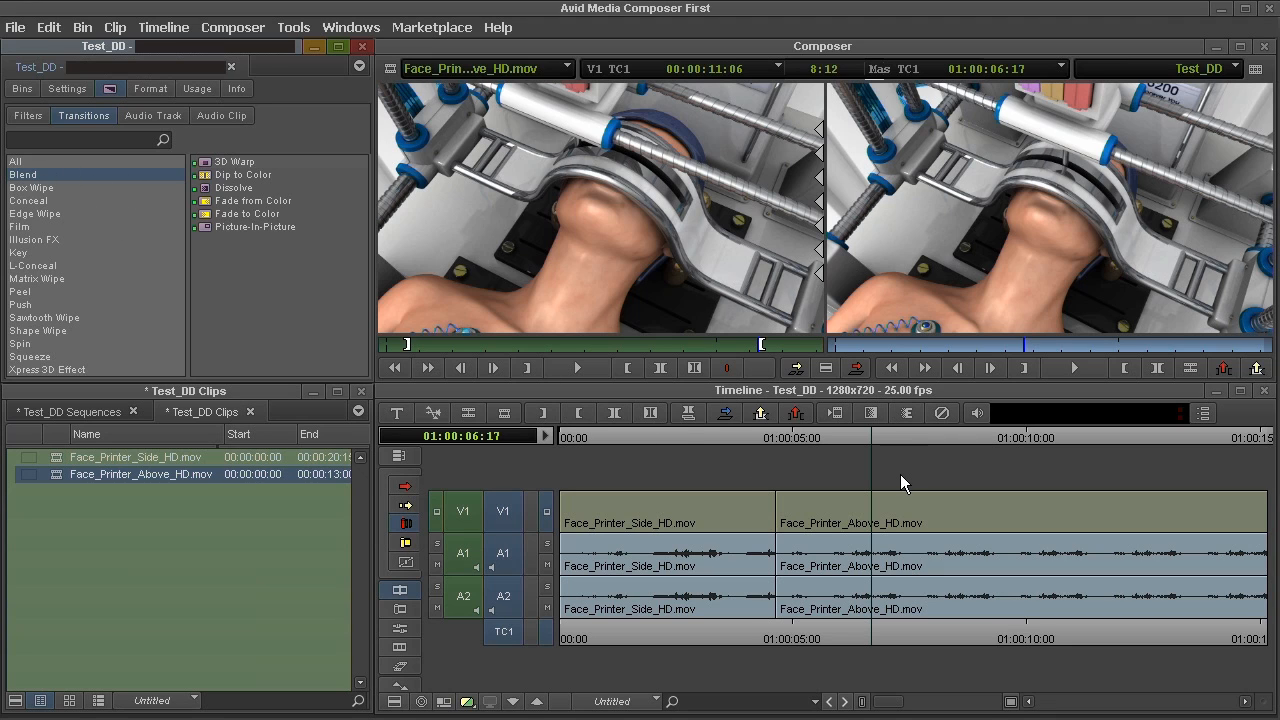
mouse_move(871, 413)
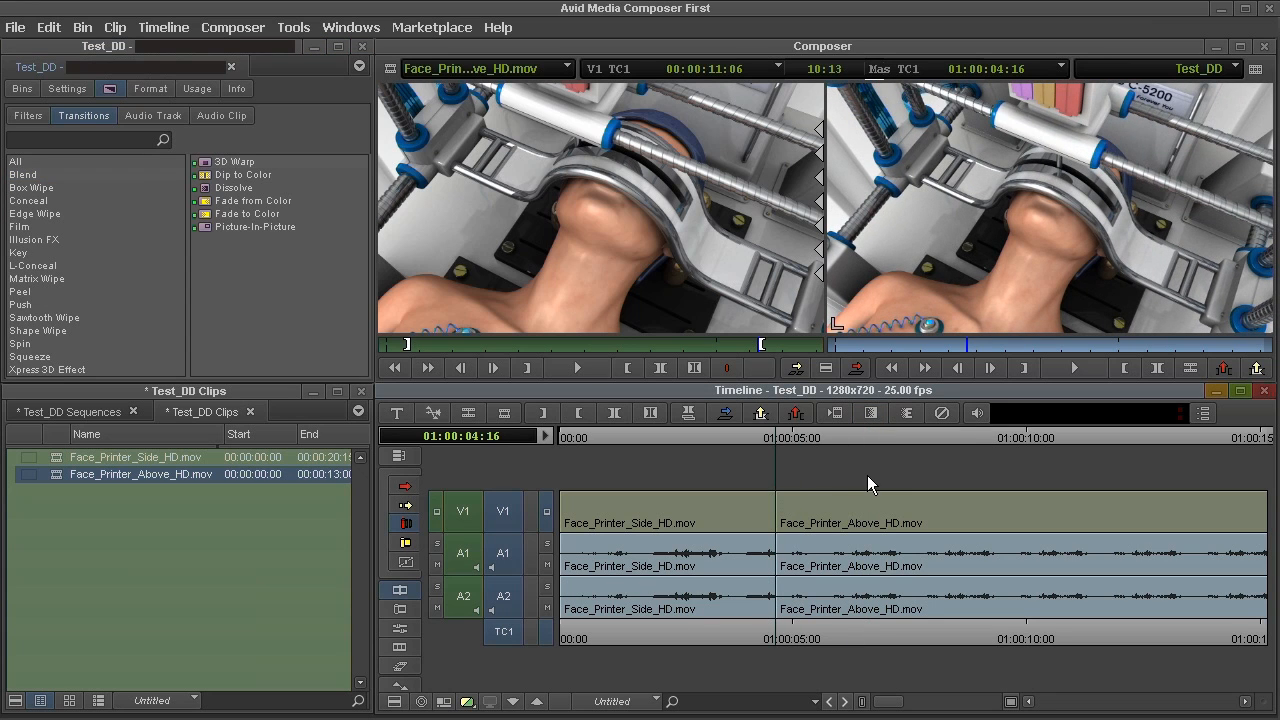
left_click(870, 413)
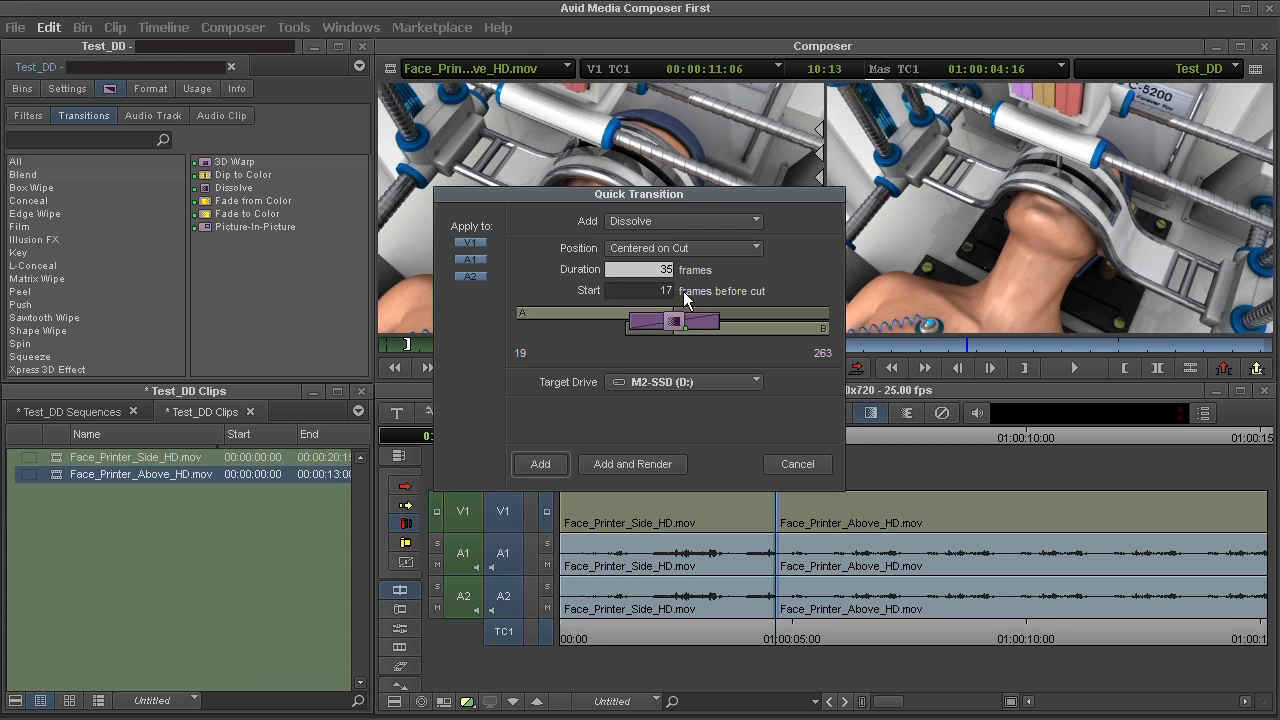
mouse_move(565, 455)
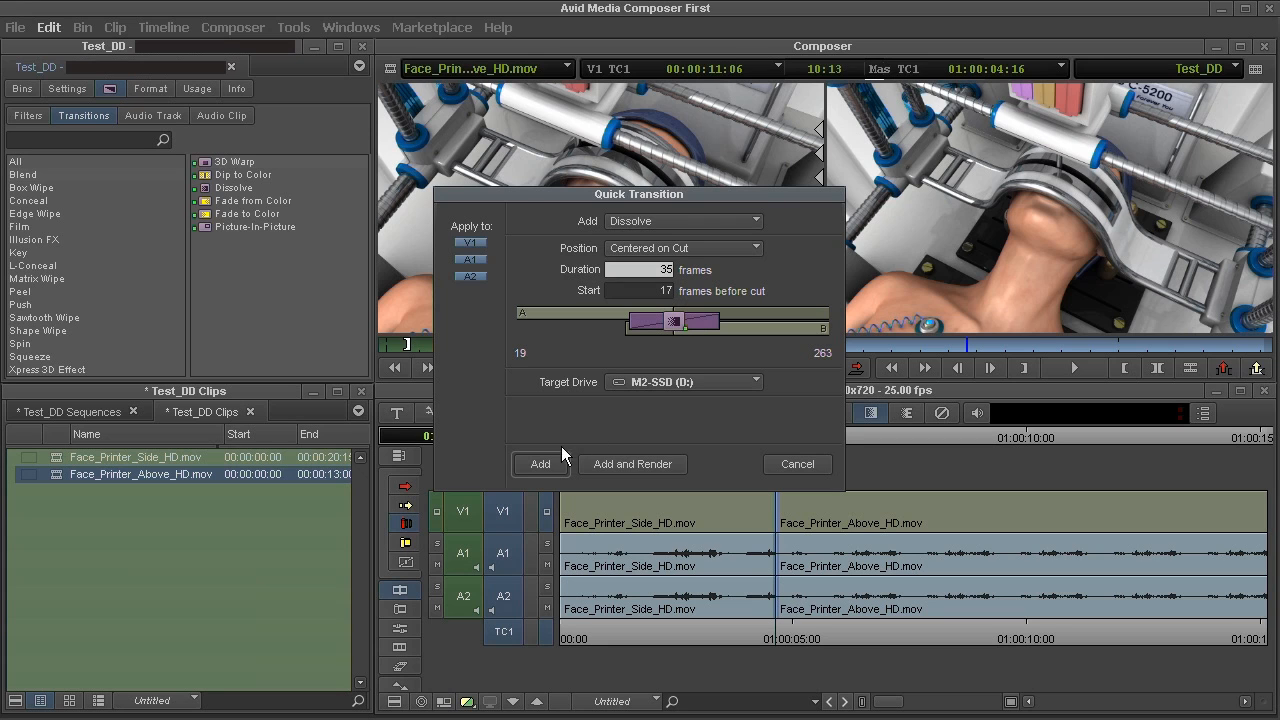
left_click(540, 463)
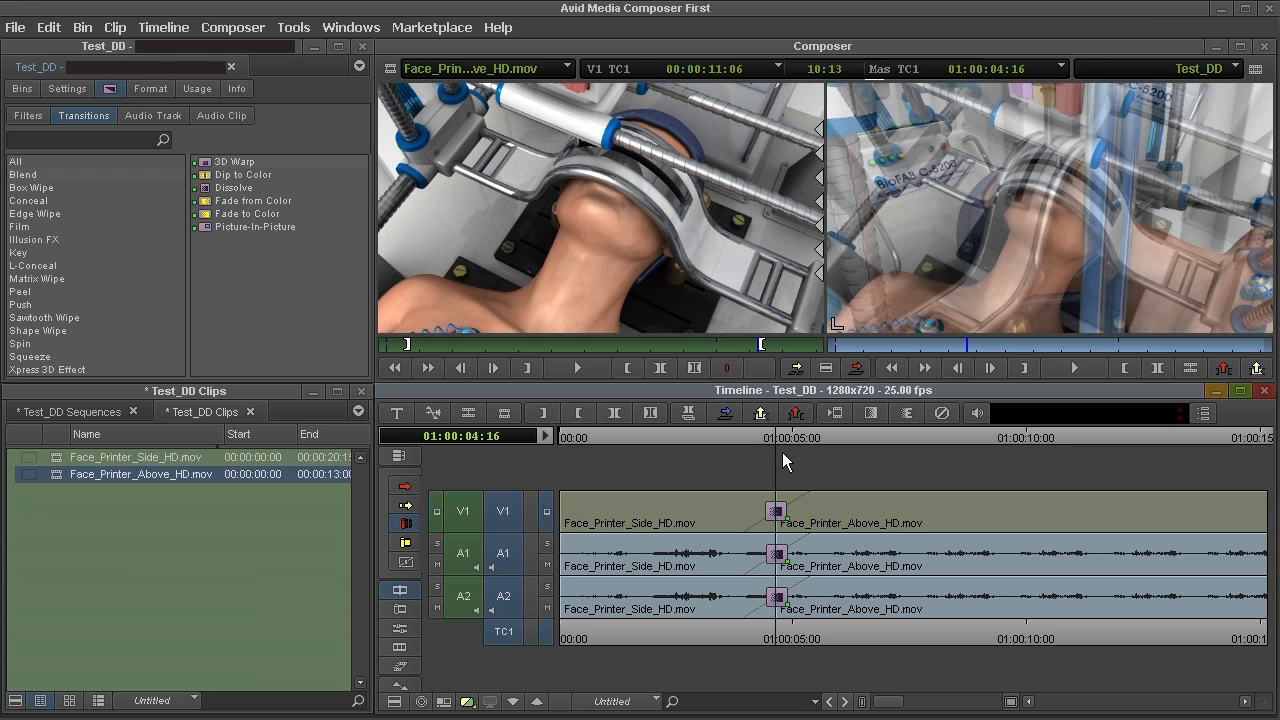
left_click(1075, 368)
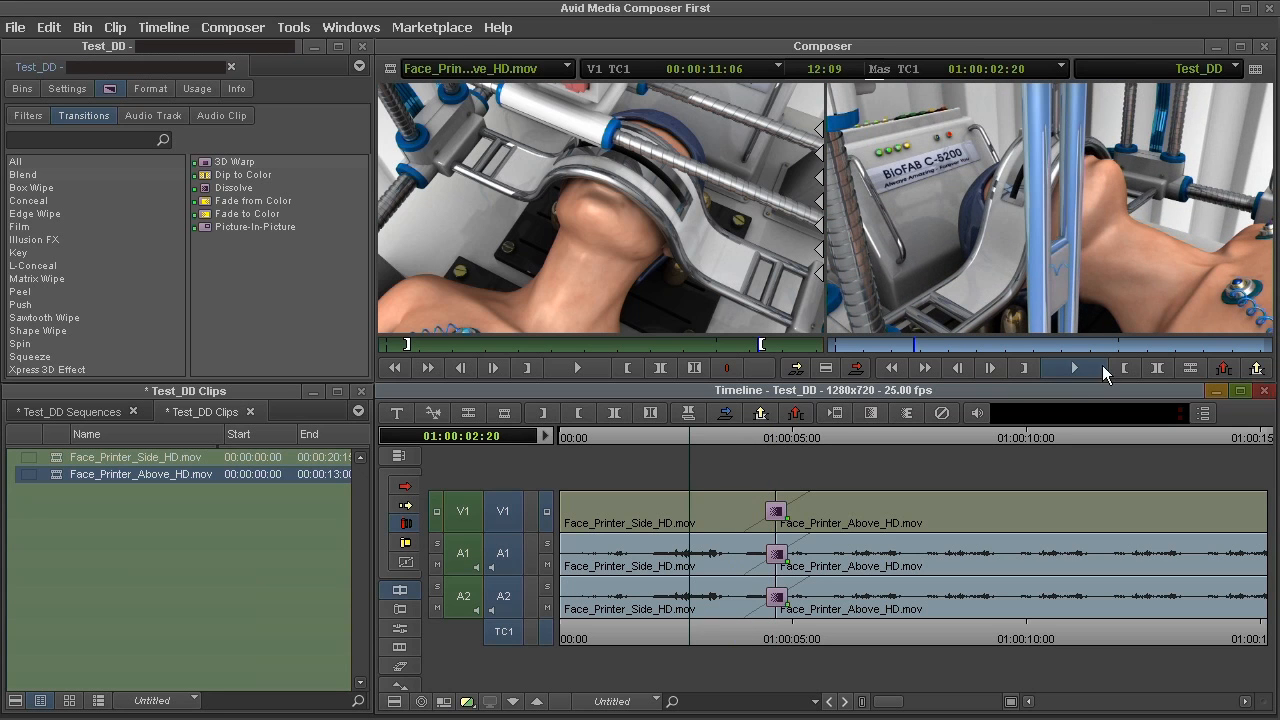
left_click(1073, 368)
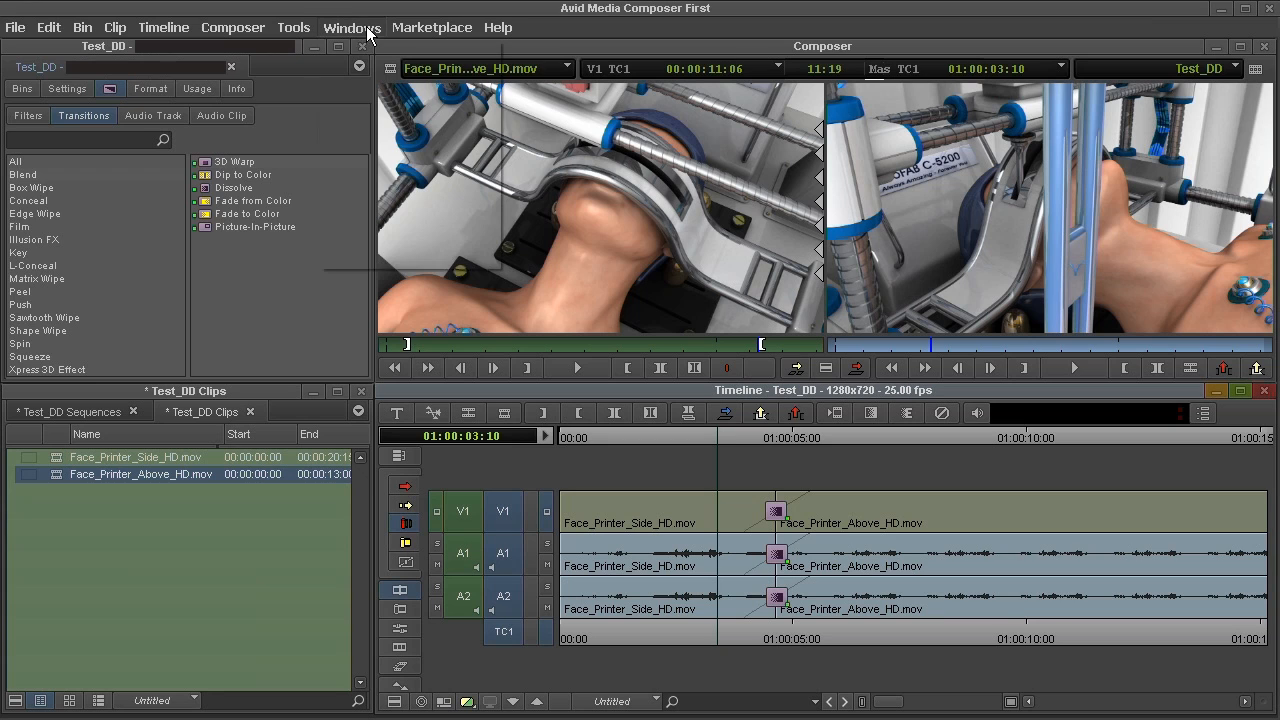
Return the Project window to the Bins tab listing Test_DD Clips and Test_DD Sequences
left_click(352, 27)
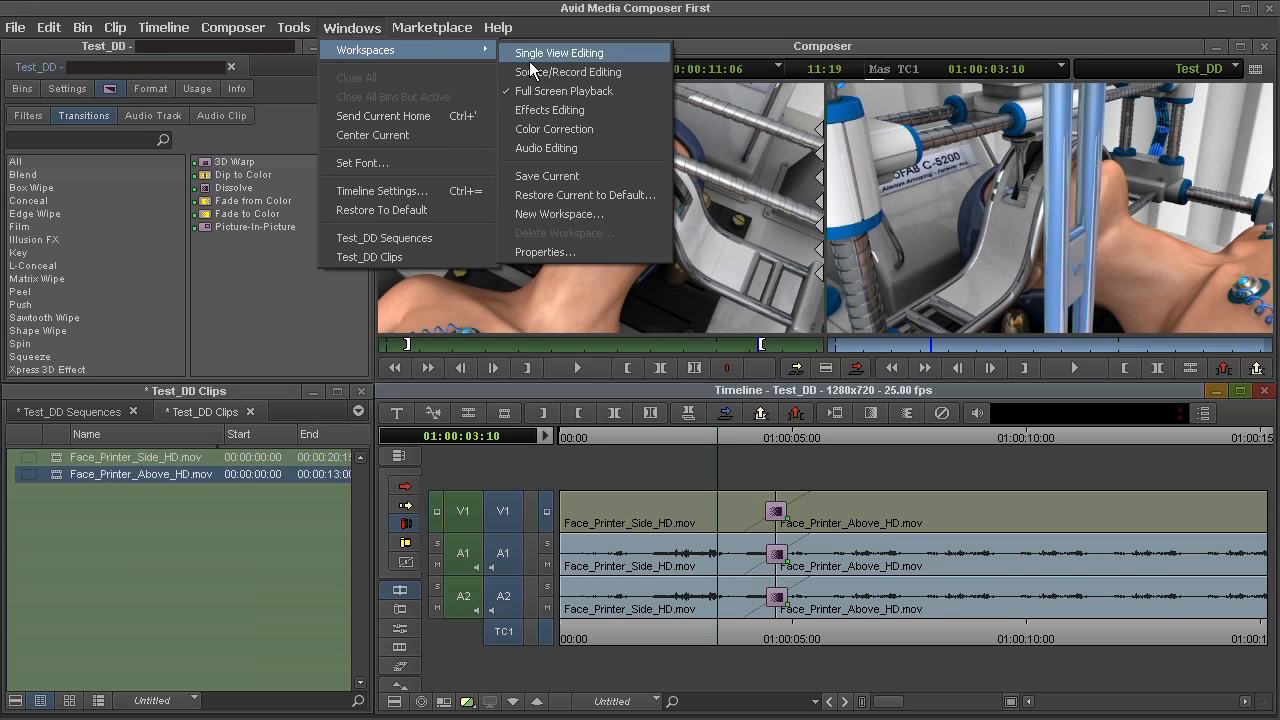
mouse_move(568, 72)
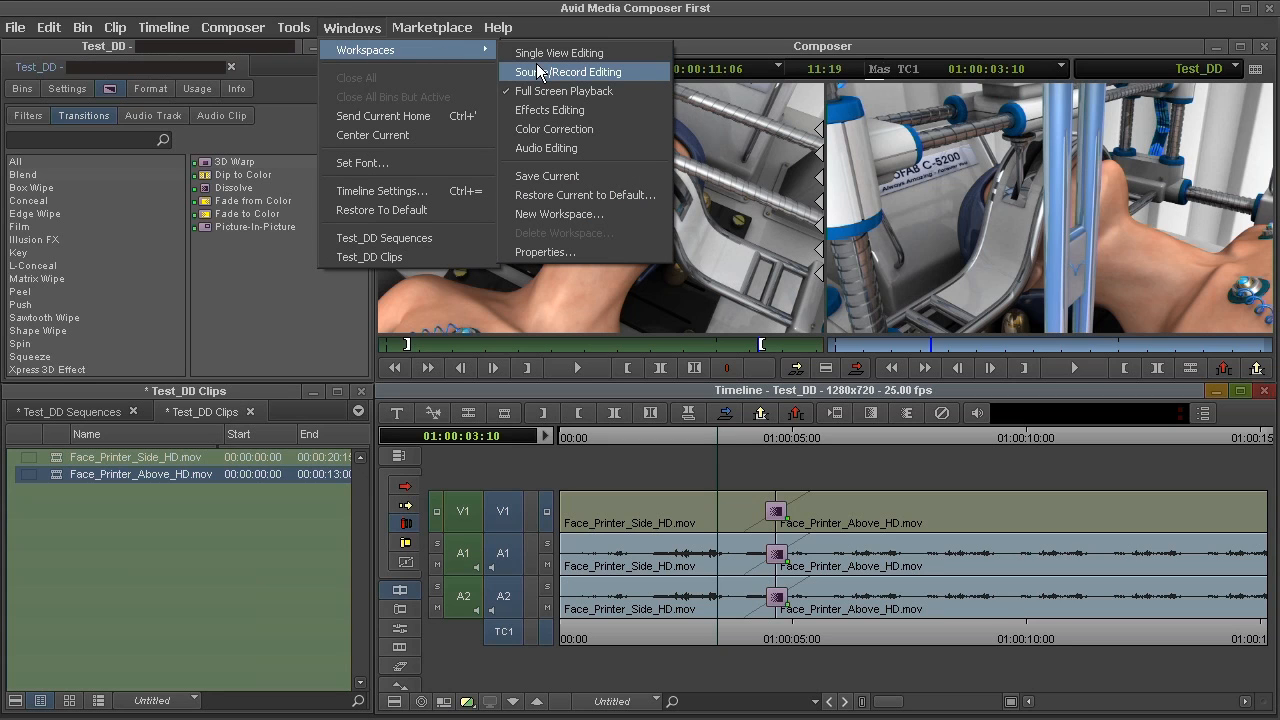
left_click(567, 71)
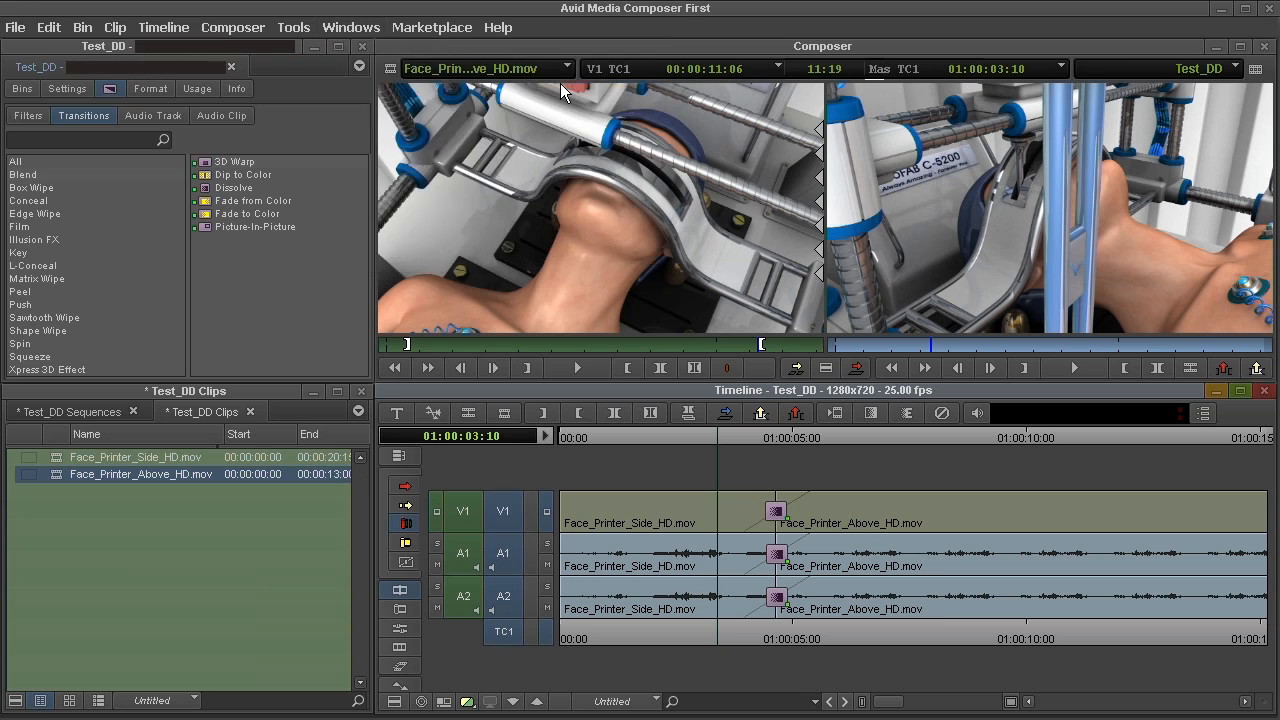
left_click(22, 88)
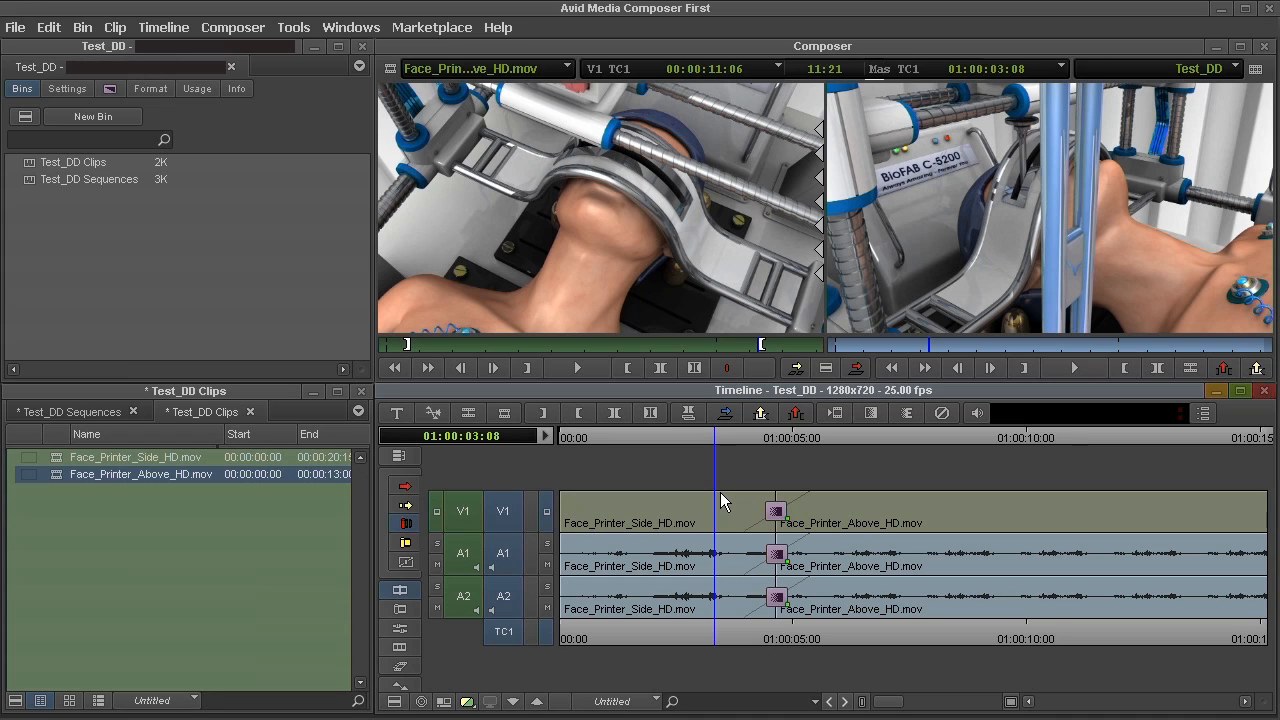
mouse_move(878, 507)
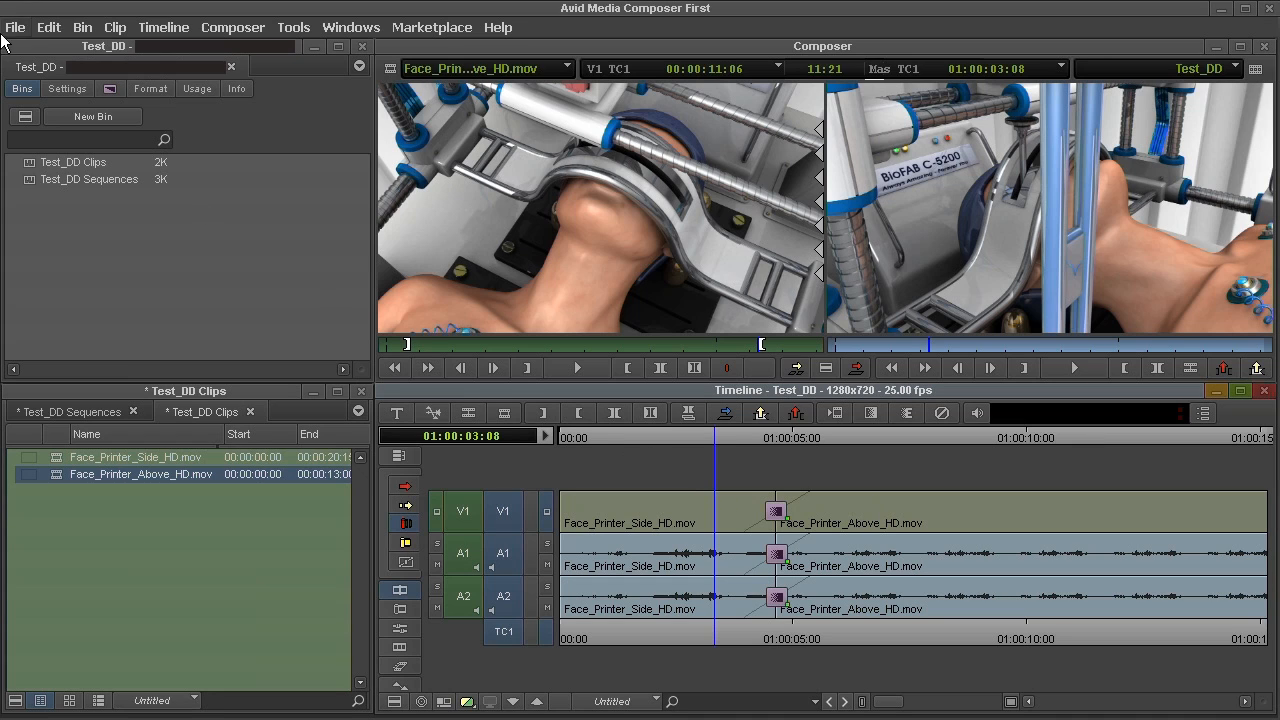
Start File > Publish, settling on Local Drive and DNxHD after trying YouTube and H.264
left_click(15, 27)
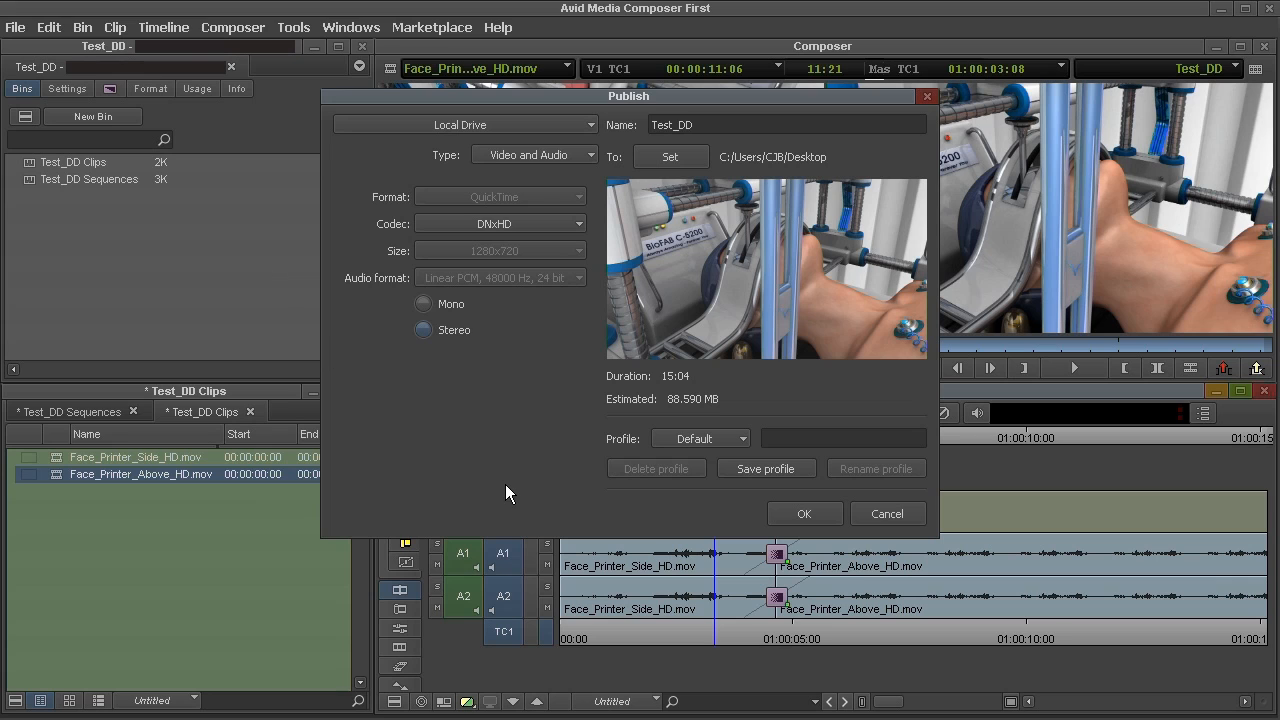
left_click(464, 124)
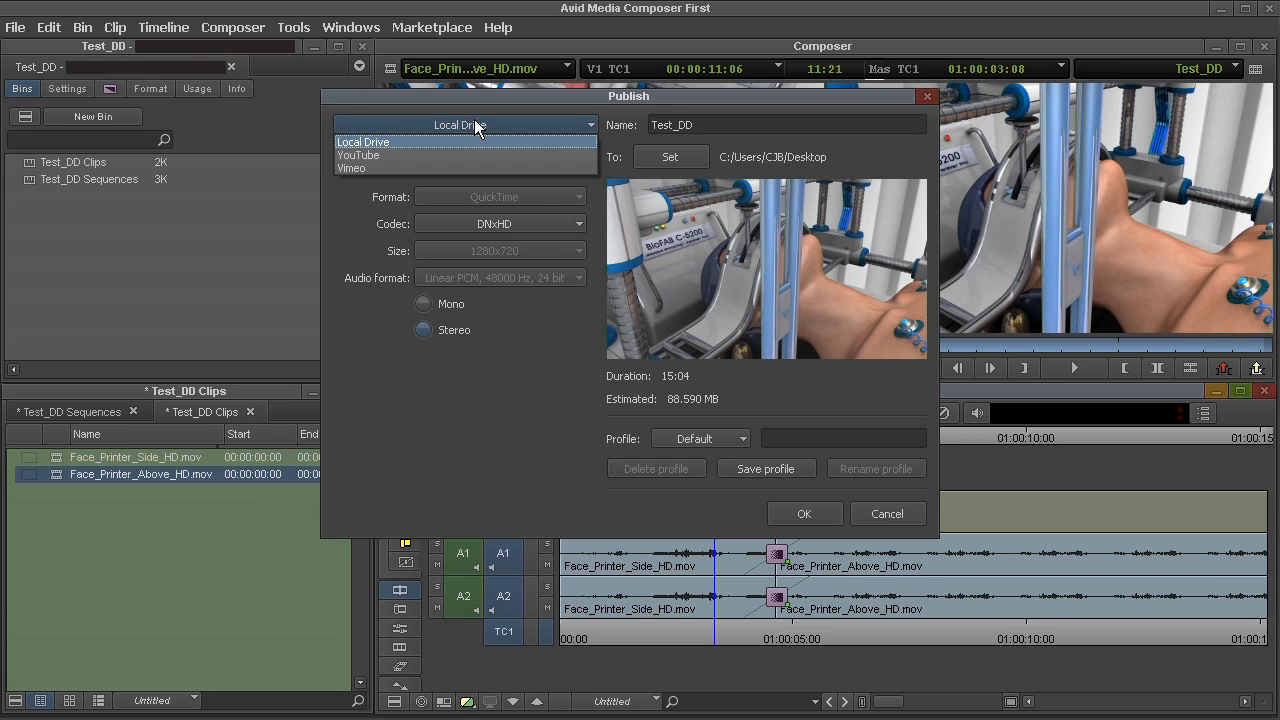
left_click(358, 155)
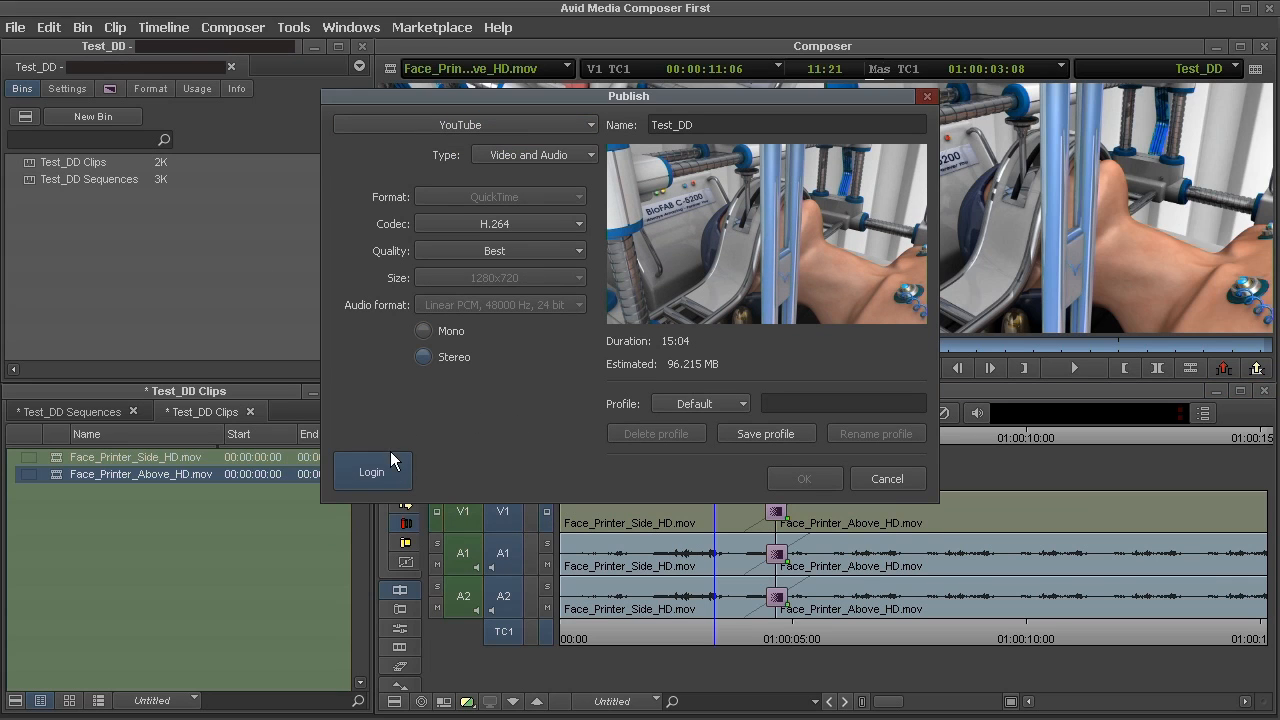
left_click(463, 124)
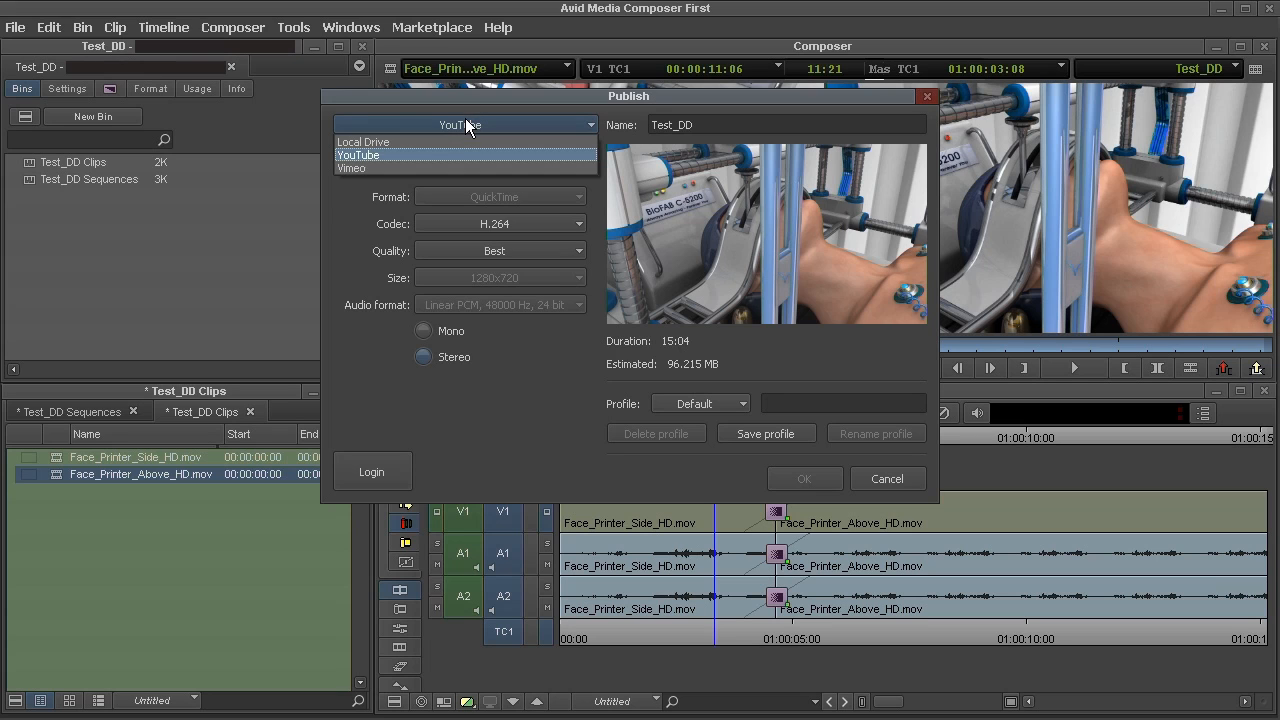
left_click(363, 141)
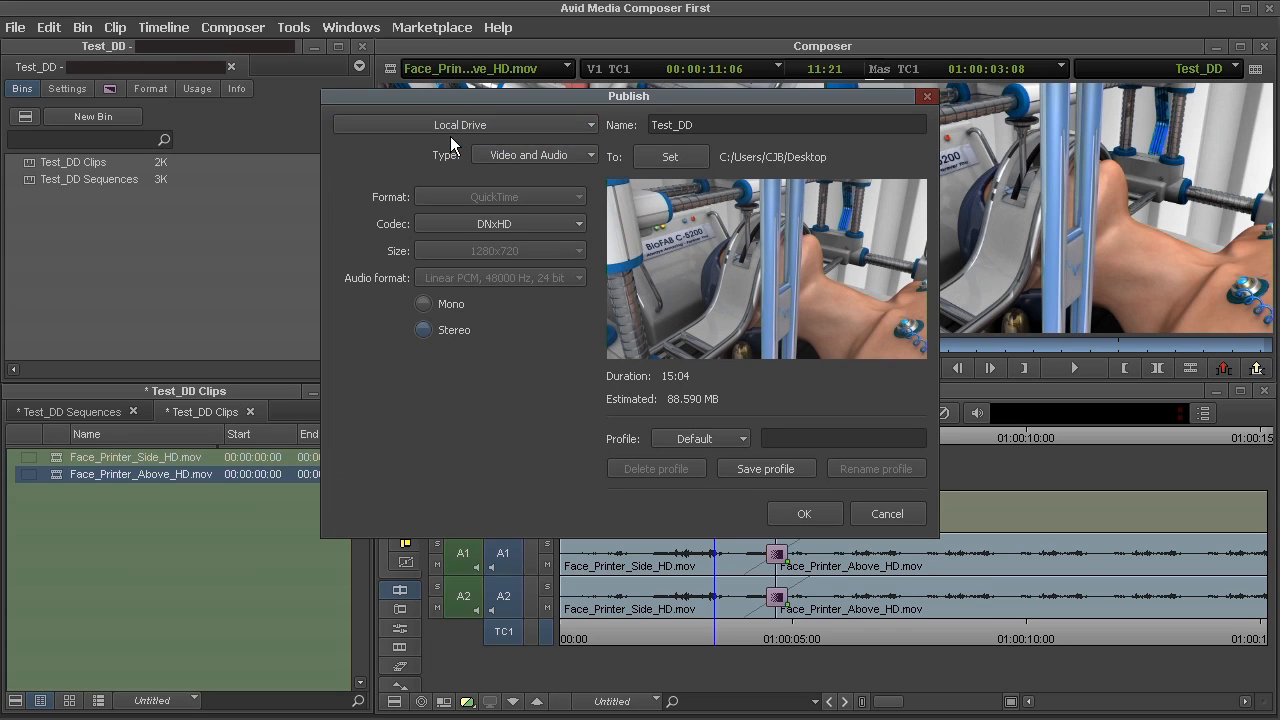
mouse_move(493, 467)
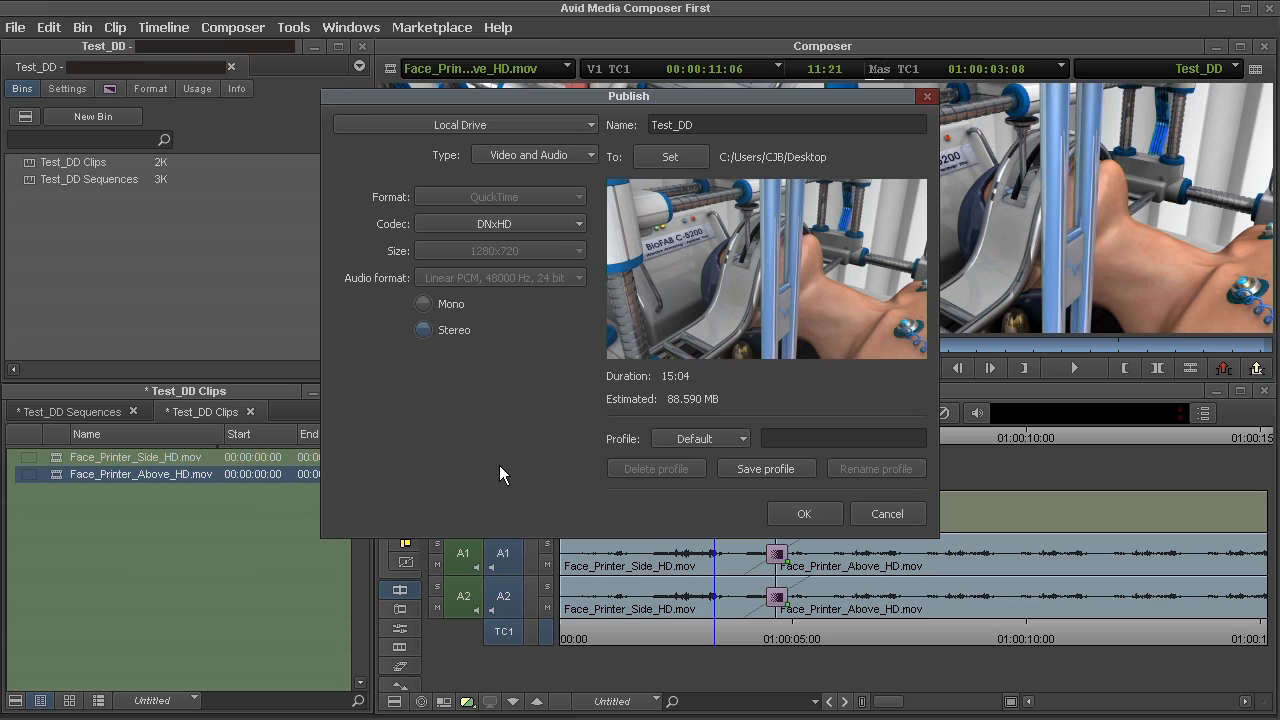
mouse_move(490, 401)
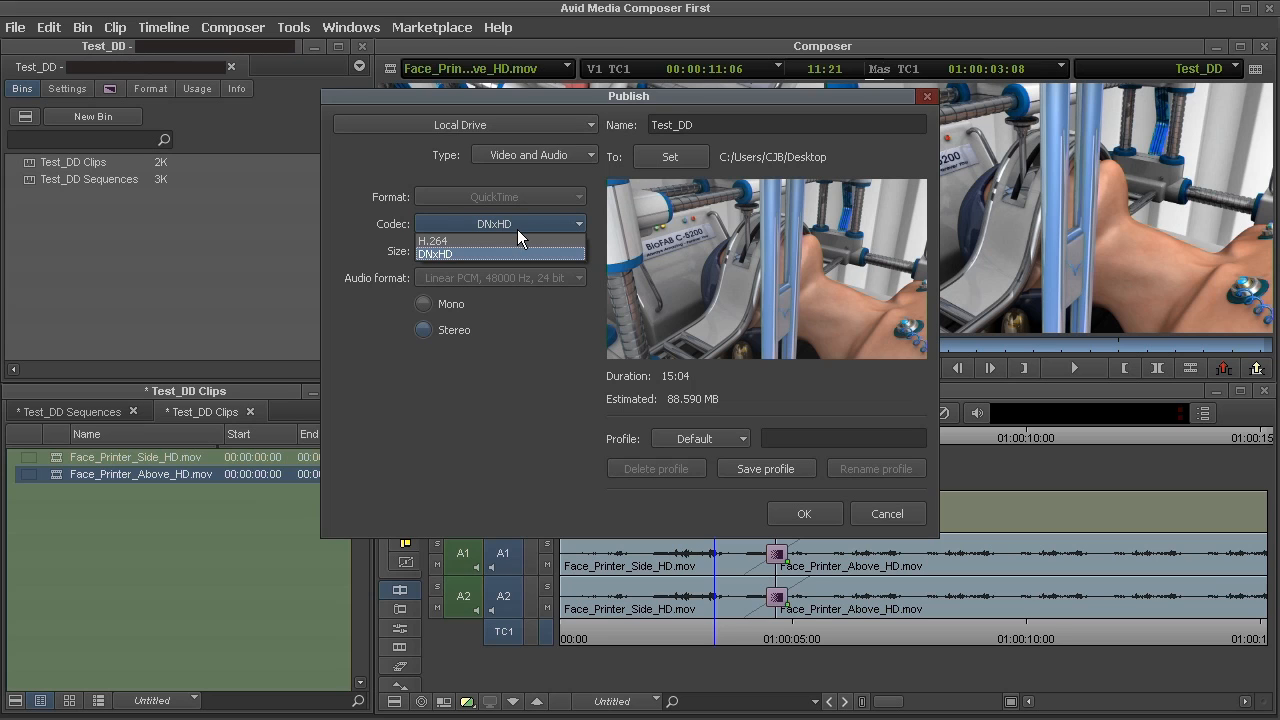
left_click(432, 240)
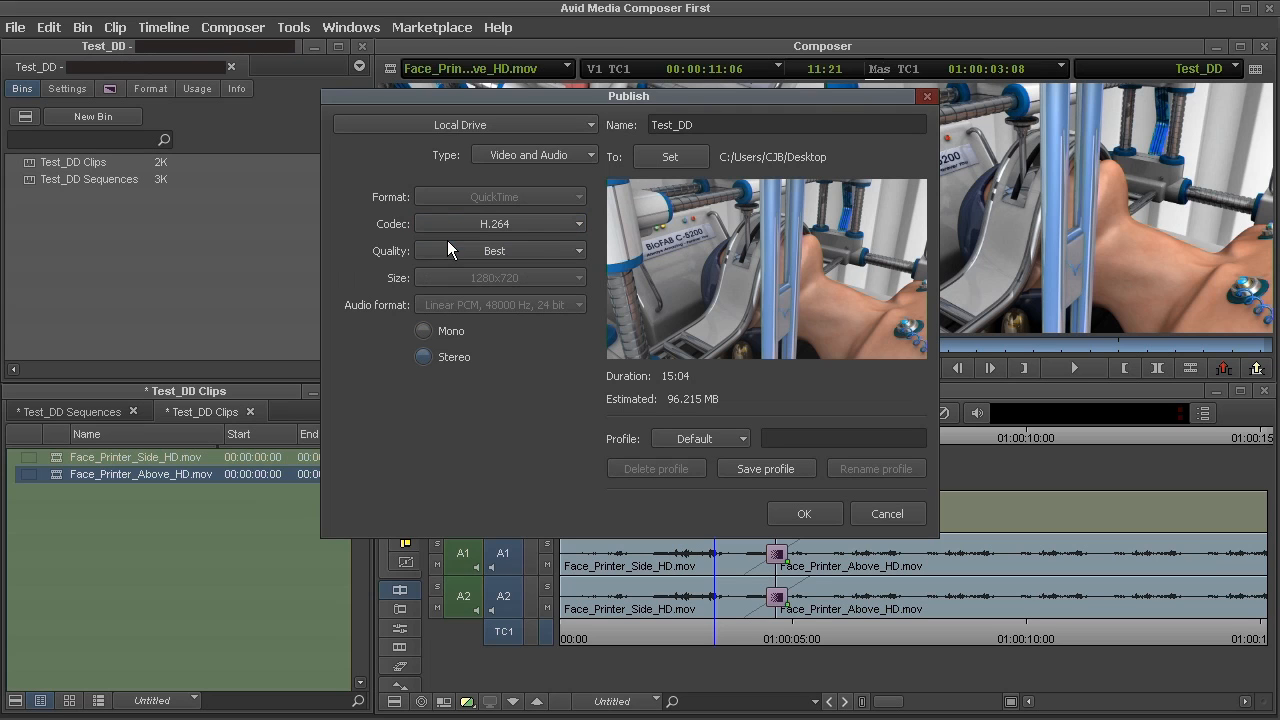
left_click(500, 223)
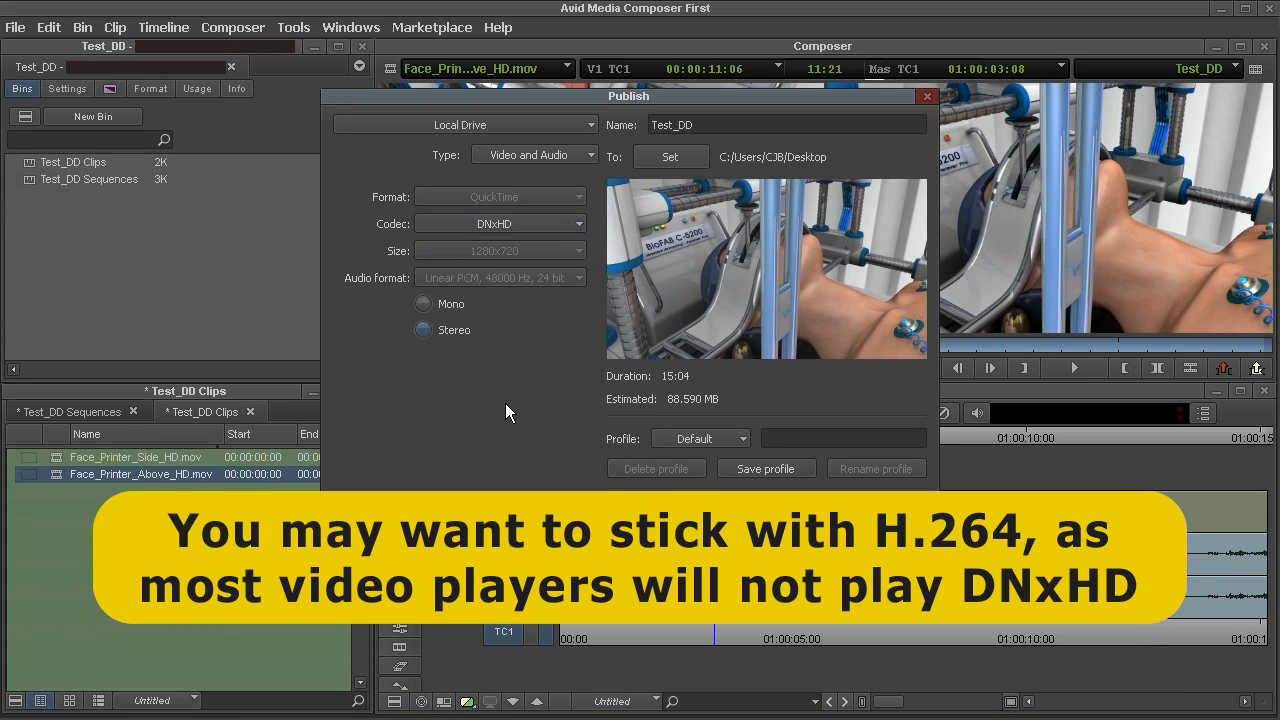
mouse_move(527, 354)
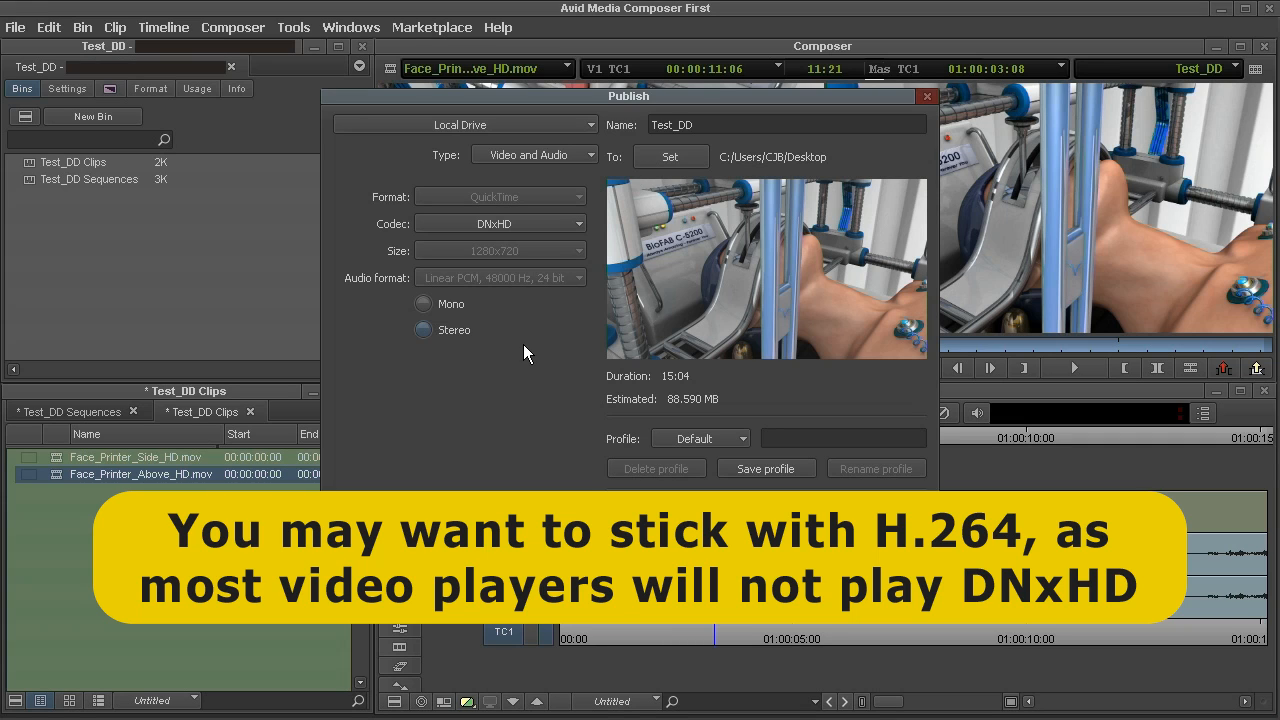
mouse_move(535, 375)
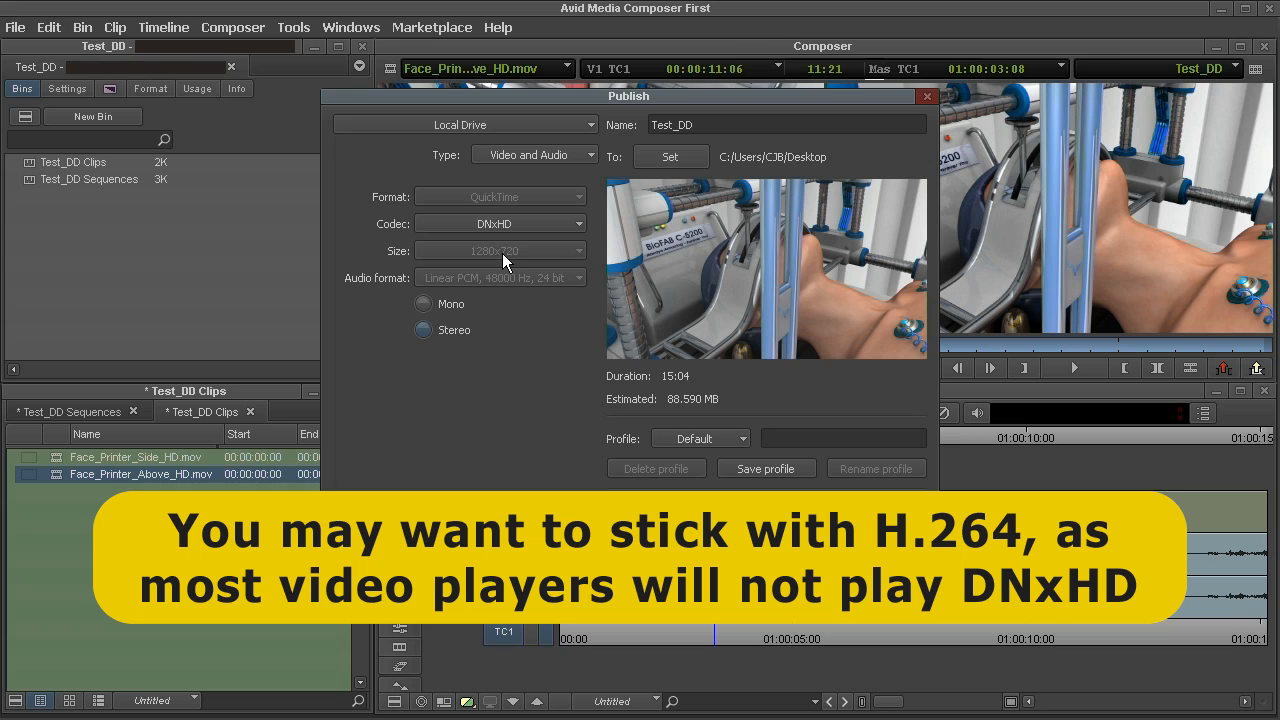
mouse_move(540, 251)
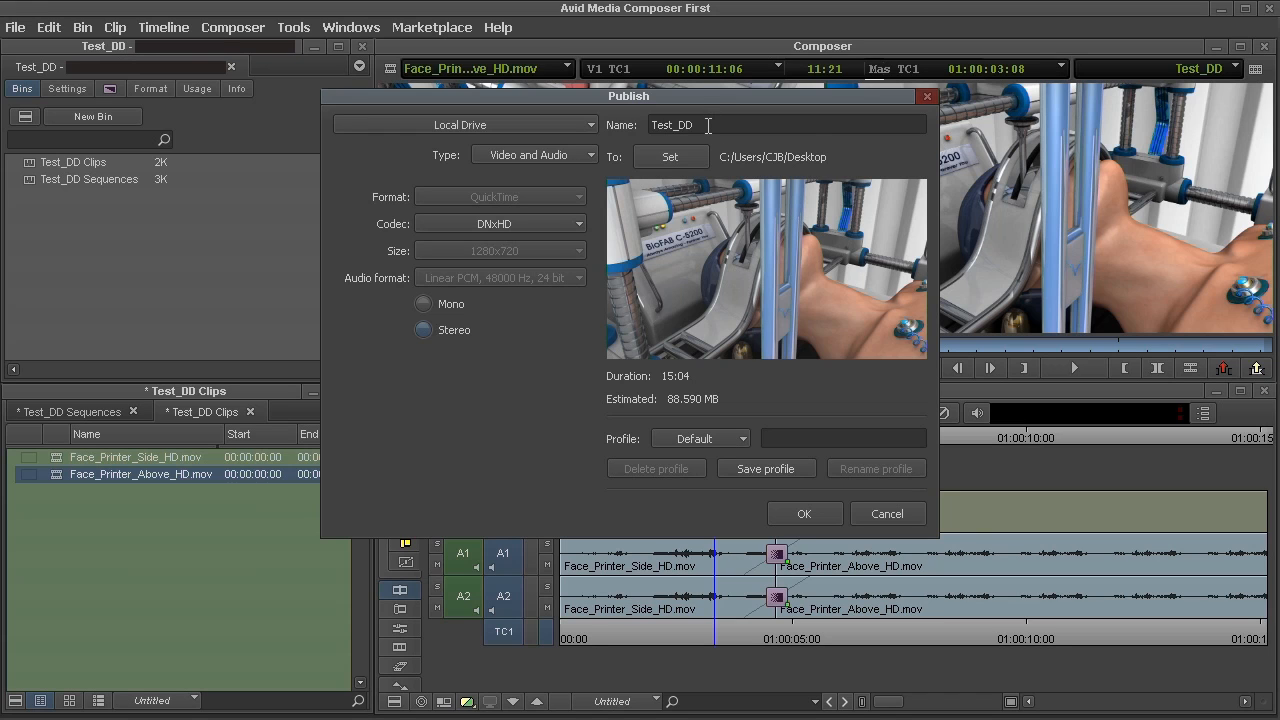
mouse_move(708, 124)
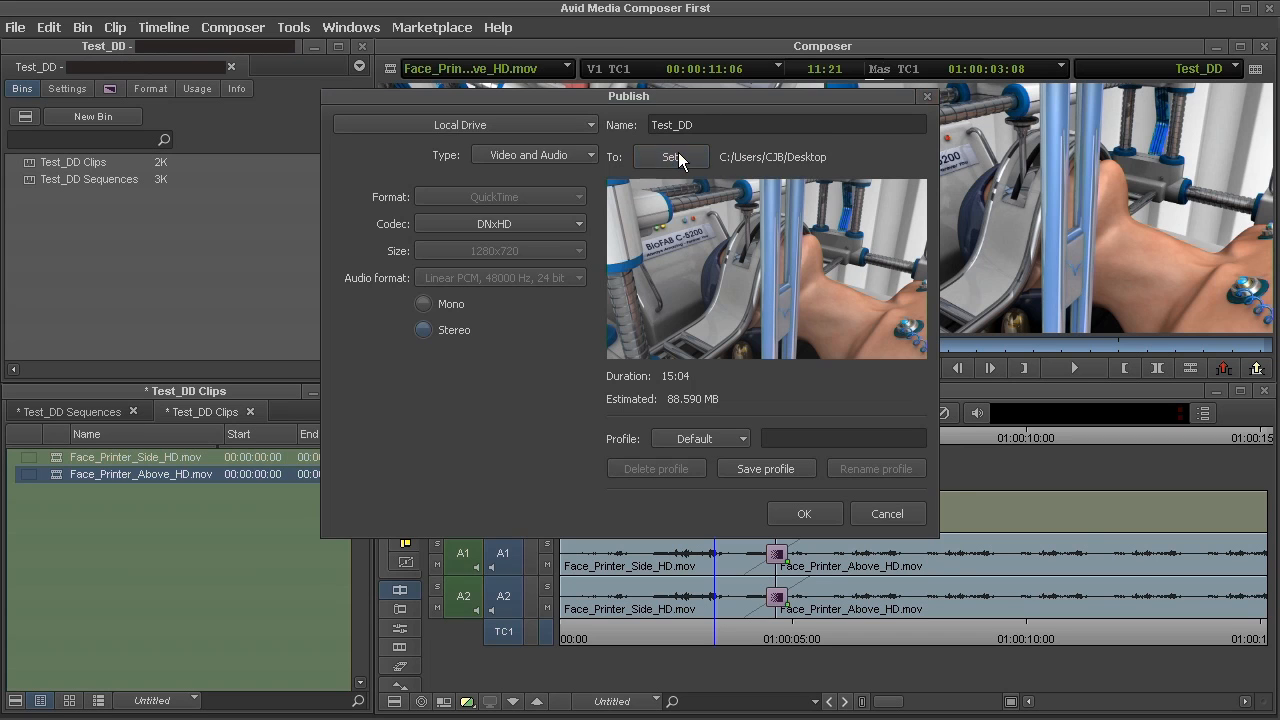
Set the output folder to D:\Avid_Tests\Test_Output and publish Test_DD.mov
left_click(671, 157)
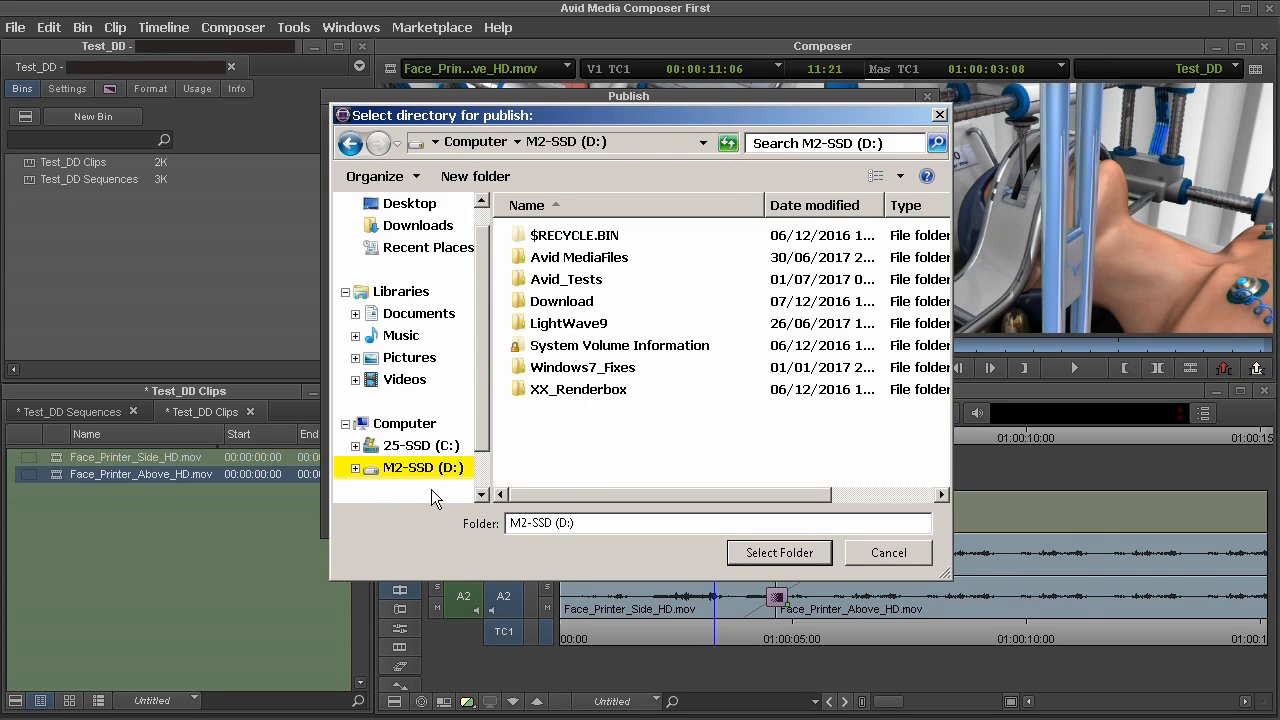
double_click(566, 279)
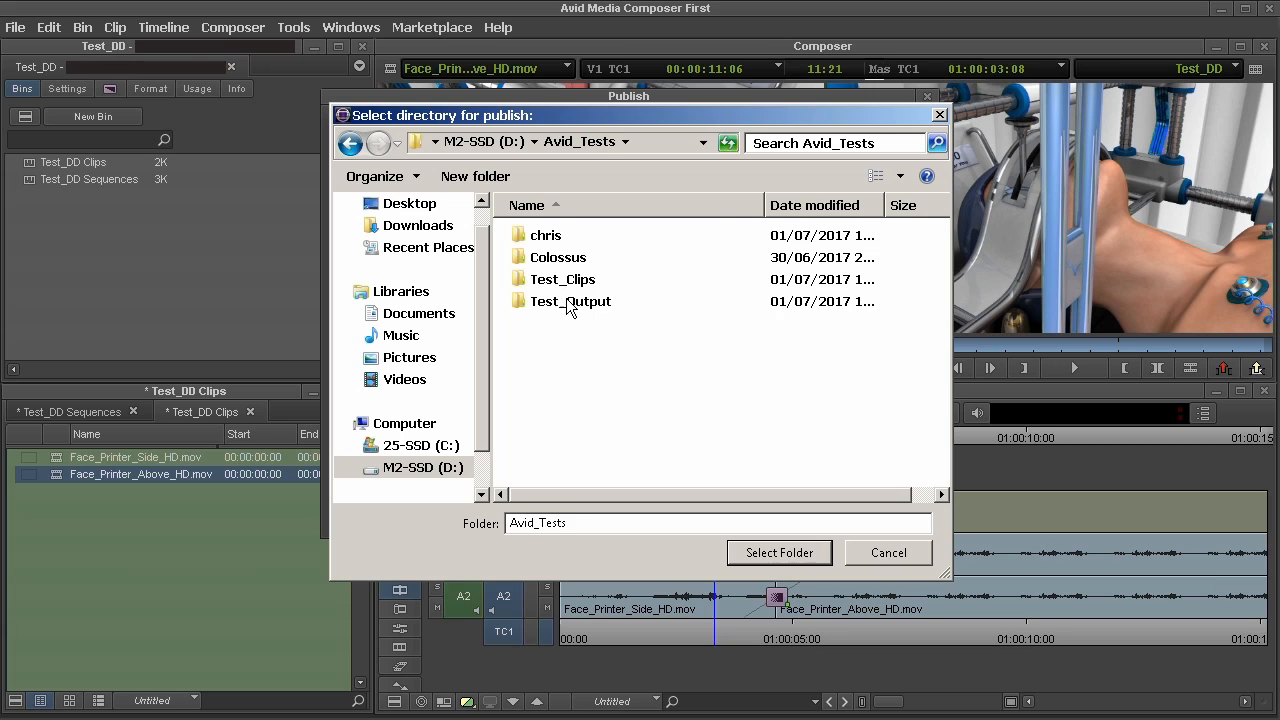
double_click(570, 301)
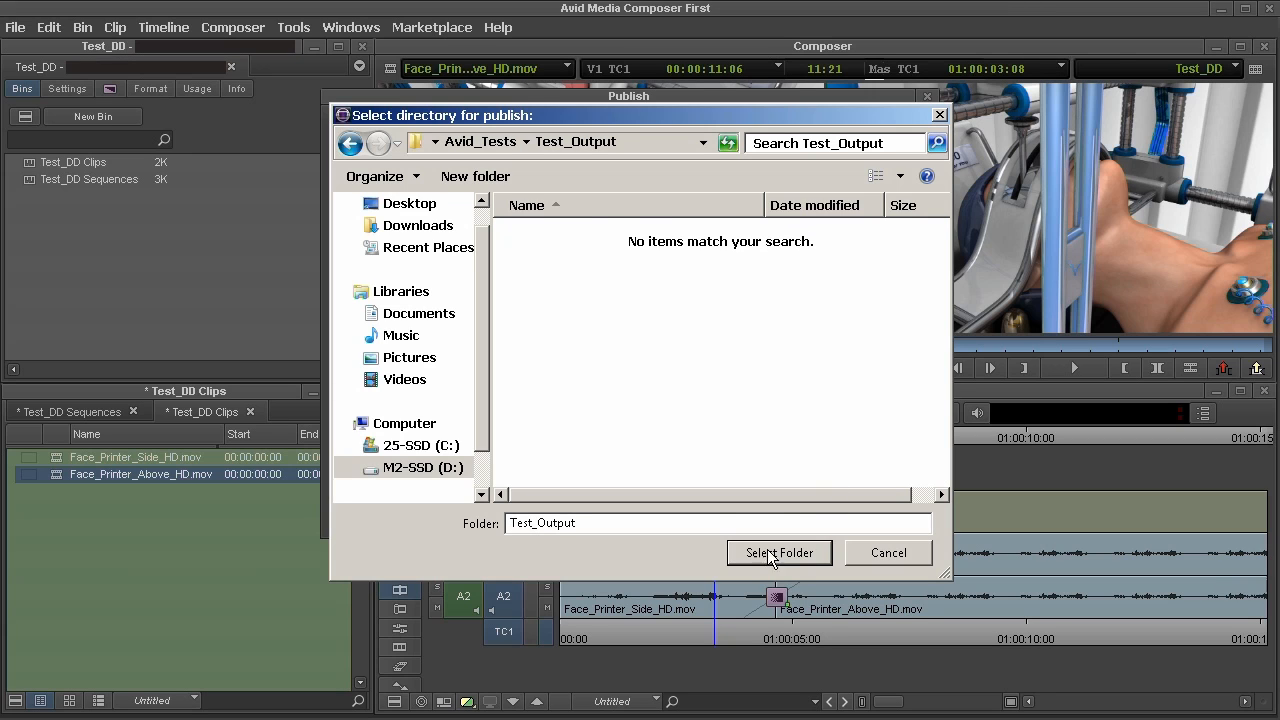
mouse_move(614, 381)
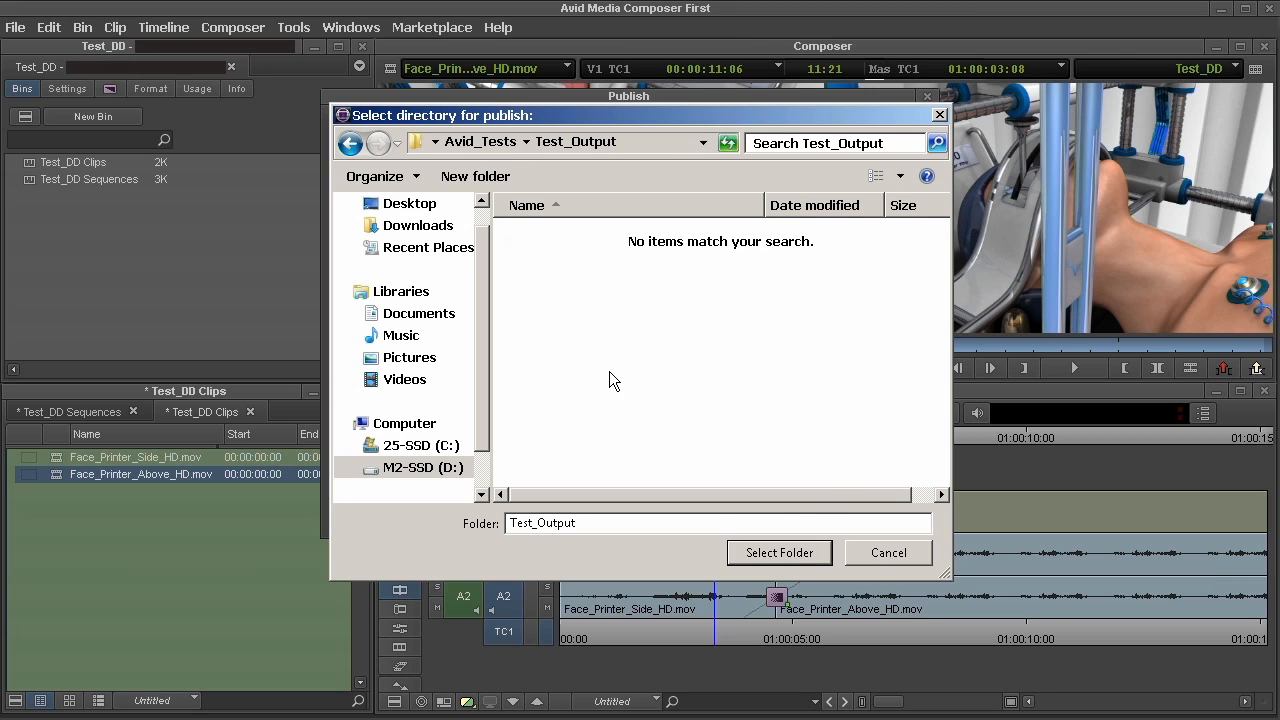
mouse_move(770, 557)
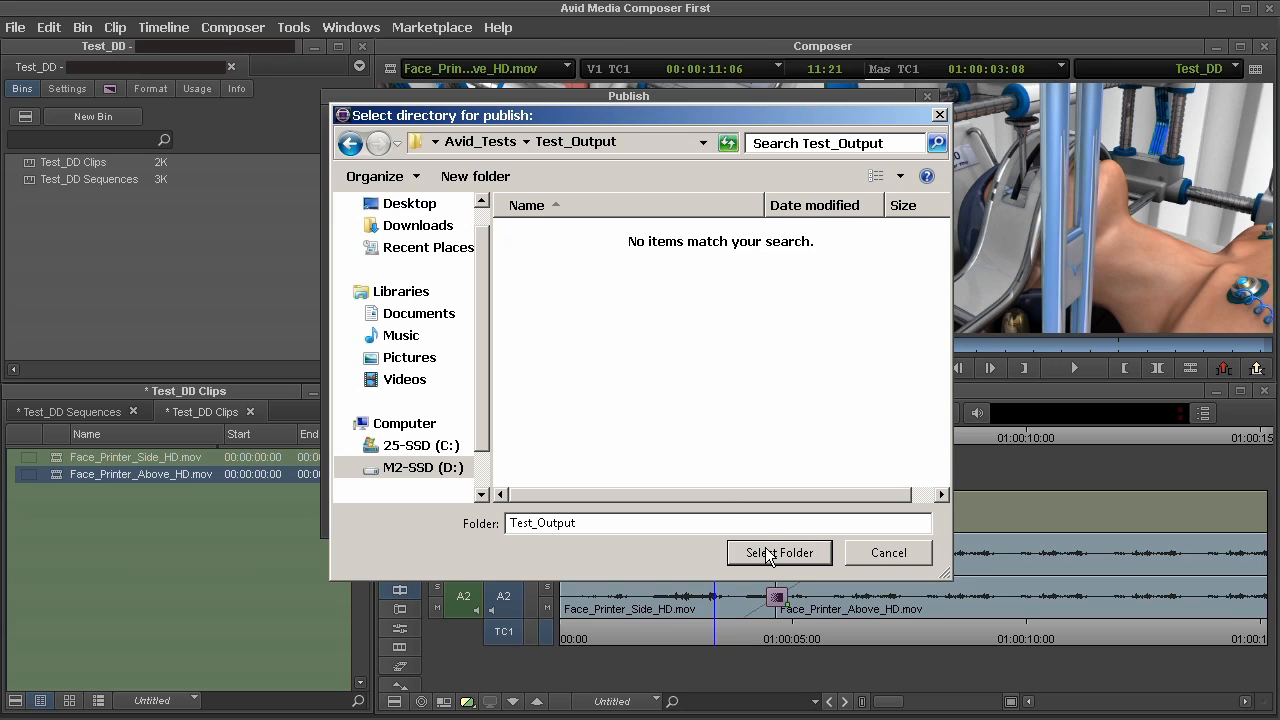
left_click(779, 552)
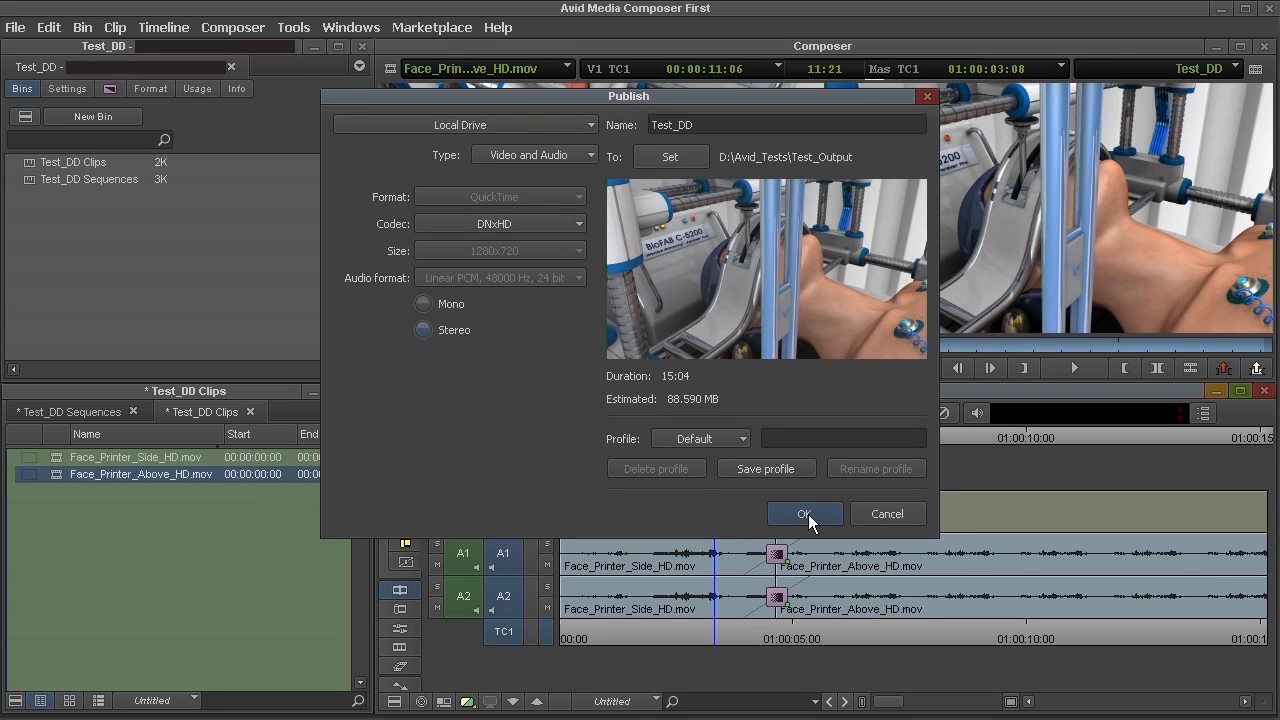
left_click(805, 513)
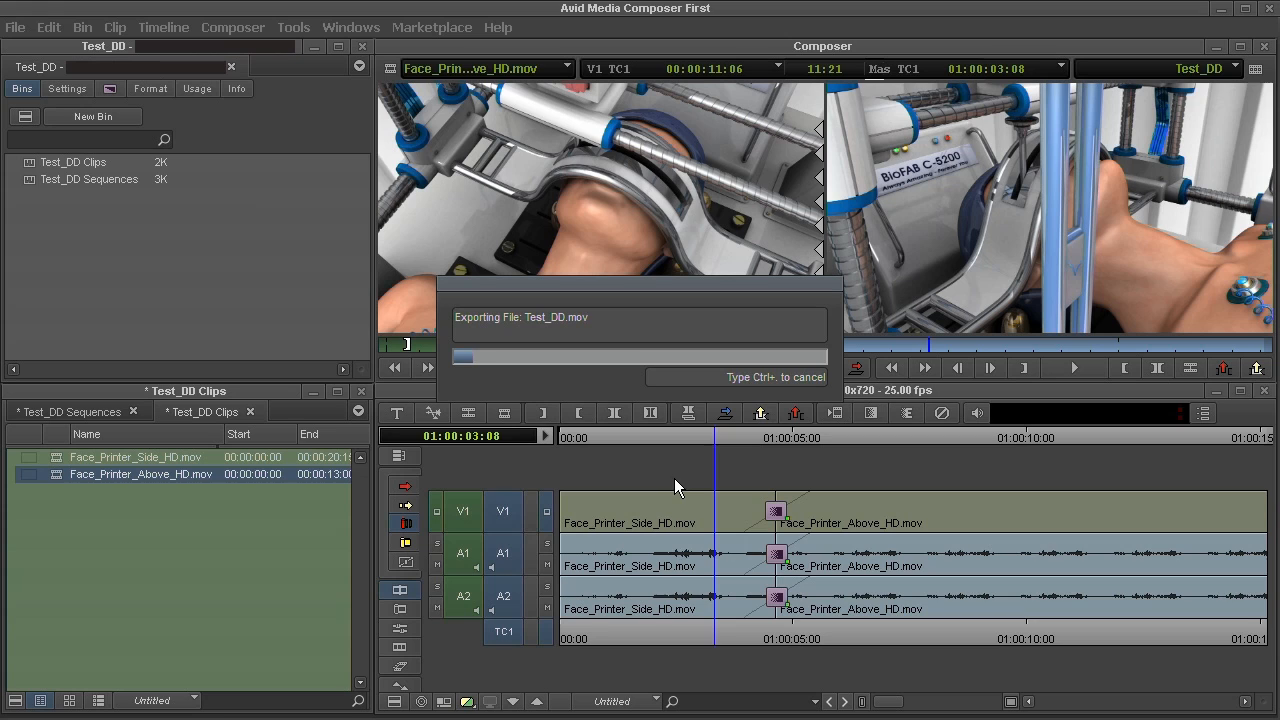